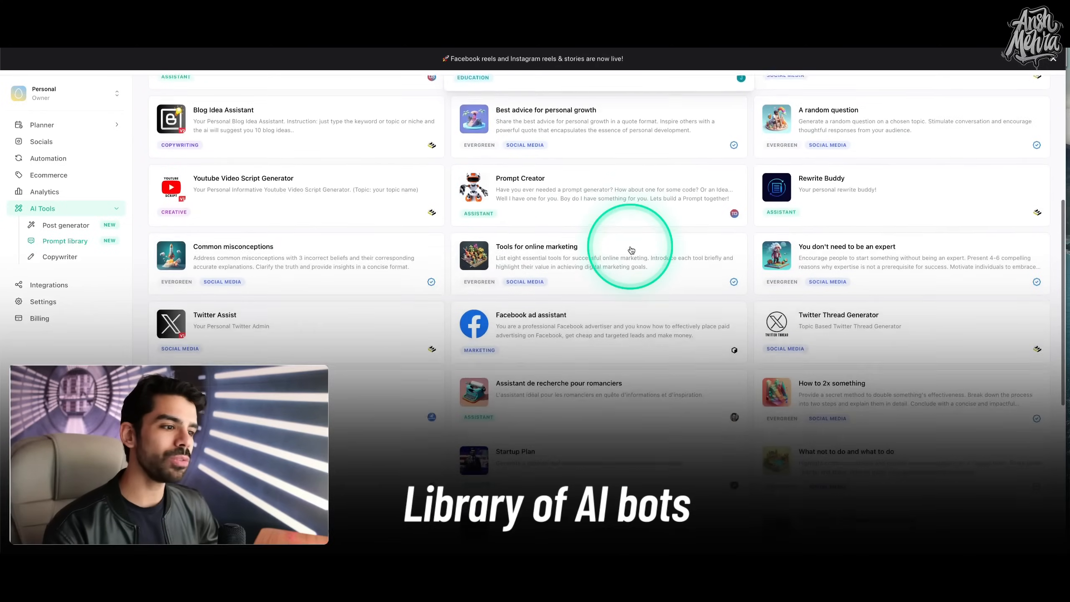
Move around the Ocoya workspace before heading to the planner
scroll("down", 3)
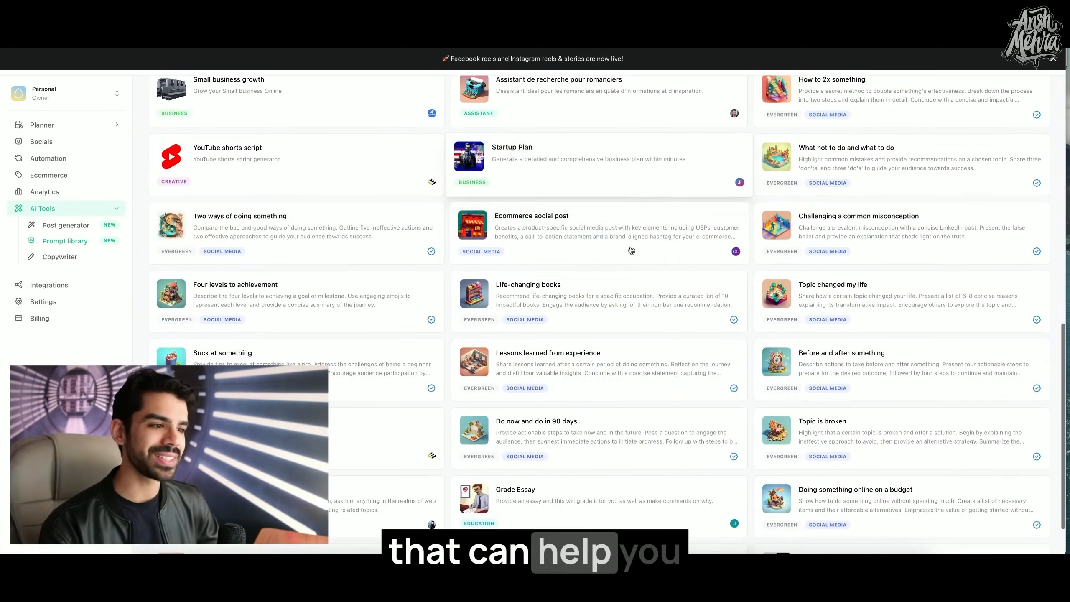
left_click(42, 124)
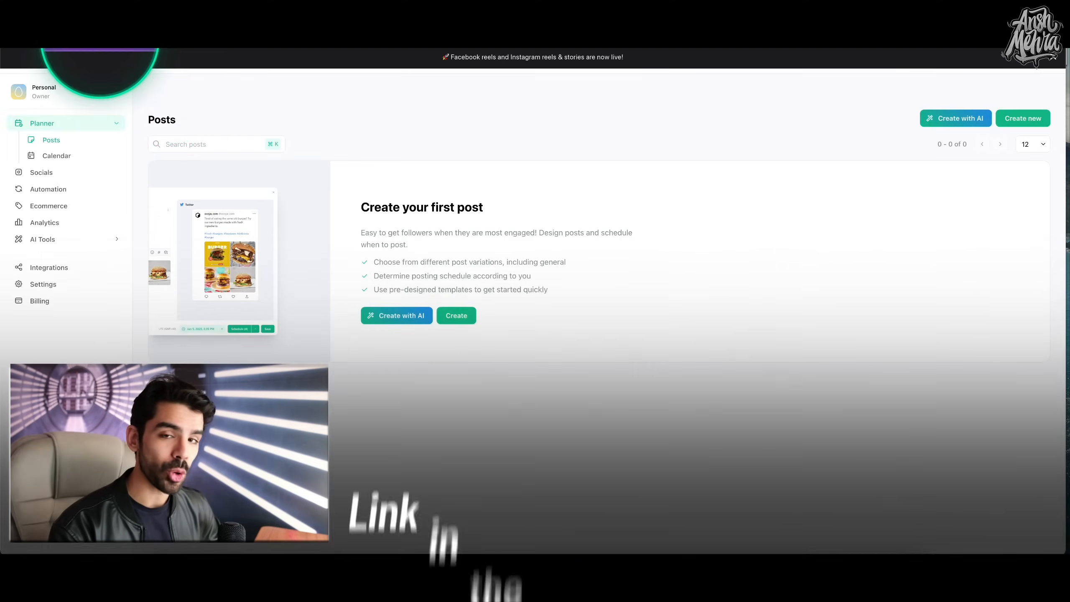
mouse_move(217, 128)
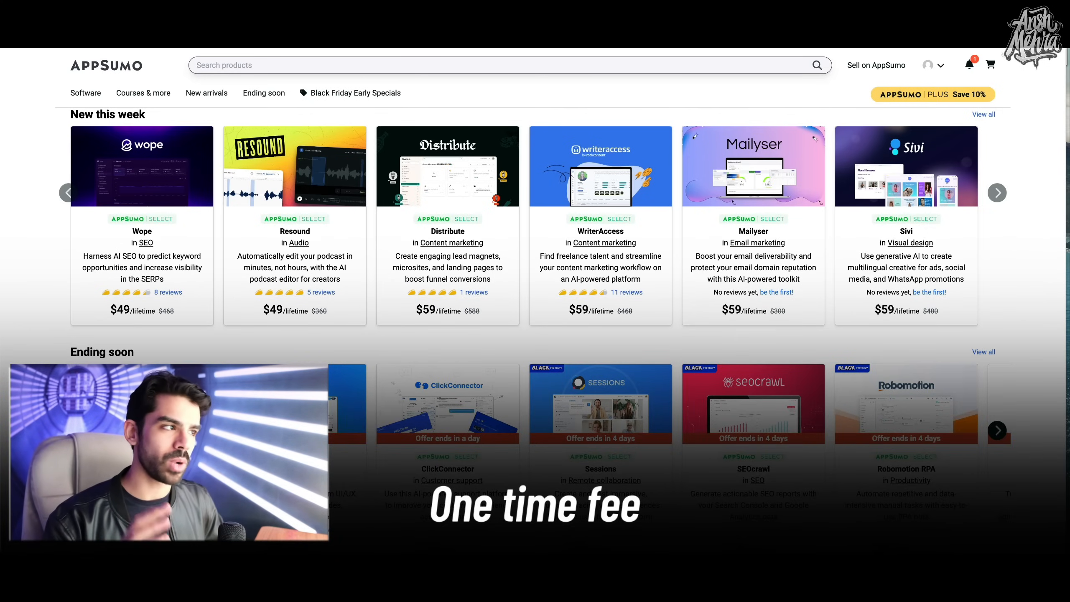
scroll("up", 3)
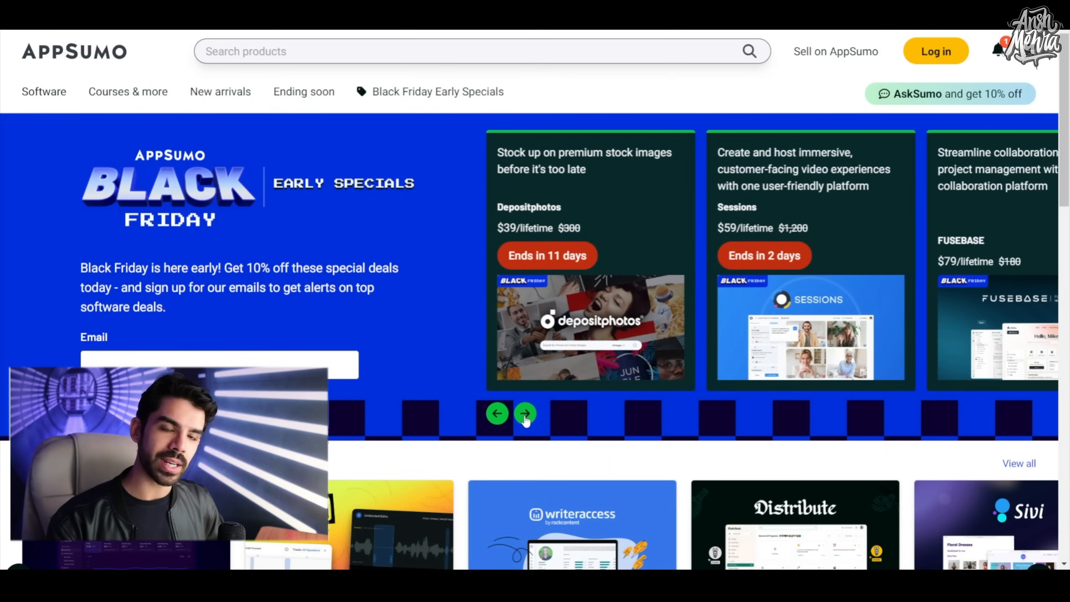
left_click(526, 414)
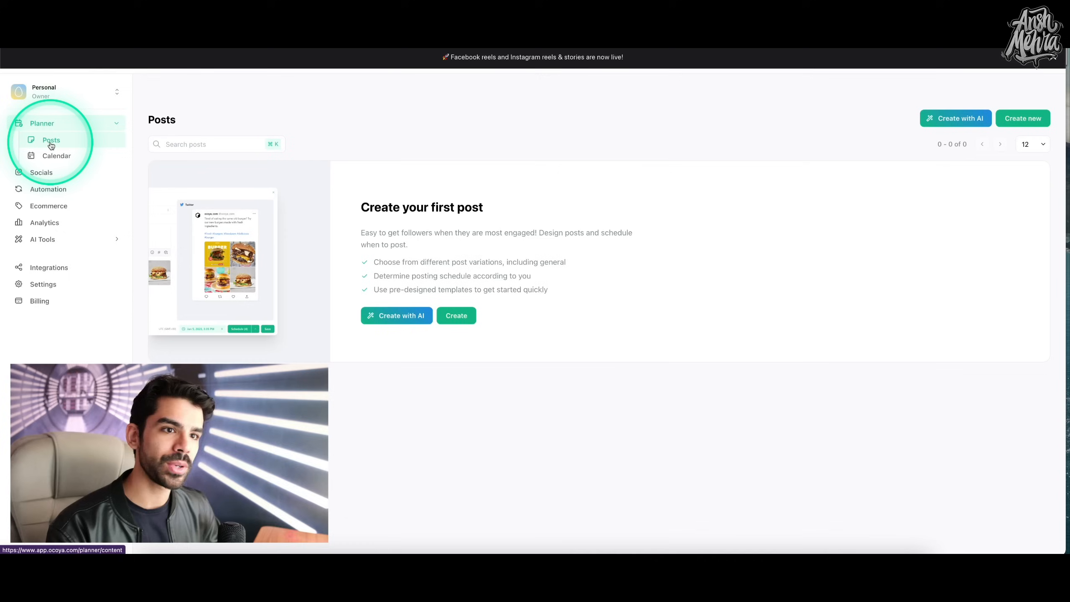
mouse_move(56, 155)
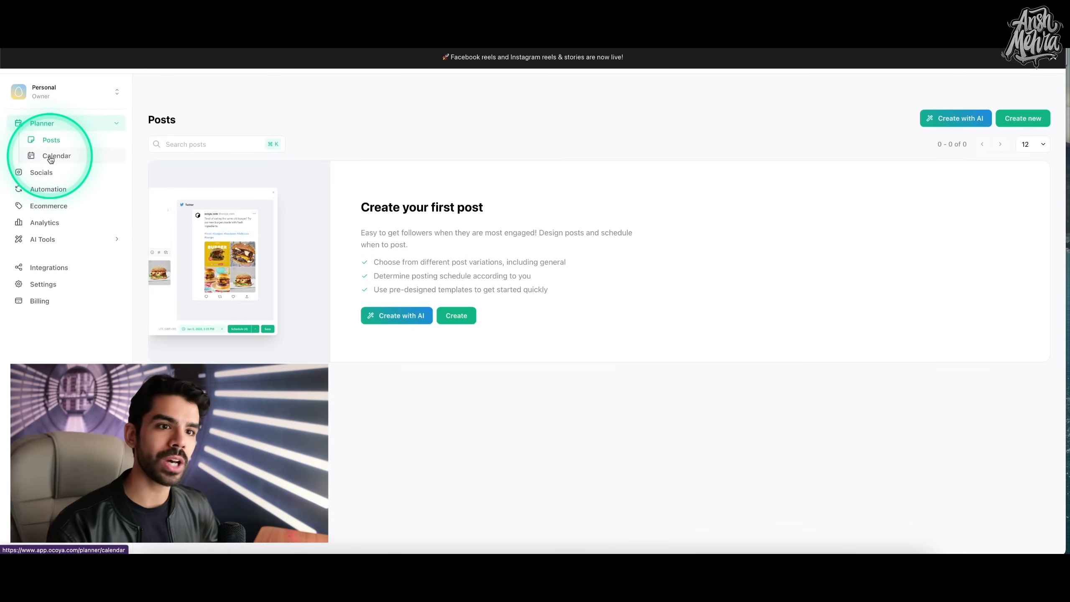
View the empty weekly planner calendar, then the Socials page with one LinkedIn profile
left_click(56, 155)
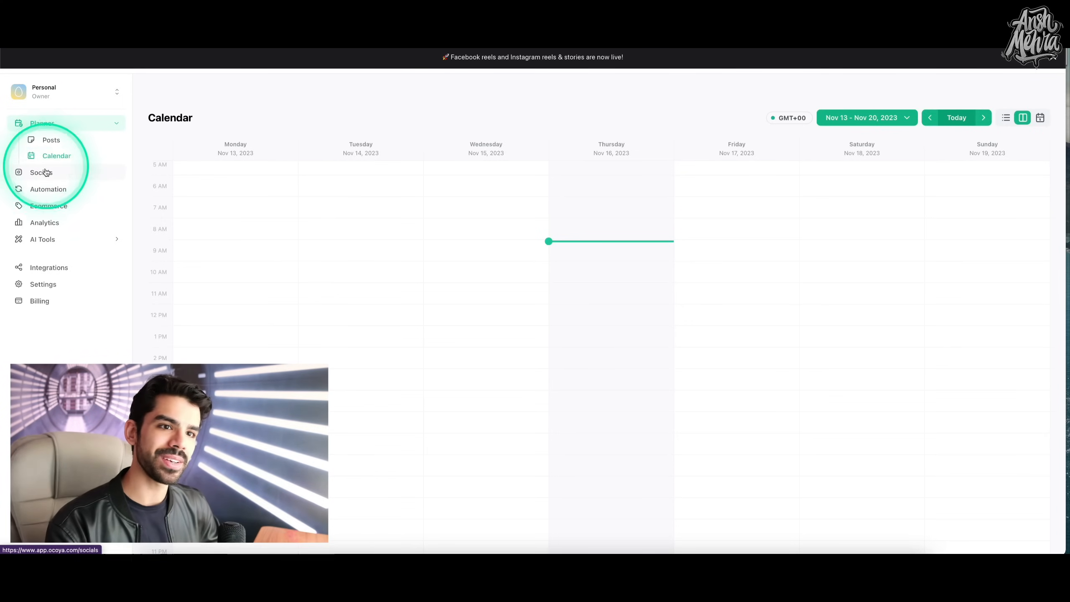
left_click(41, 172)
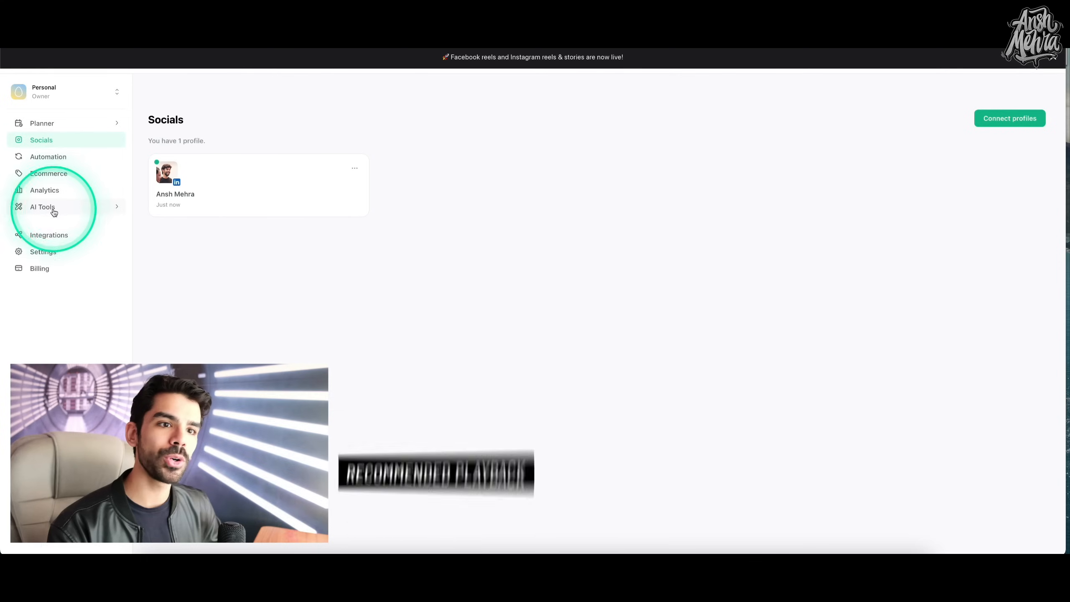
Reach the community Prompt library via AI Tools and the Post generator
left_click(43, 207)
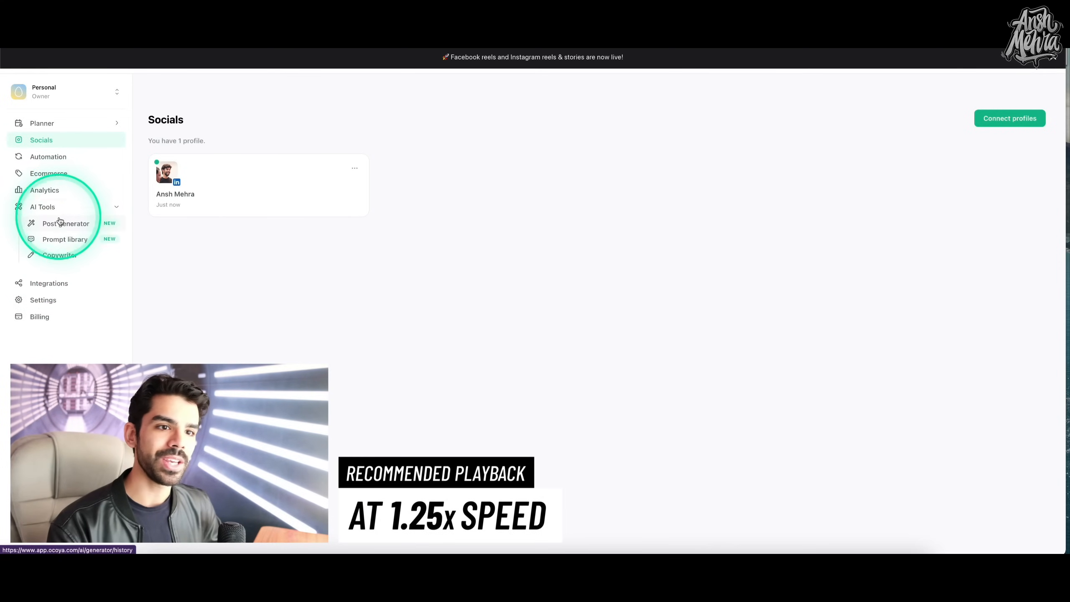
left_click(66, 223)
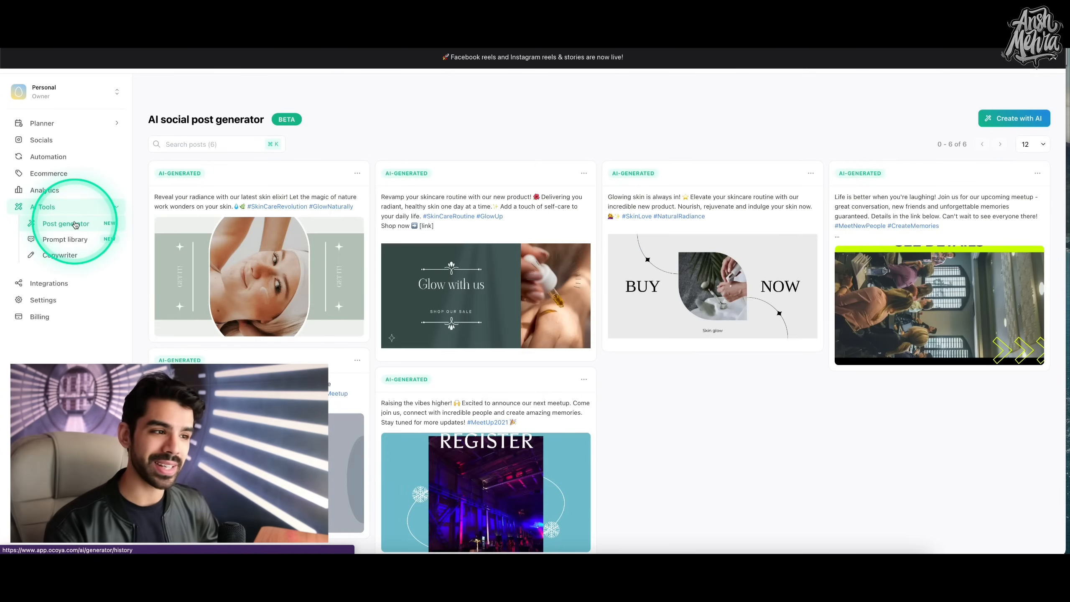
mouse_move(65, 243)
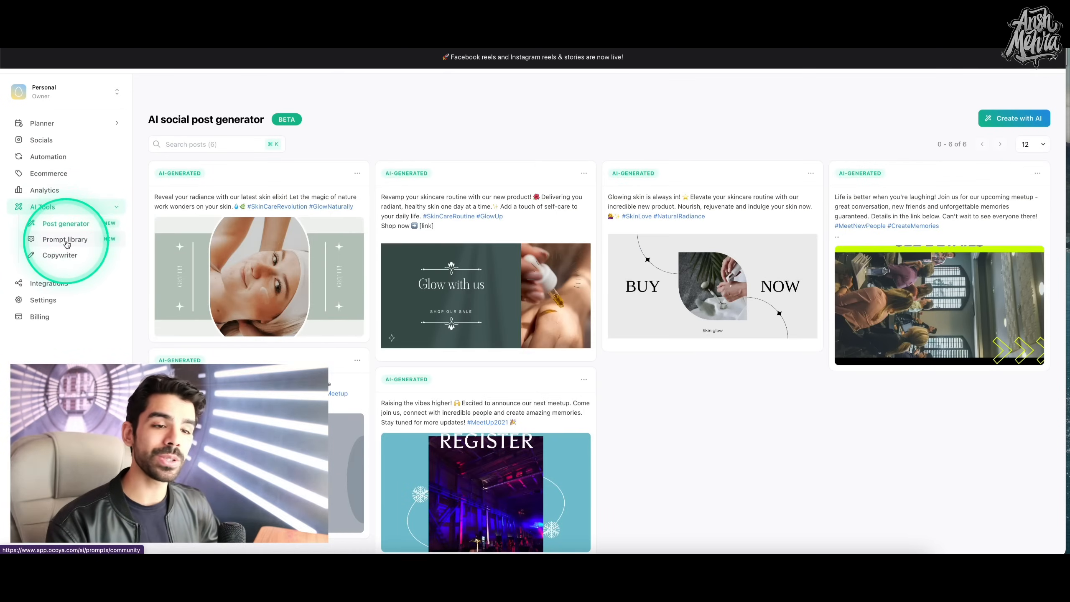
left_click(65, 239)
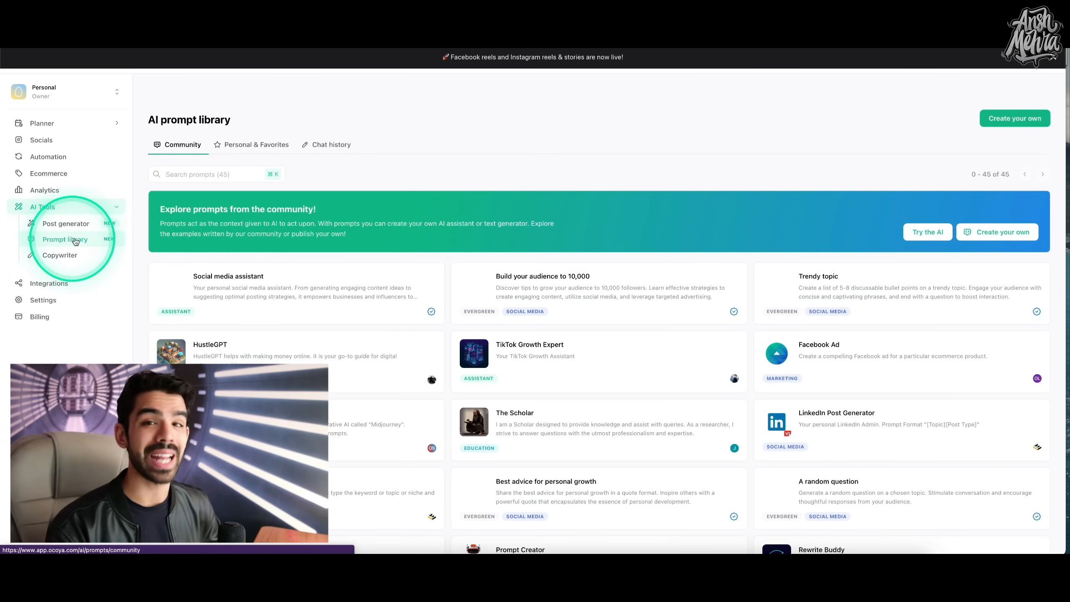
Browse down through the community AI prompts
scroll("down", 3)
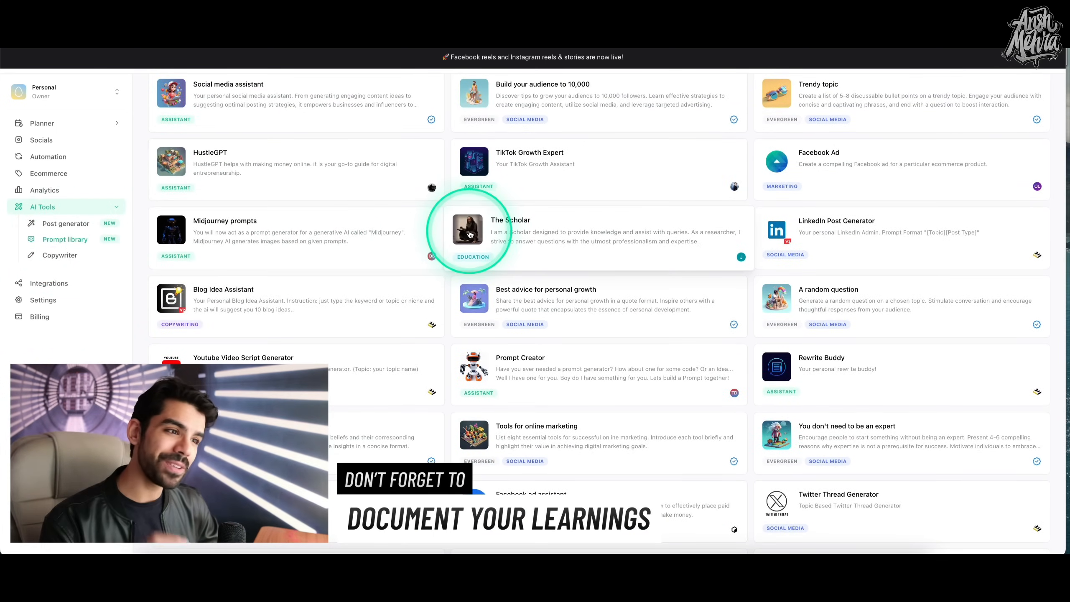
mouse_move(197, 196)
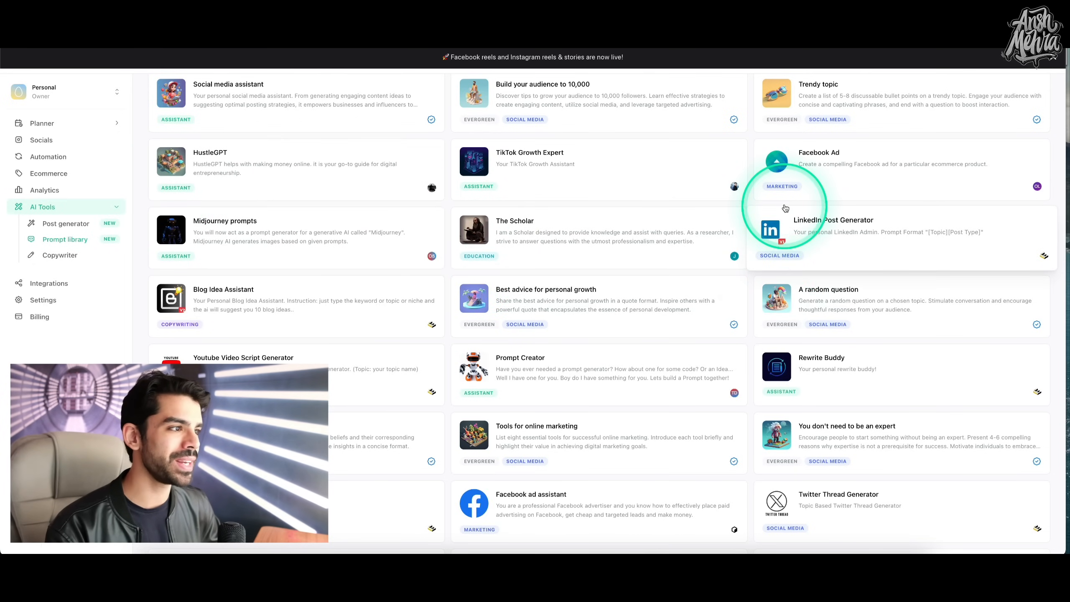
mouse_move(780, 122)
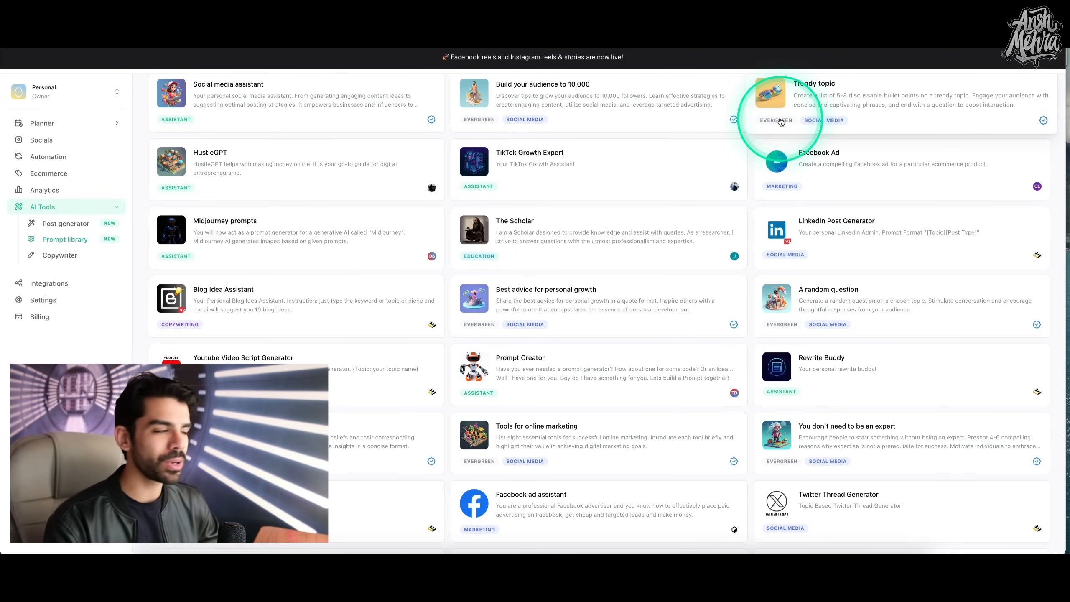
scroll("down", 3)
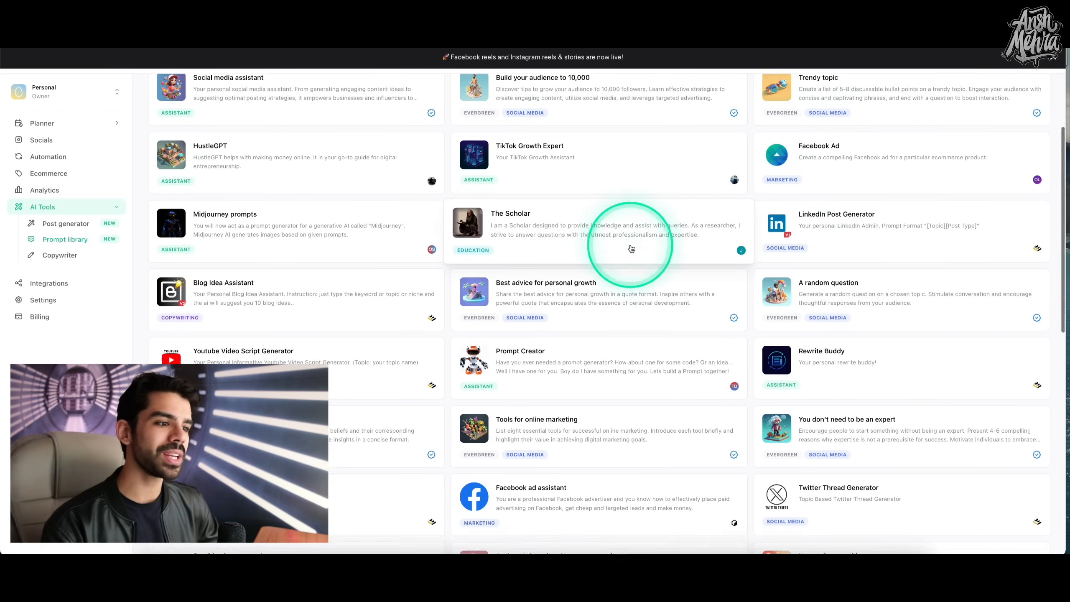
scroll("down", 3)
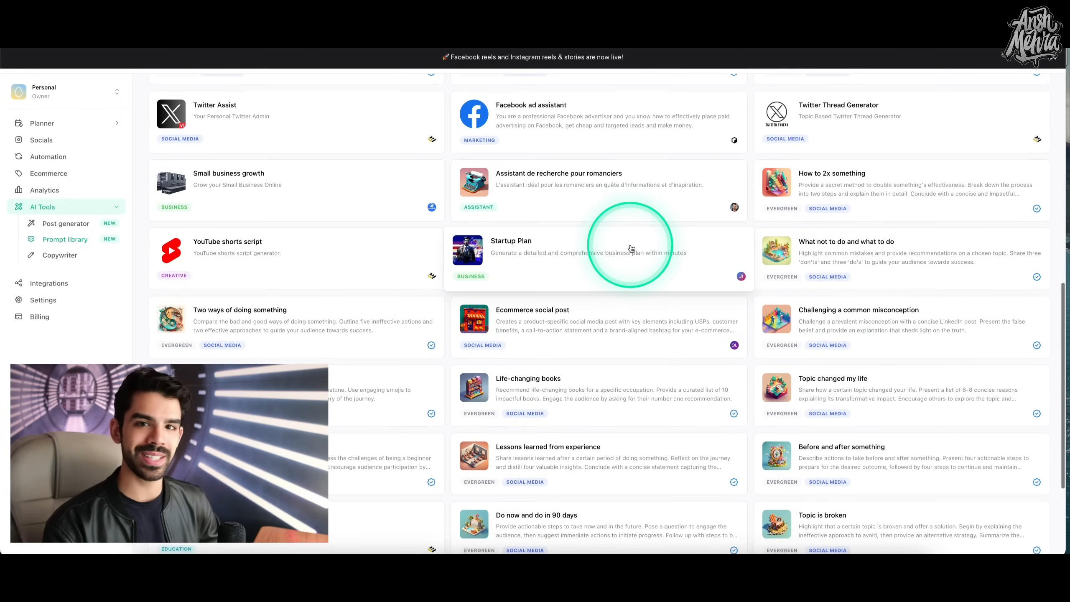
scroll("down", 3)
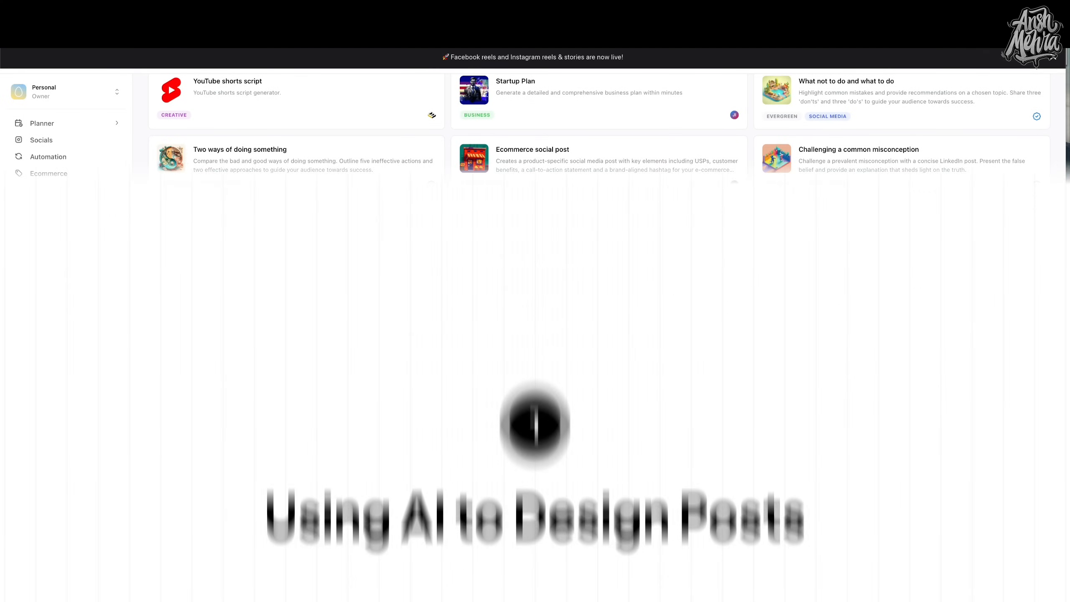
Start a new Create with AI post from the AI social post generator
left_click(43, 206)
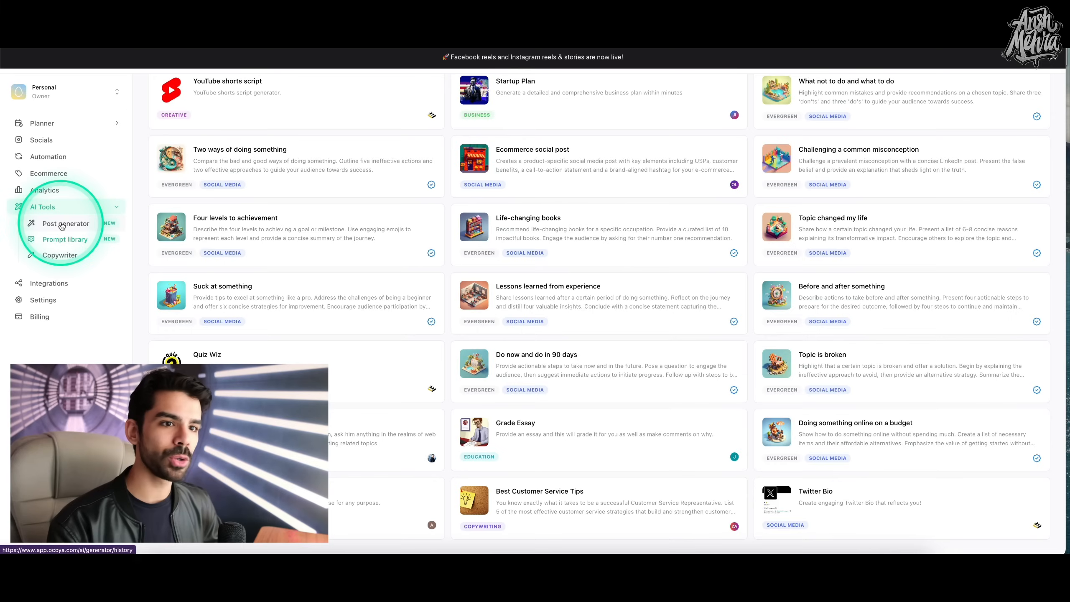
left_click(65, 224)
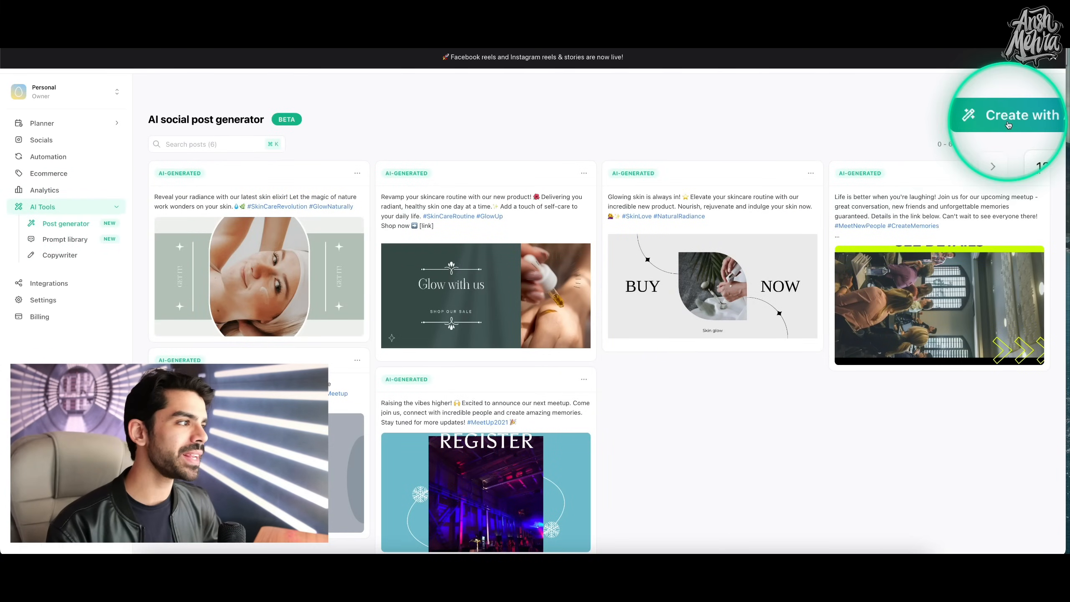
left_click(1010, 115)
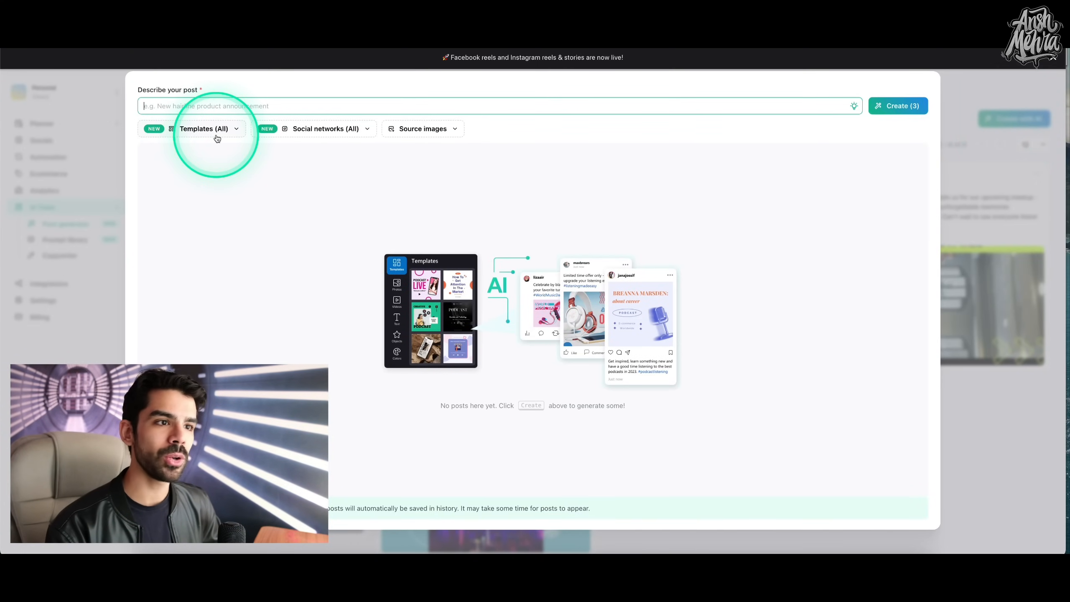
Review the post templates list and clear the template selection
left_click(208, 128)
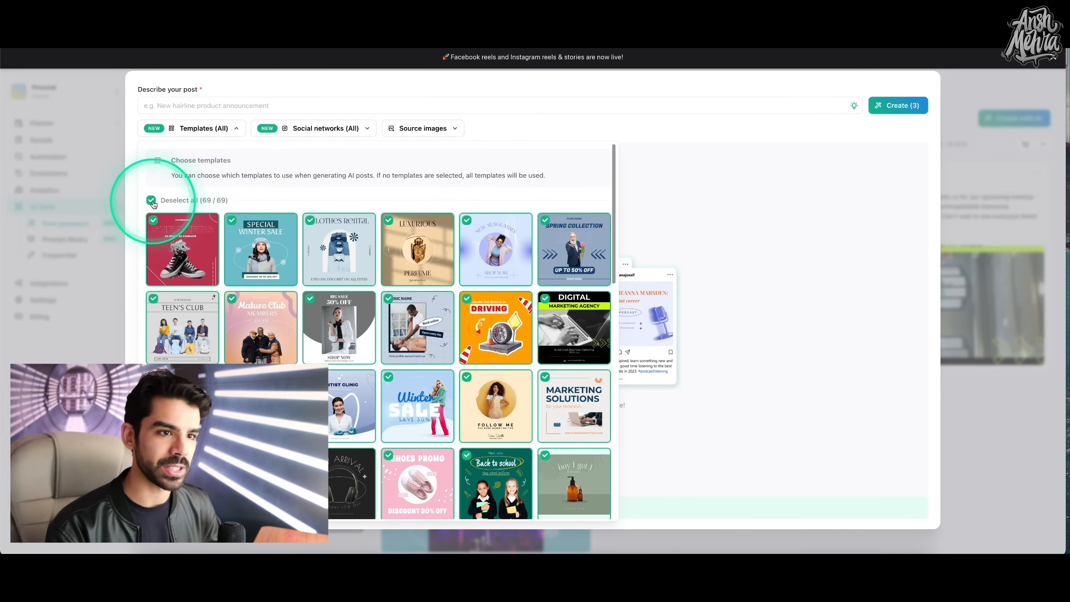
left_click(151, 200)
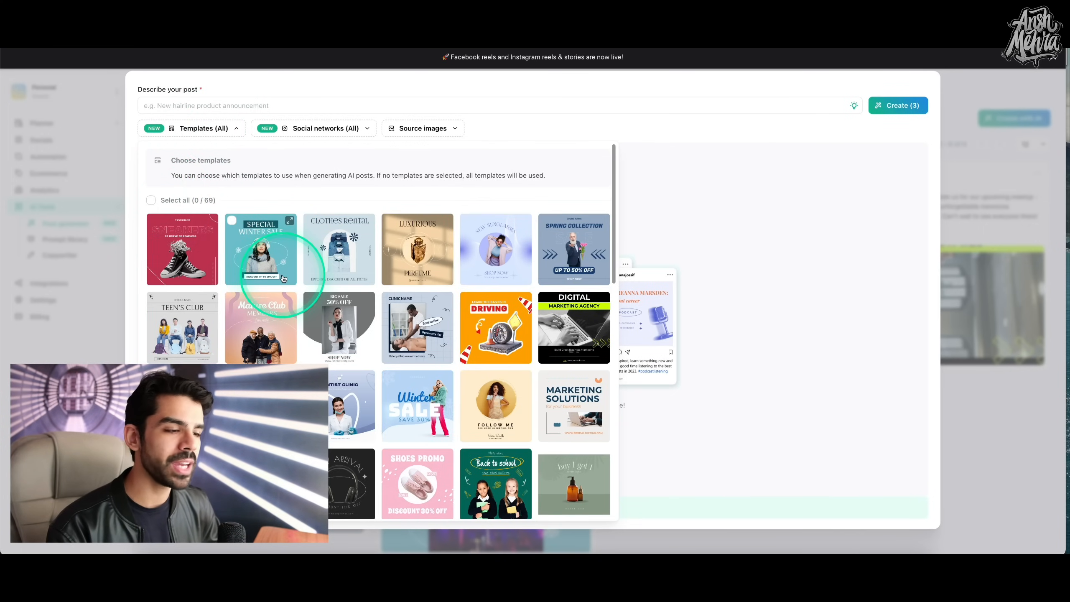
scroll("down", 3)
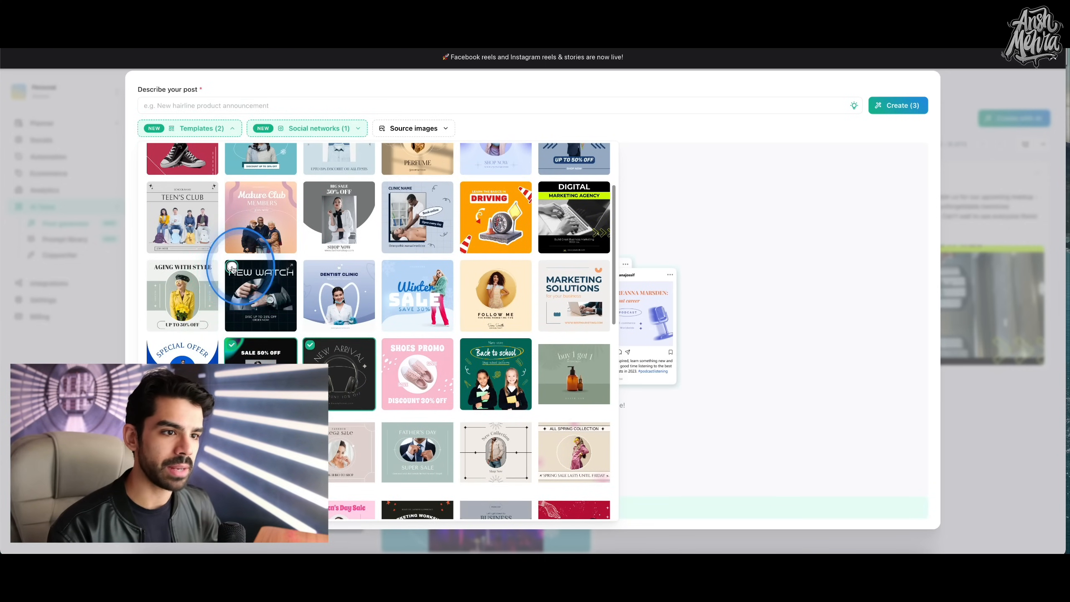
Add LinkedIn alongside Instagram as a target network, ready to describe the post
left_click(319, 128)
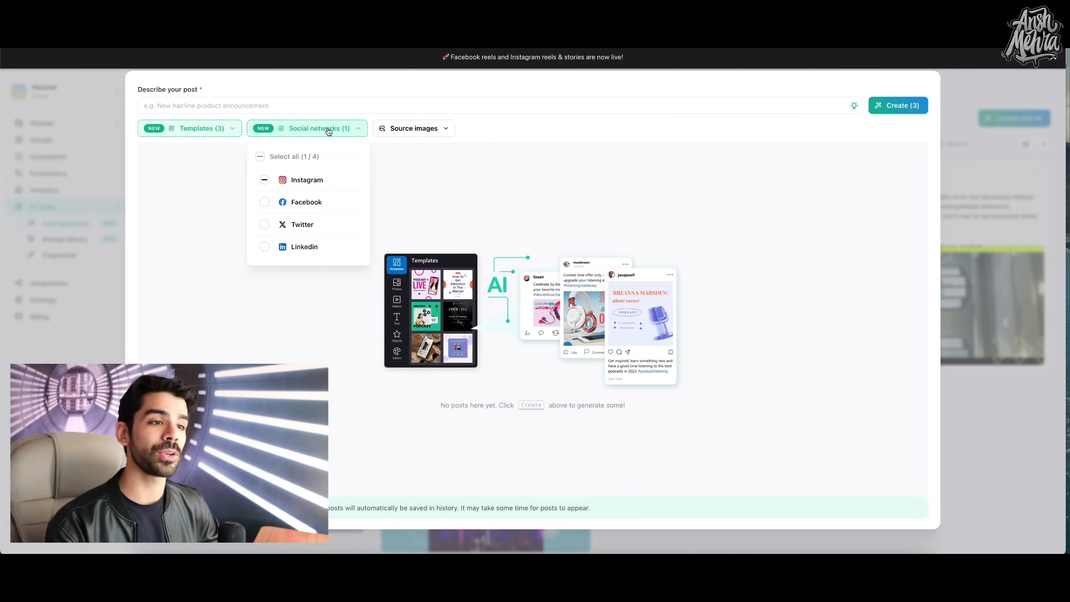
left_click(266, 247)
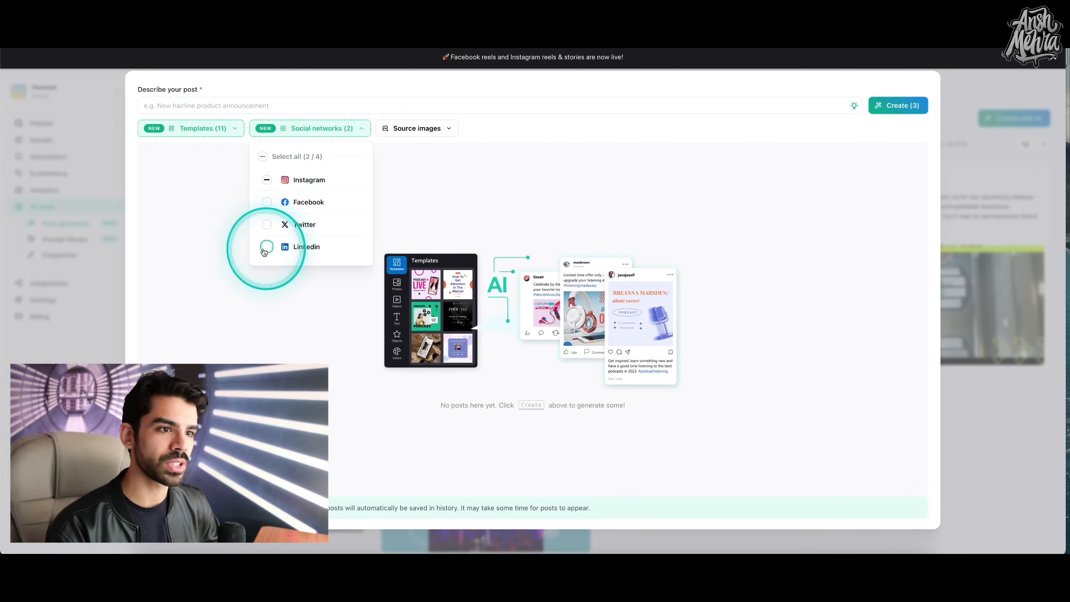
left_click(266, 247)
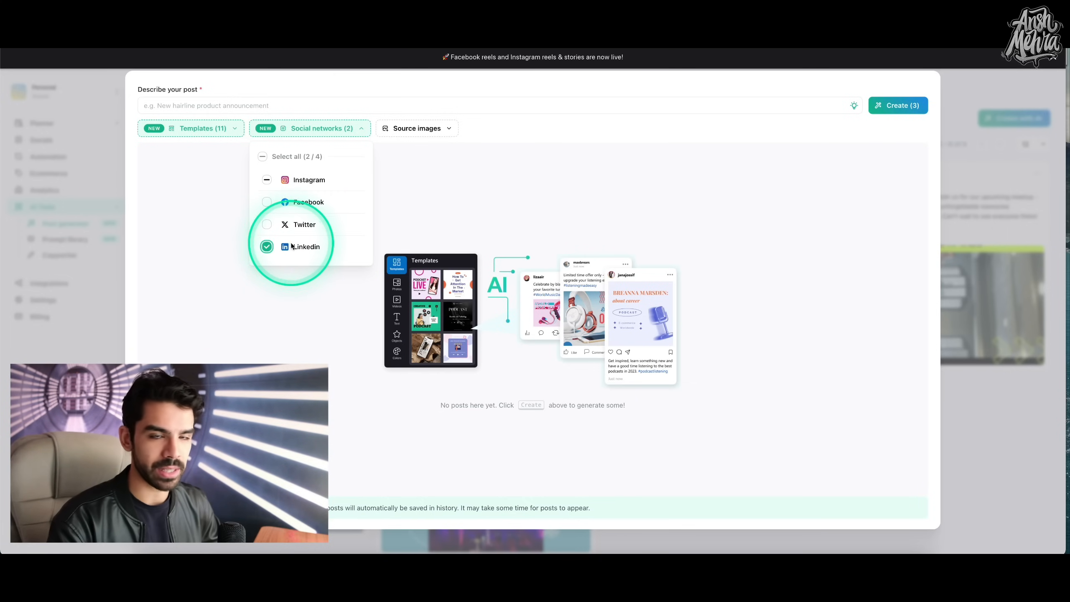
left_click(416, 128)
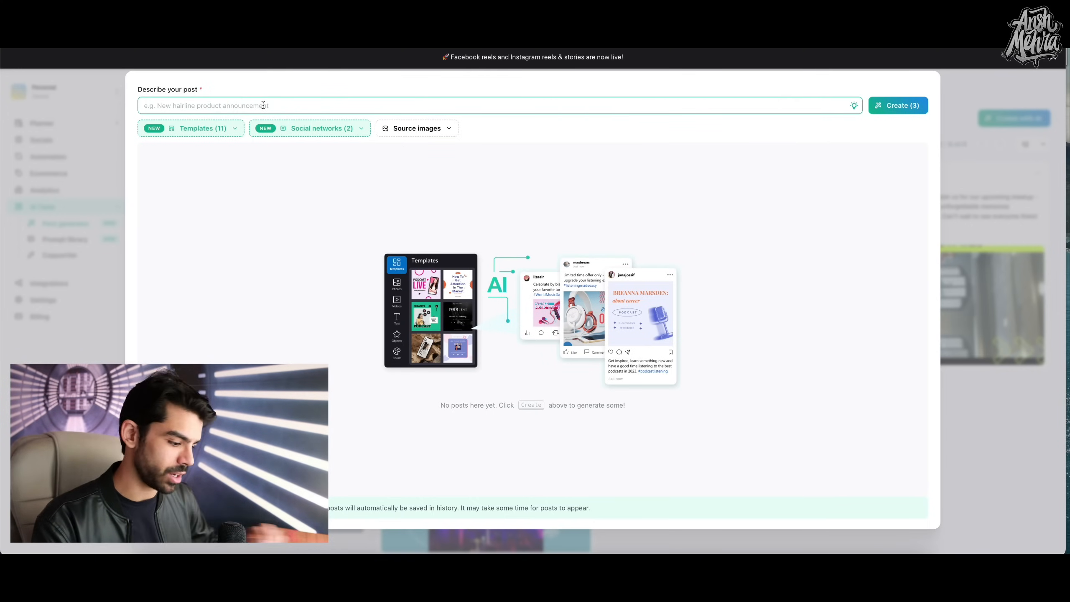
Describe 'A post promoting my next AI Meetup in Delhi on 2nd December' and create 3 posts
type("A post")
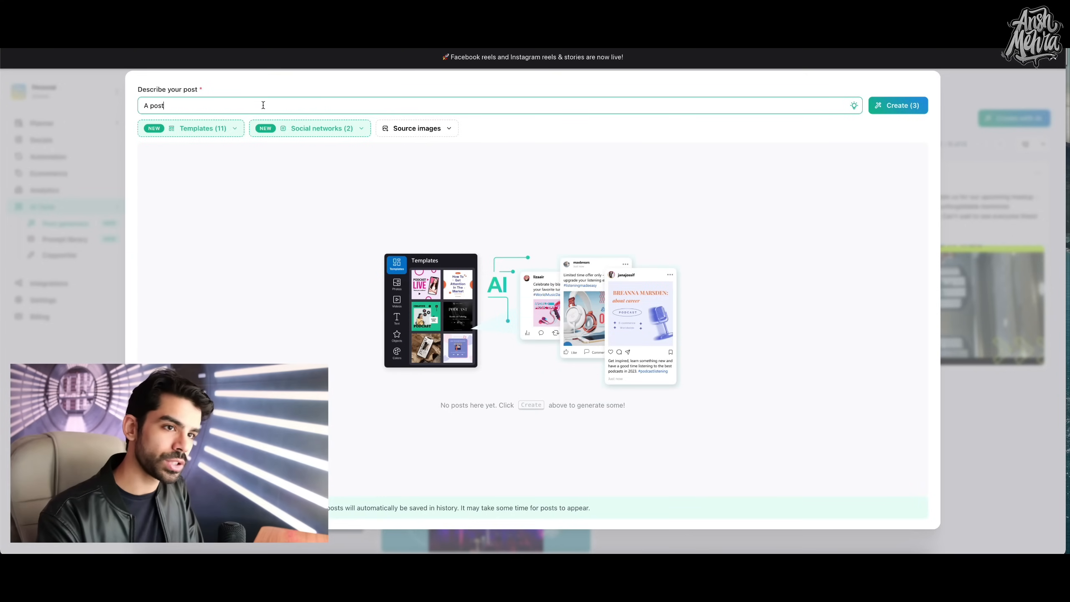
type("promoting my")
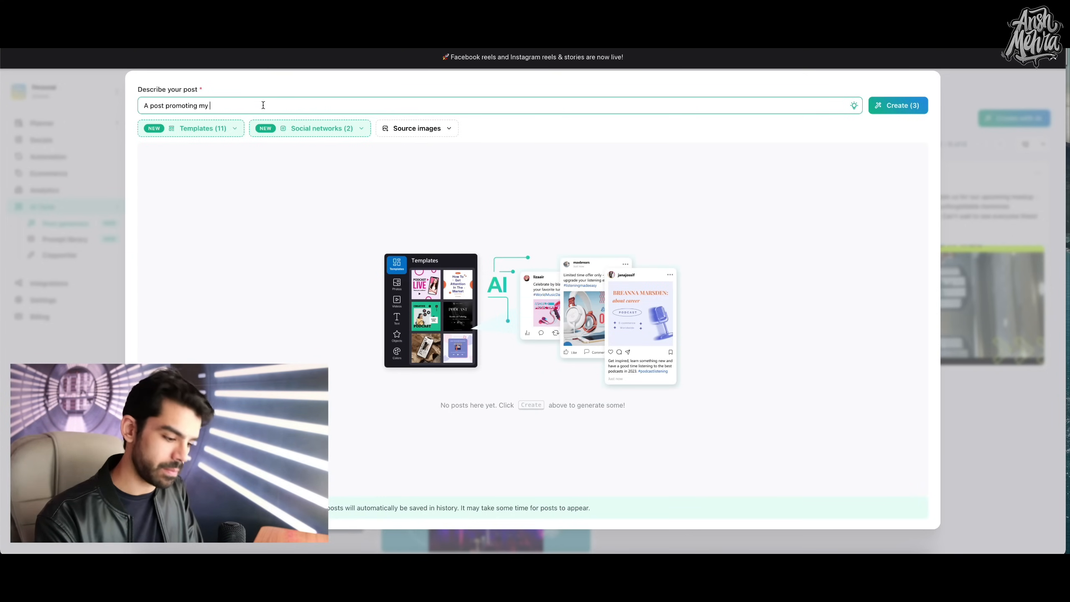
type("next AI Meet")
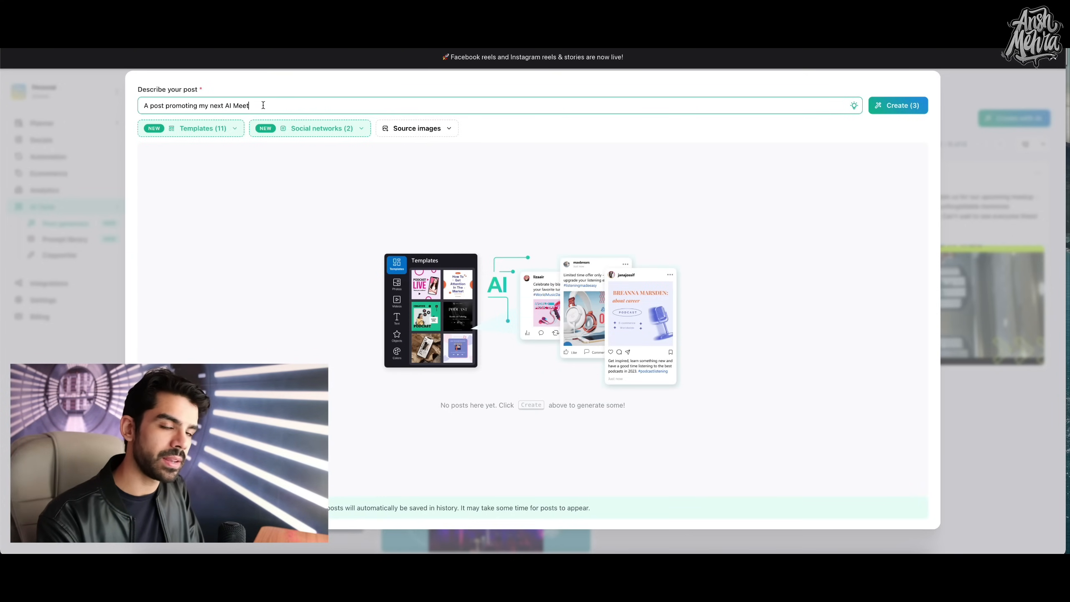
type("up in Delhi on 2")
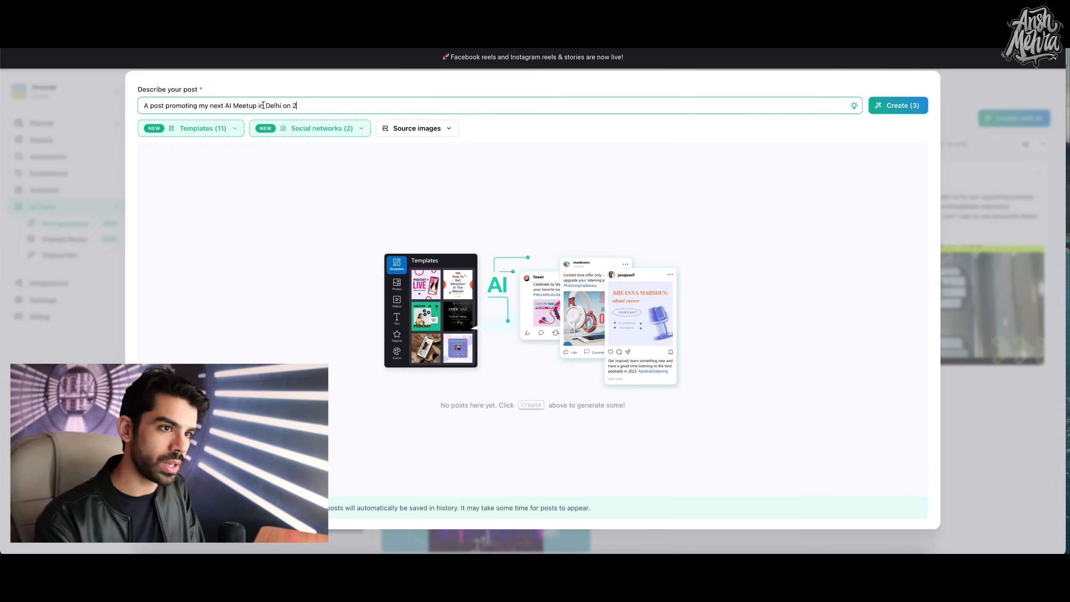
type("nd December")
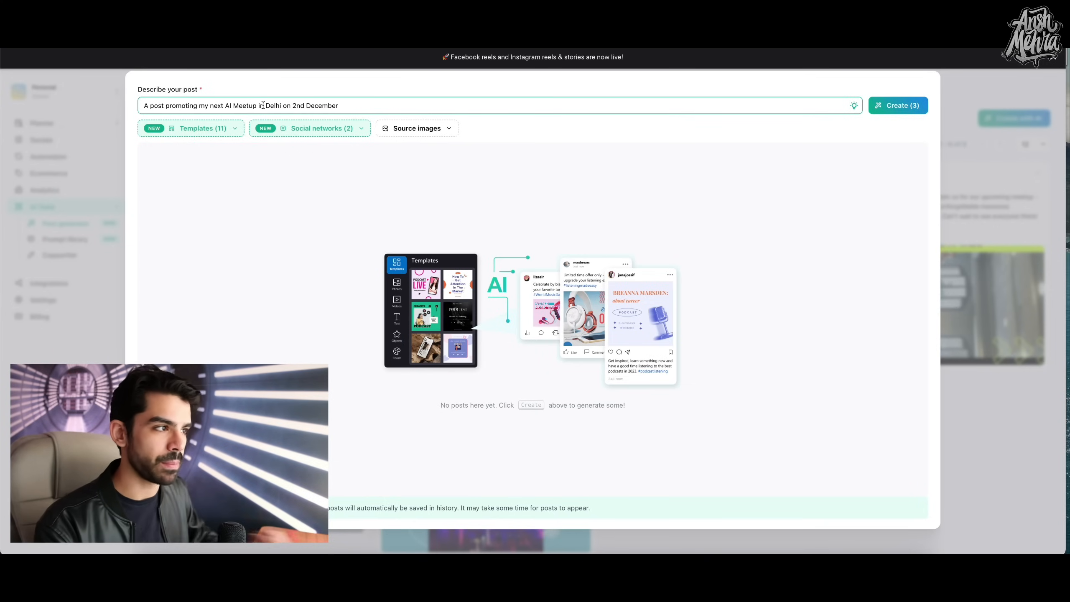
left_click(897, 105)
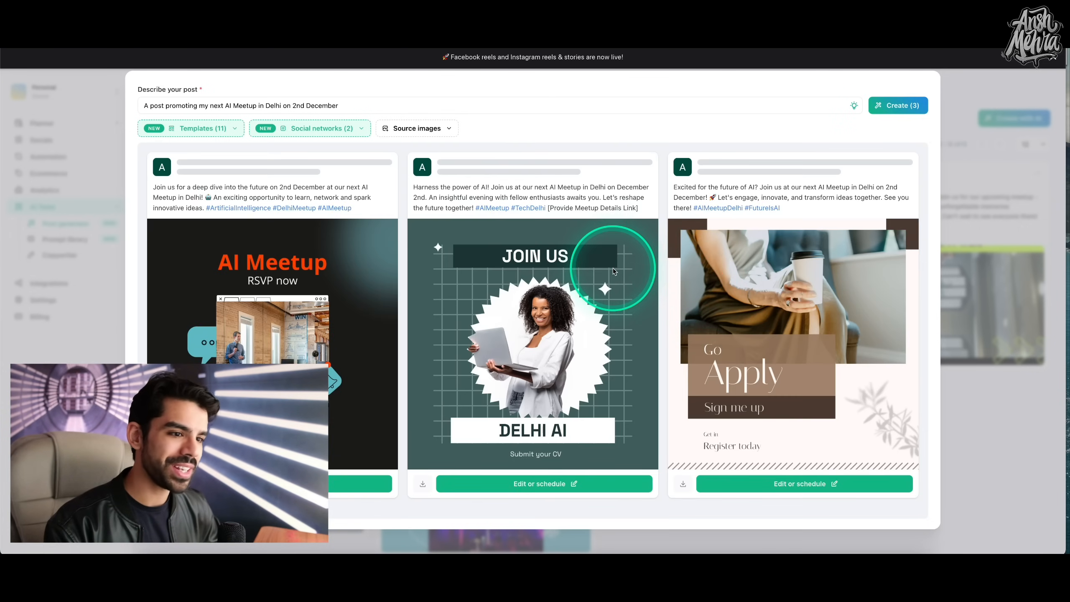
mouse_move(626, 269)
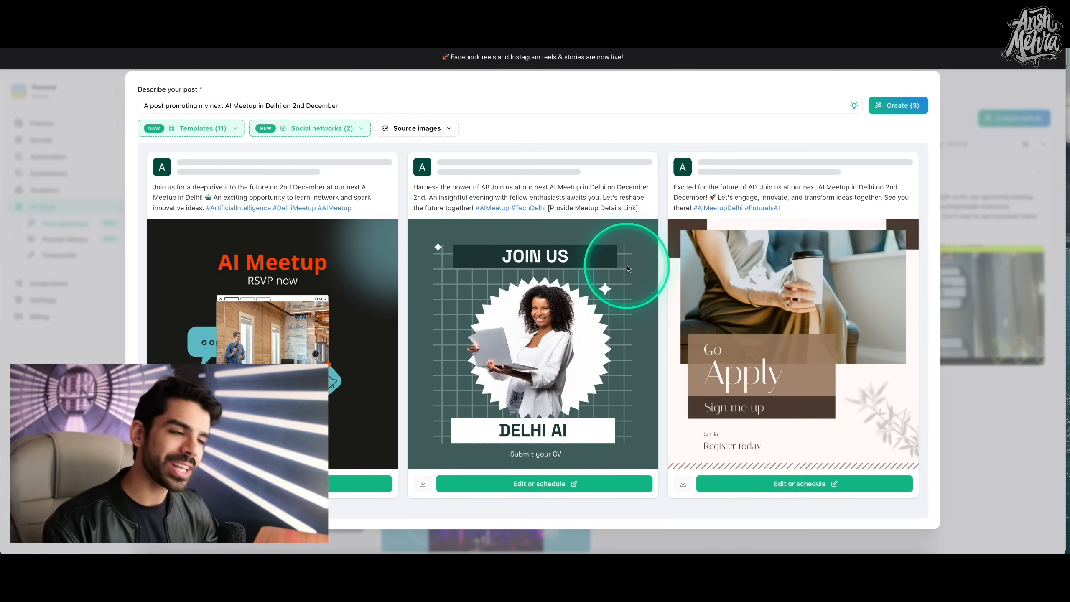
mouse_move(565, 273)
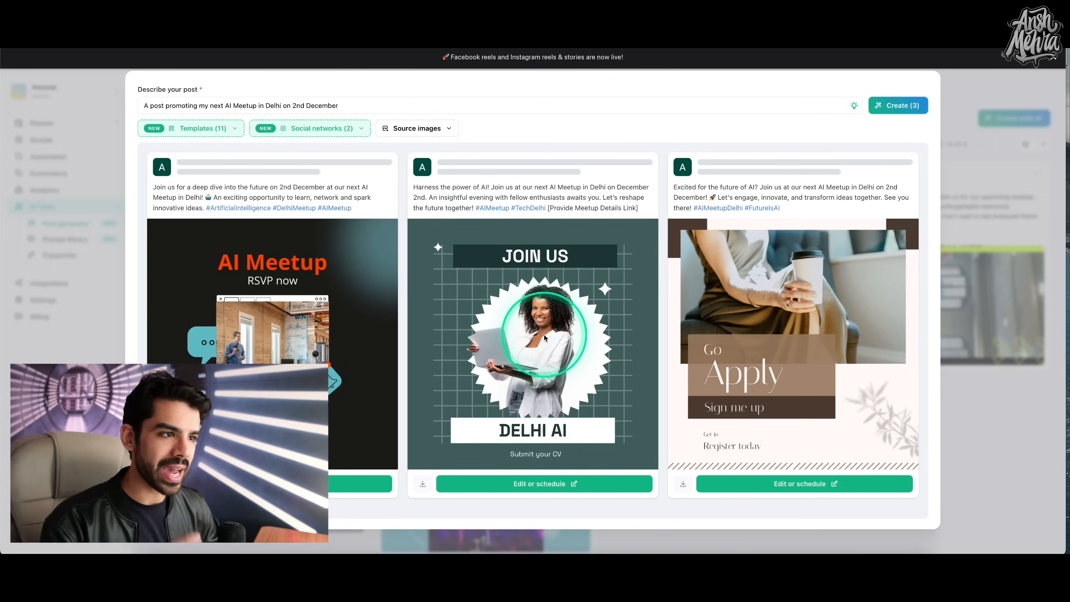
Choose Edit or schedule on the middle JOIN US / DELHI AI draft
left_click(539, 484)
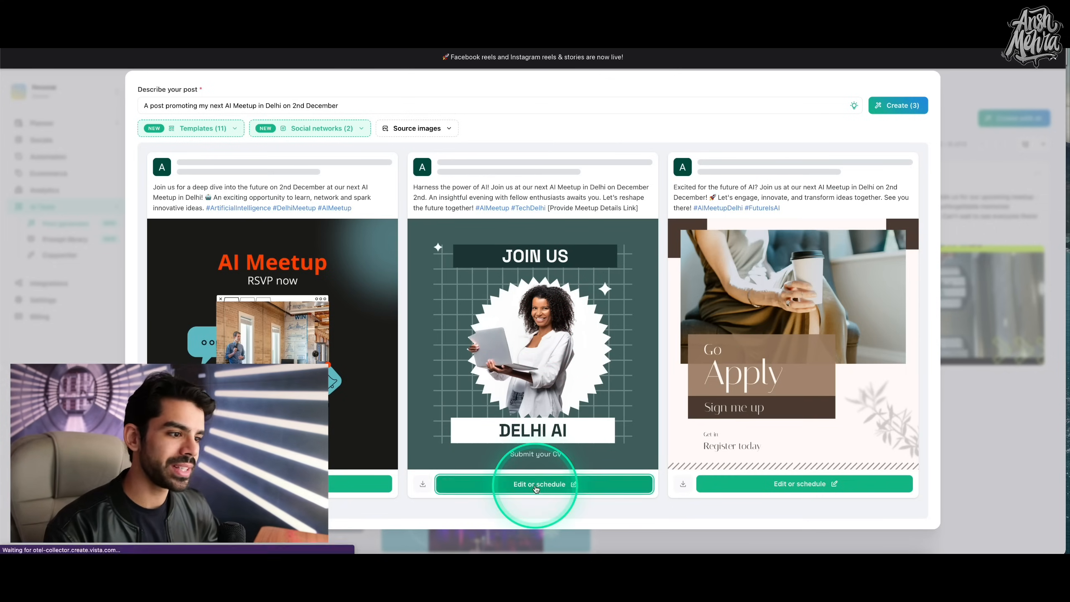
Preview the Delhi AI draft and start a blank 1024×512 Twitter post design for its image
left_click(543, 485)
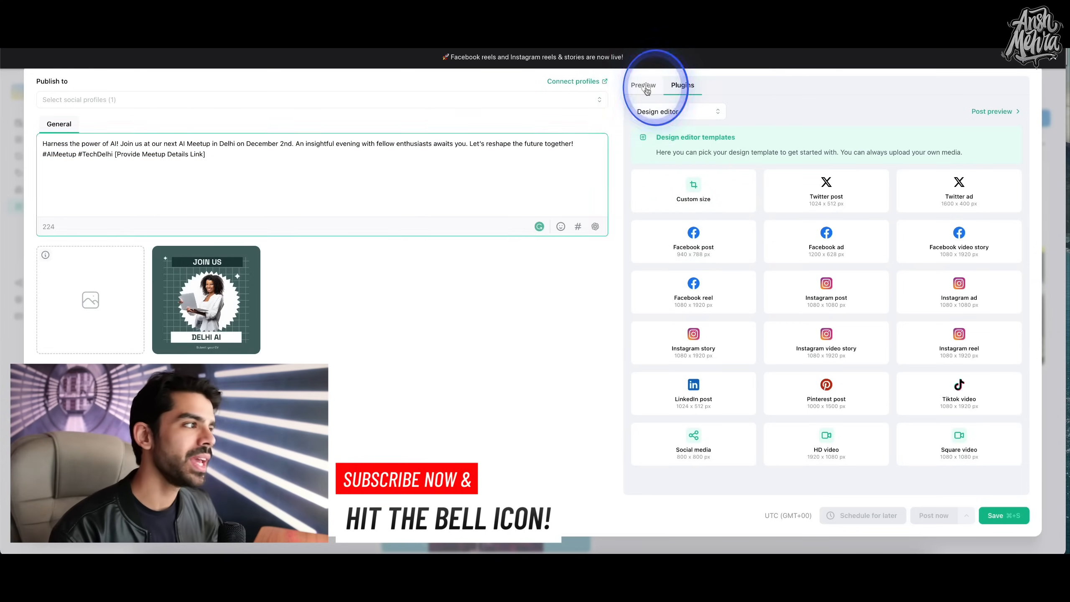
left_click(643, 84)
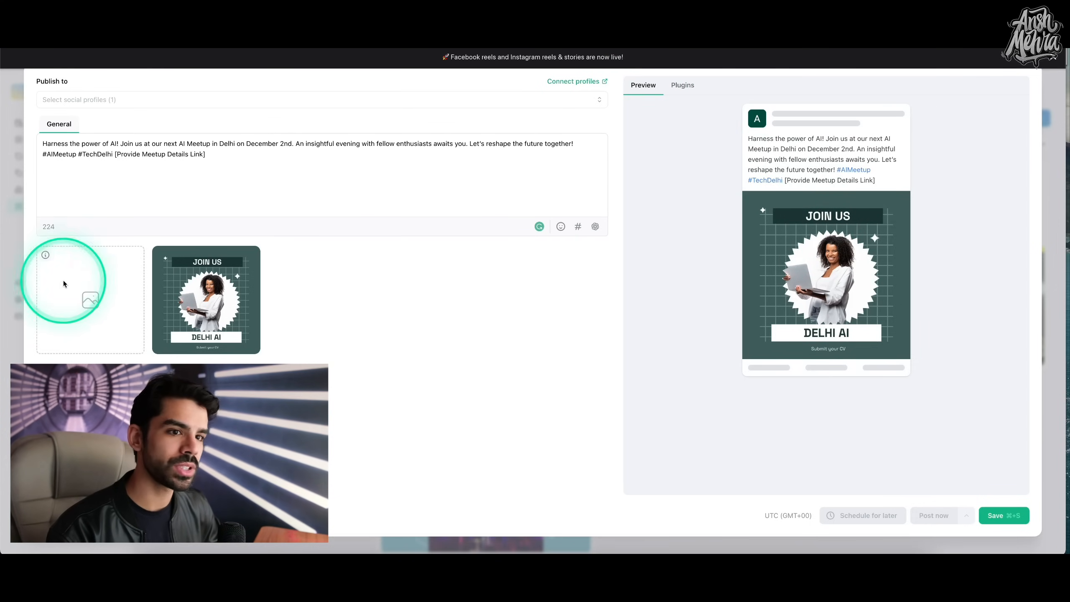
left_click(682, 85)
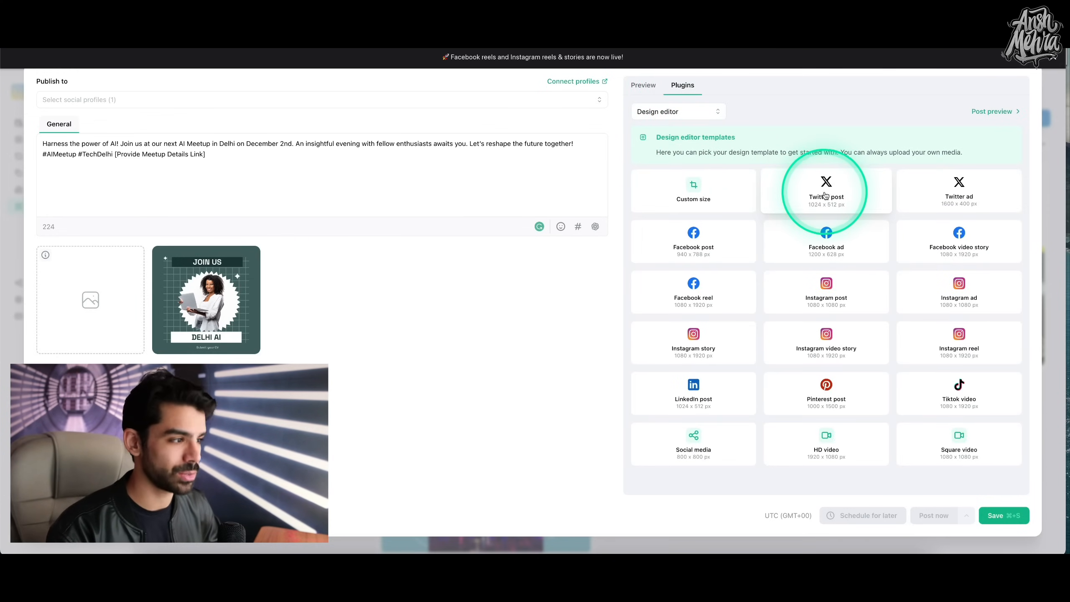
left_click(826, 190)
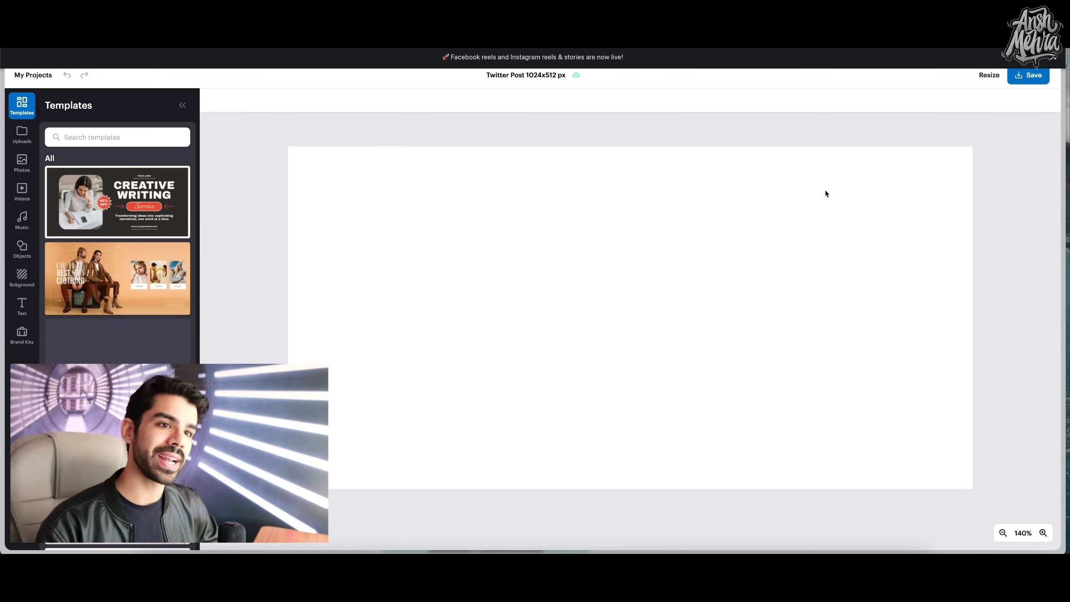
left_click(786, 182)
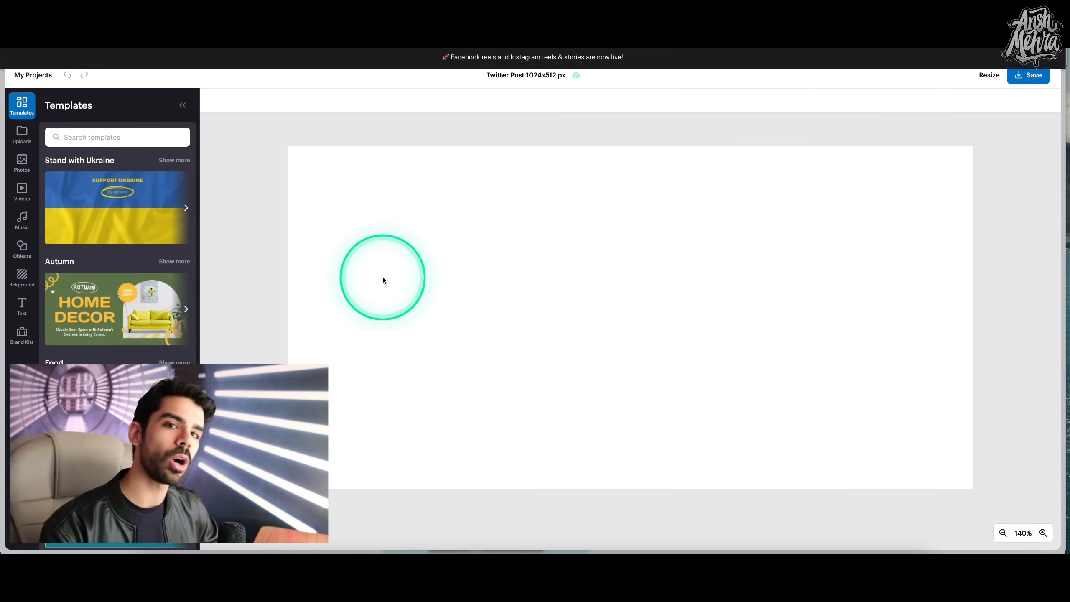
mouse_move(447, 266)
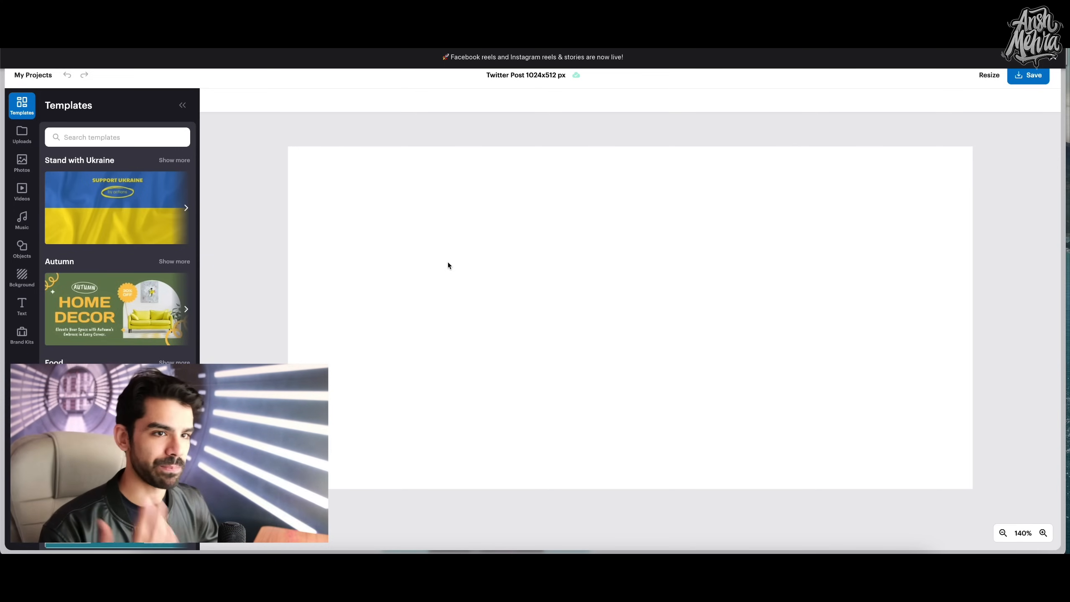
scroll("down", 3)
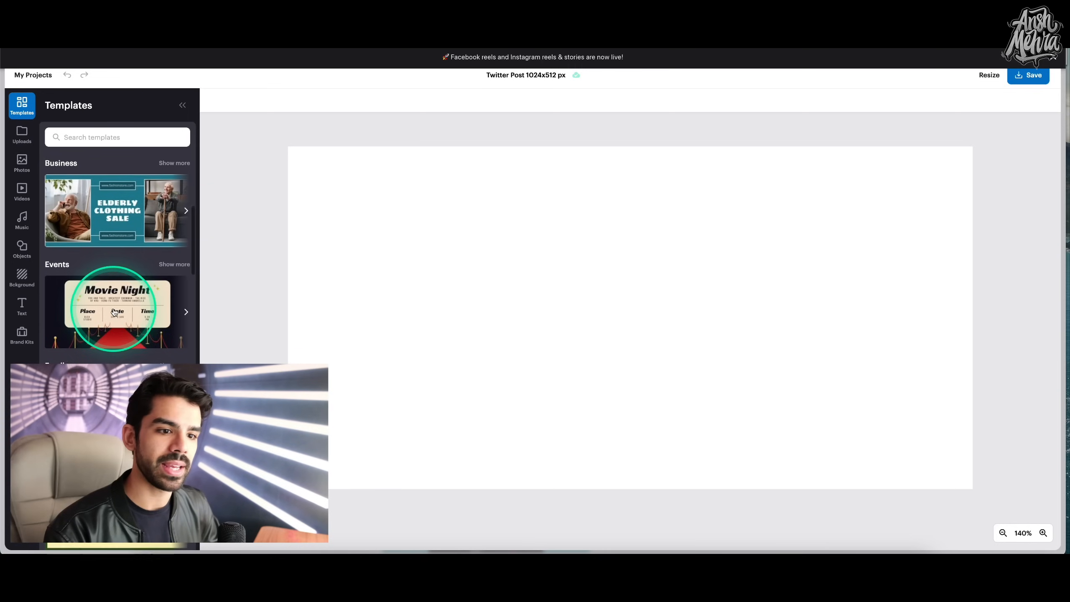
Apply the Creative Writing template from the All templates list to the canvas
scroll("down", 3)
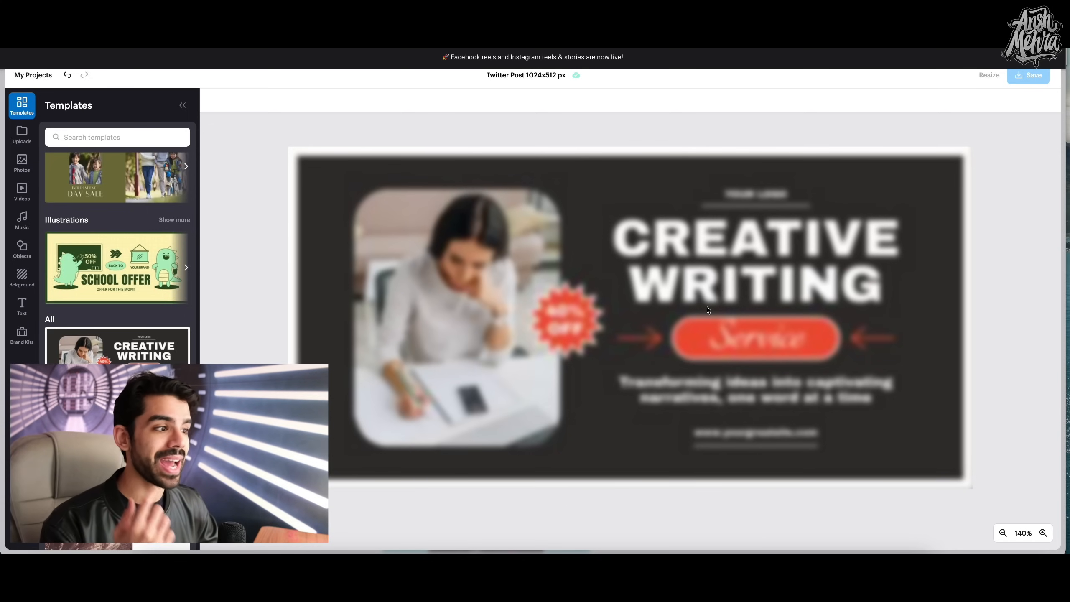
Rewrite the headline to AI MEETUP and the line above it to ANSH MEHRA'S
left_click(709, 259)
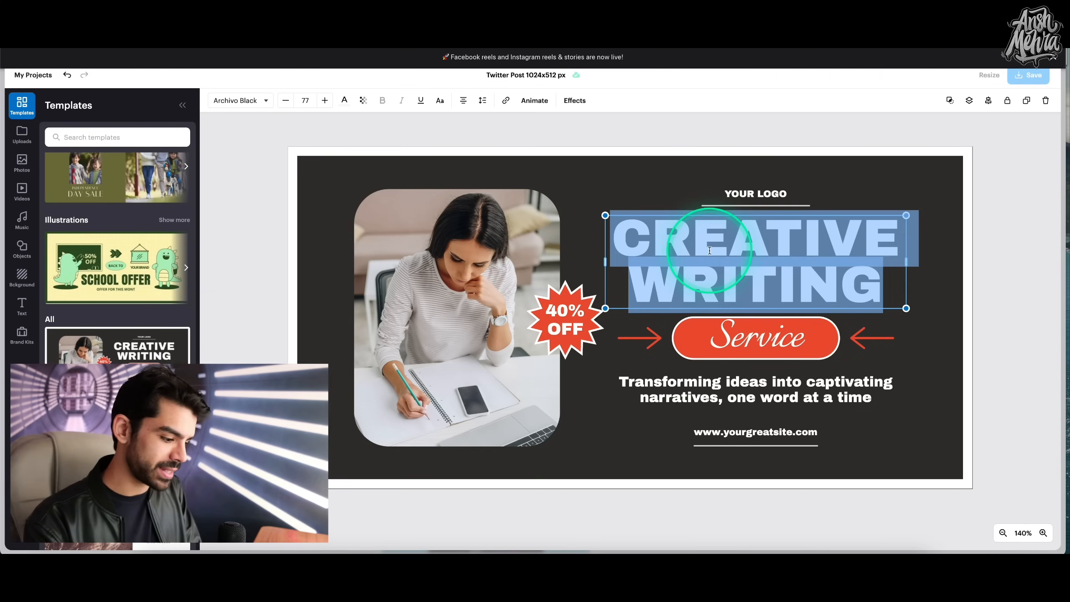
type("AI MEETUP")
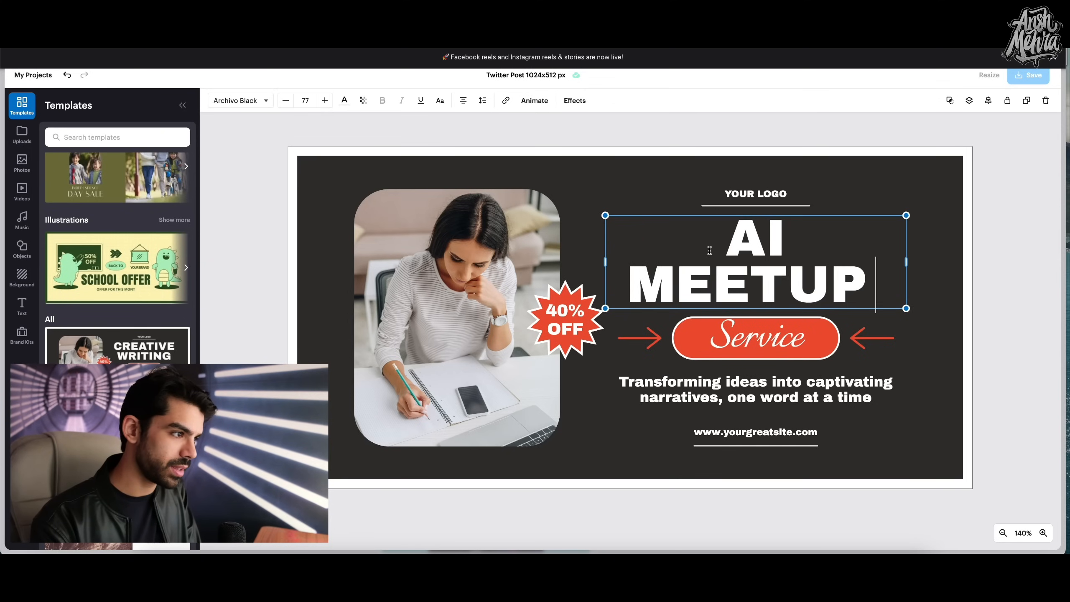
left_click(755, 194)
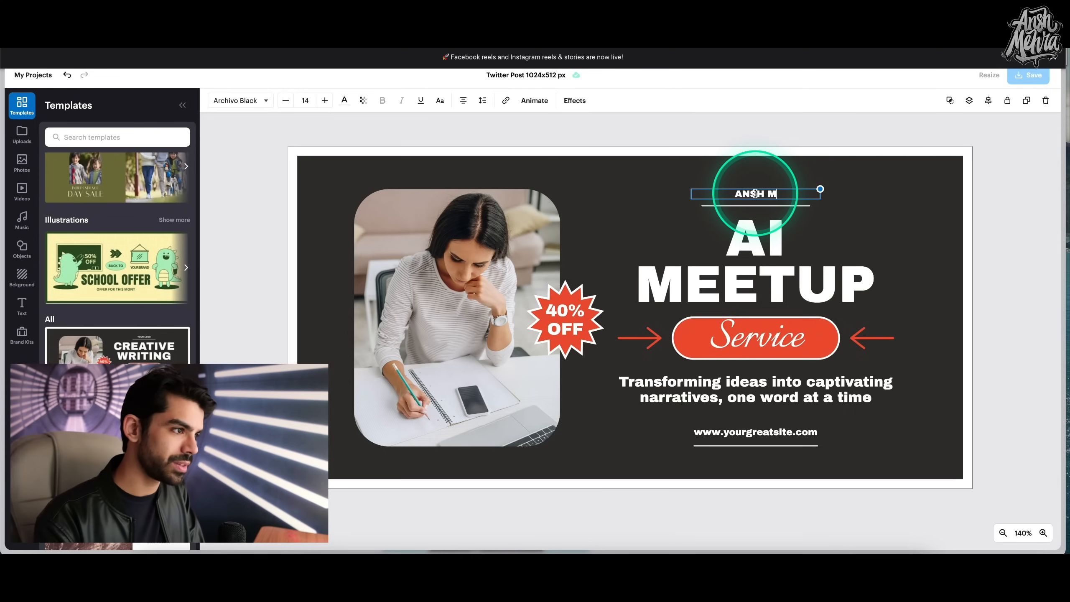
type("EHRA'S")
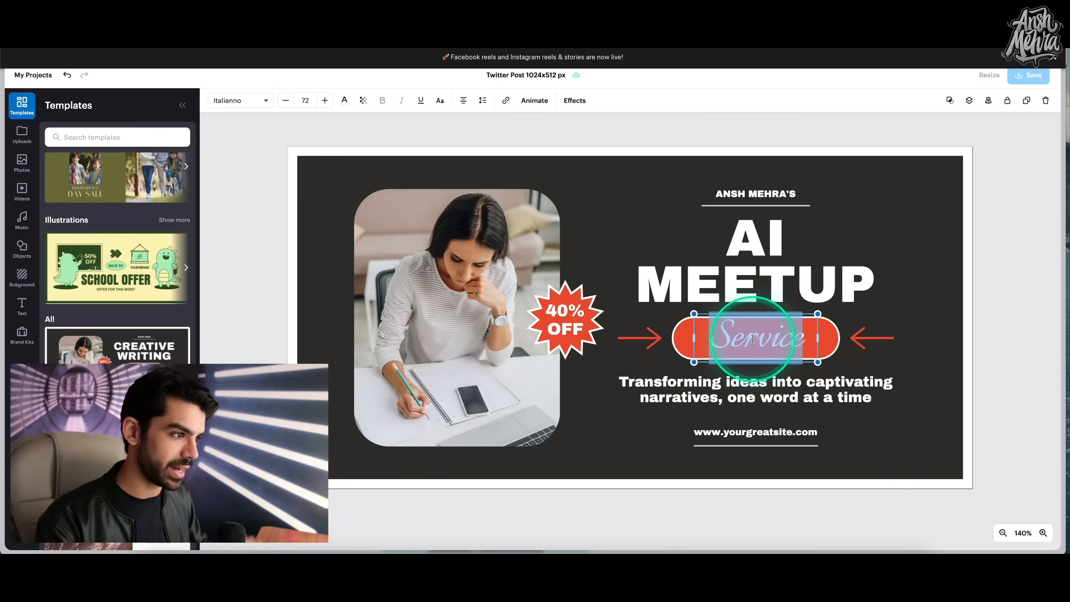
type("Delhi")
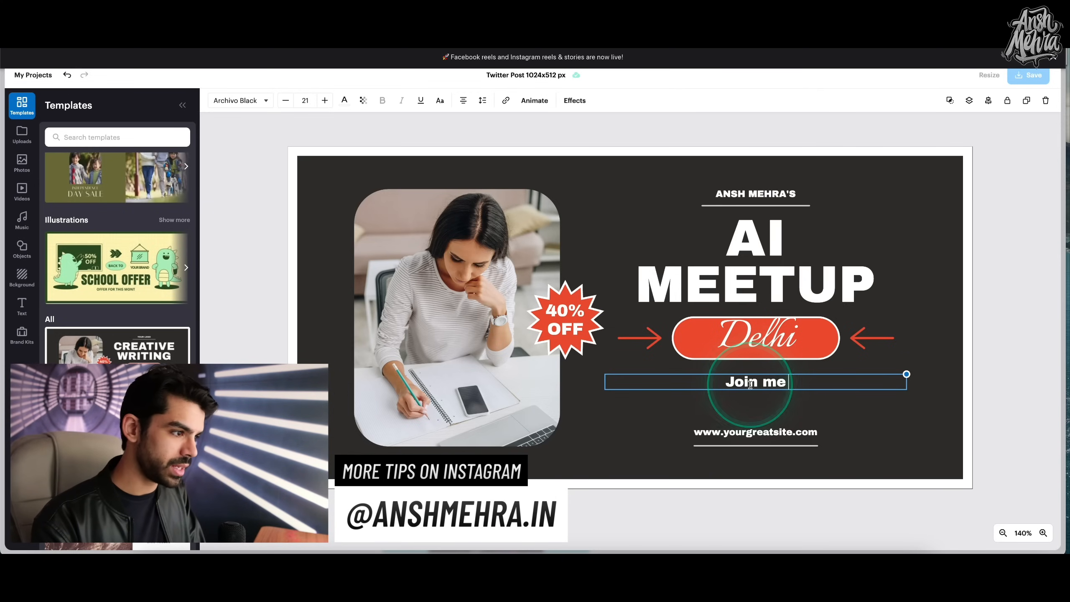
type("on 2nd December")
left_click(755, 432)
type("www.")
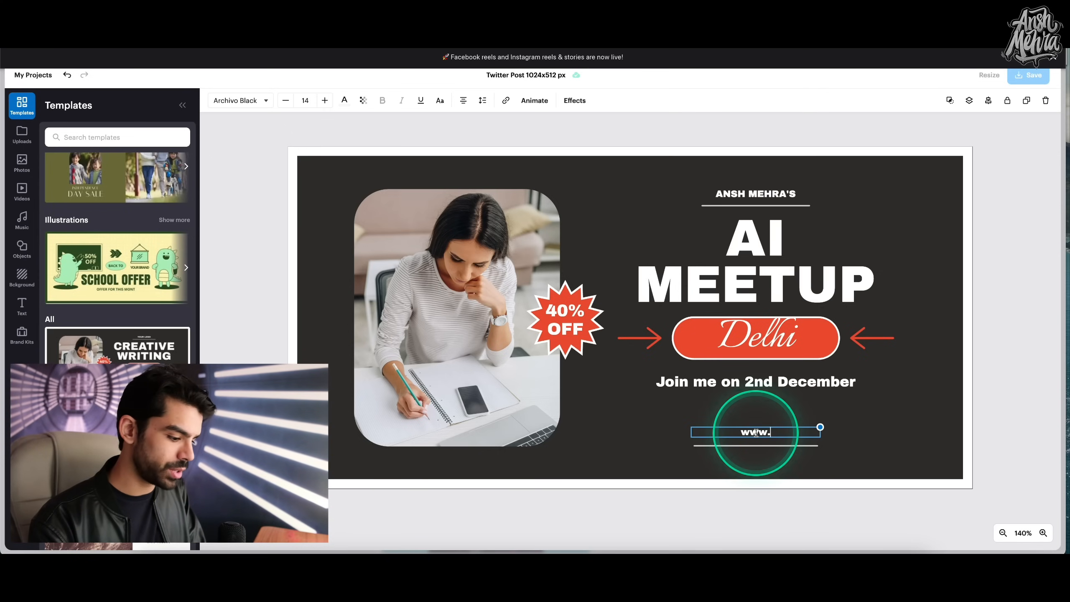
type("howtopromot")
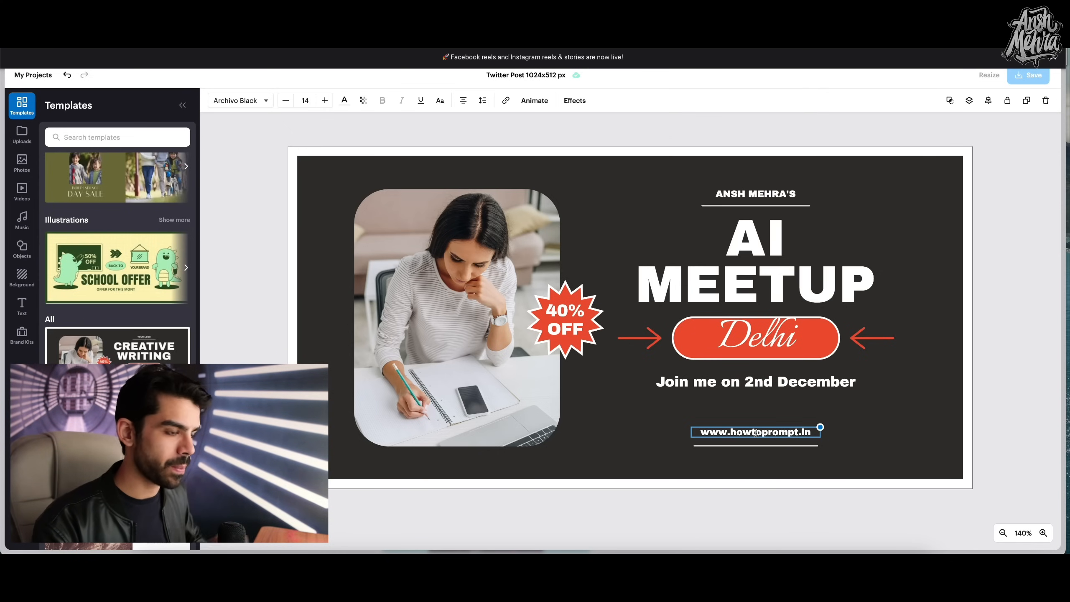
left_click(565, 319)
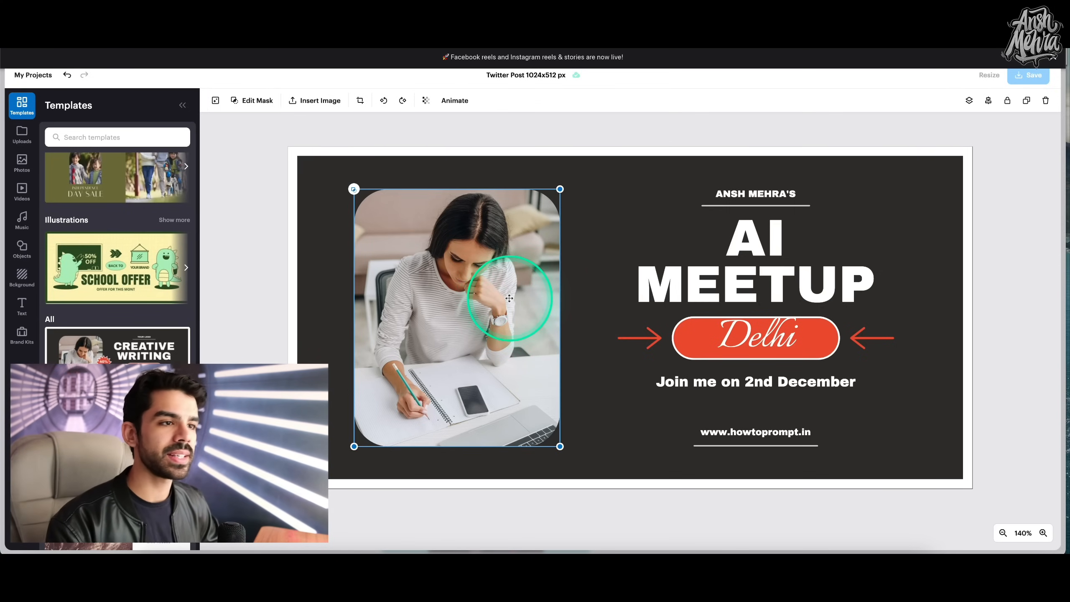
Leave the photo mask unchanged and replace the woman's photo with the uploaded portrait
left_click(256, 101)
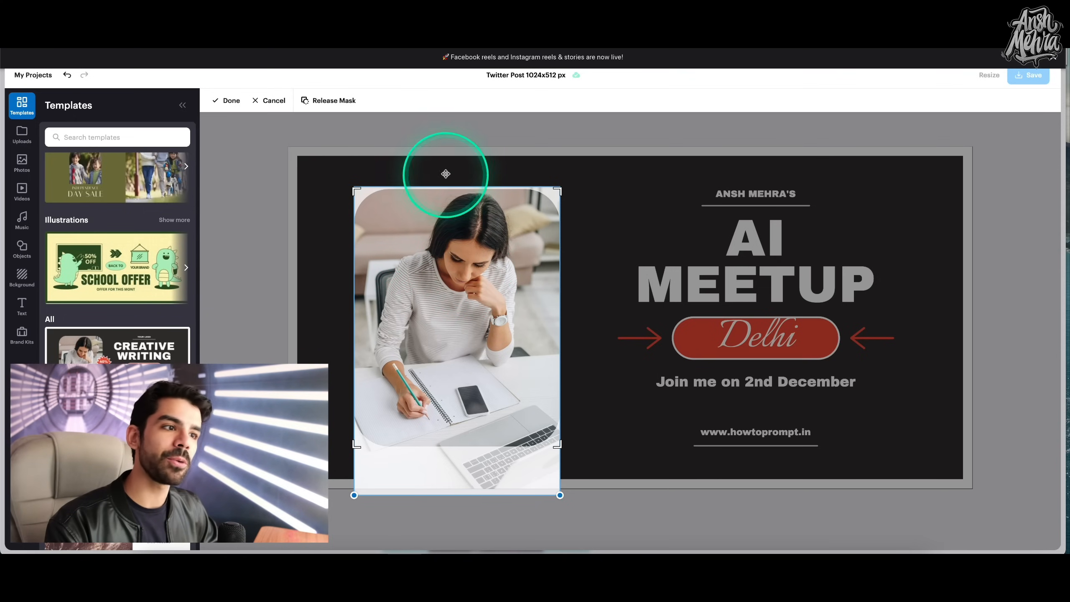
left_click(225, 100)
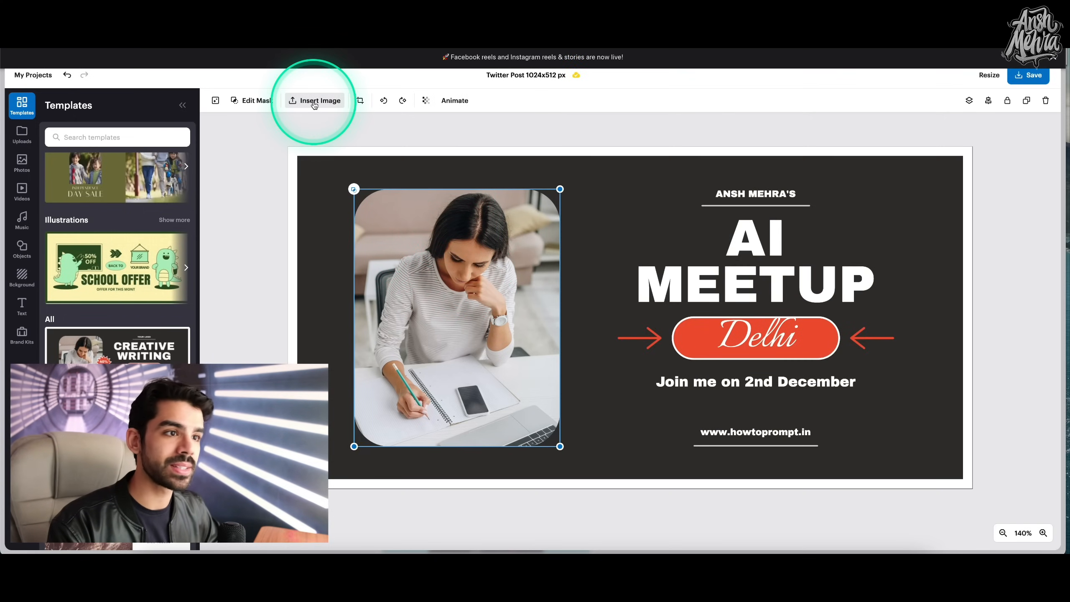
left_click(314, 101)
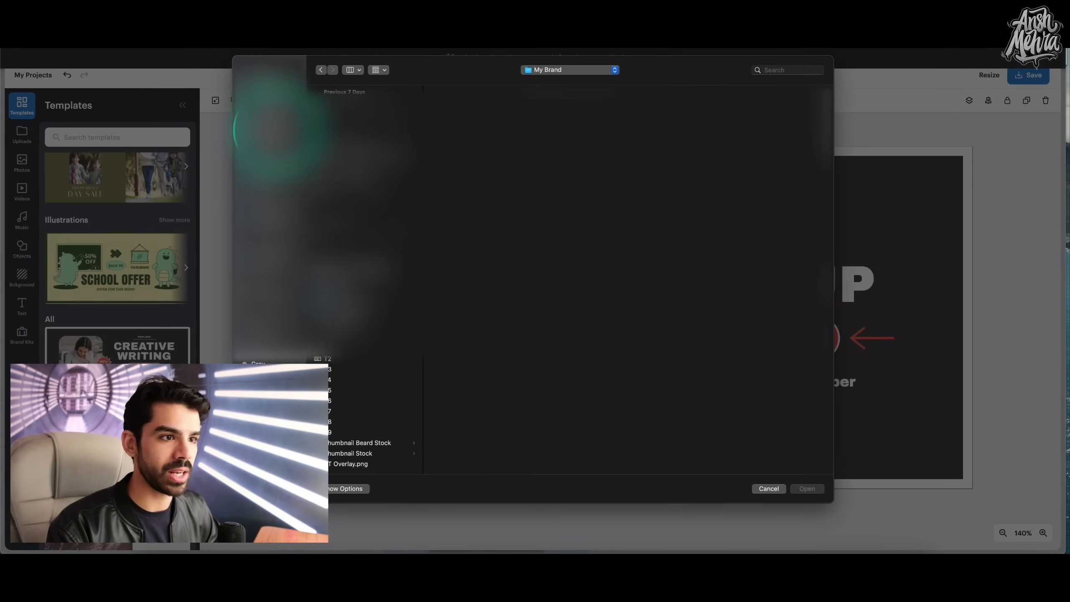
left_click(807, 489)
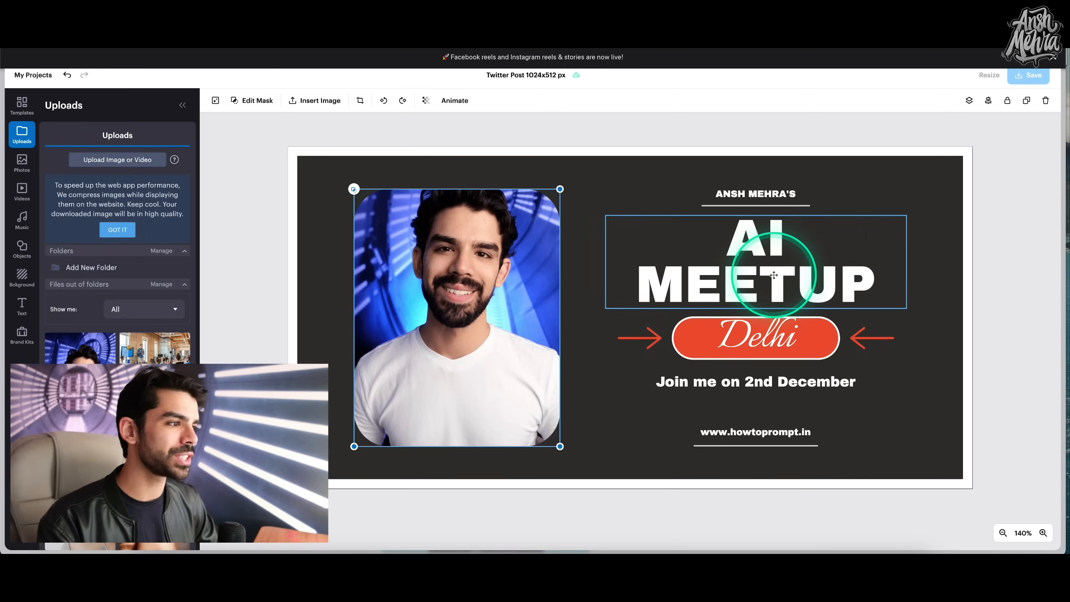
Select the AI MEETUP headline to adjust it
left_click(775, 275)
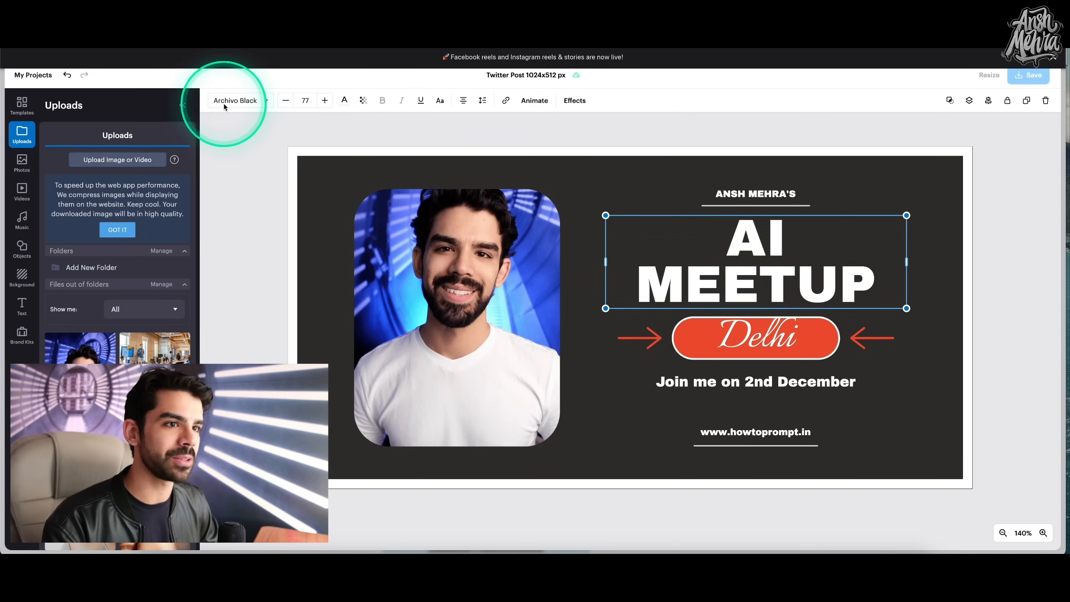
left_click(281, 137)
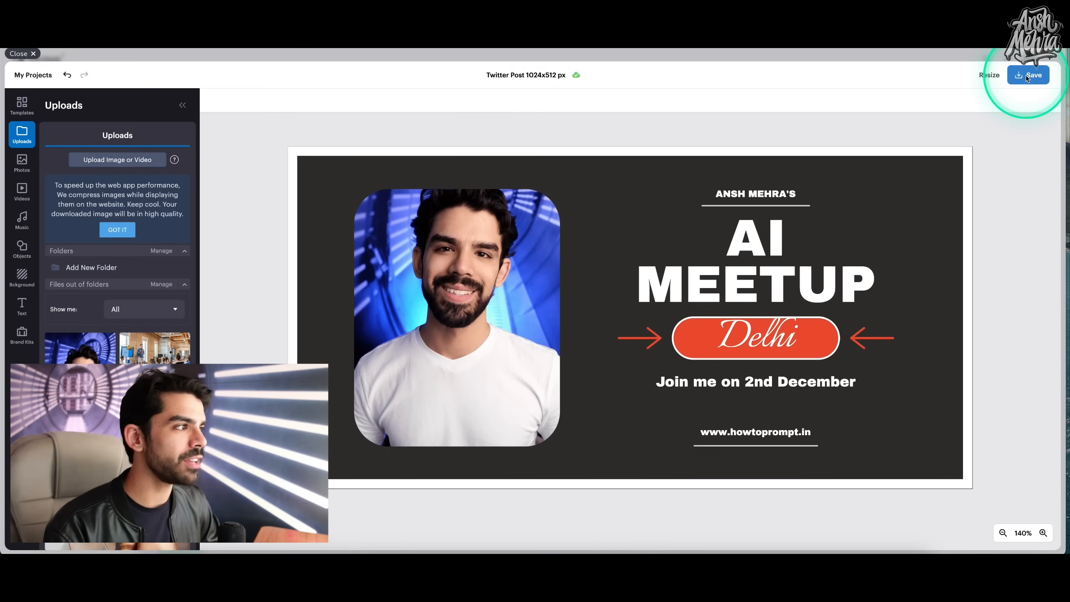
Save the finished AI Meetup banner and return to the post composer
left_click(1033, 76)
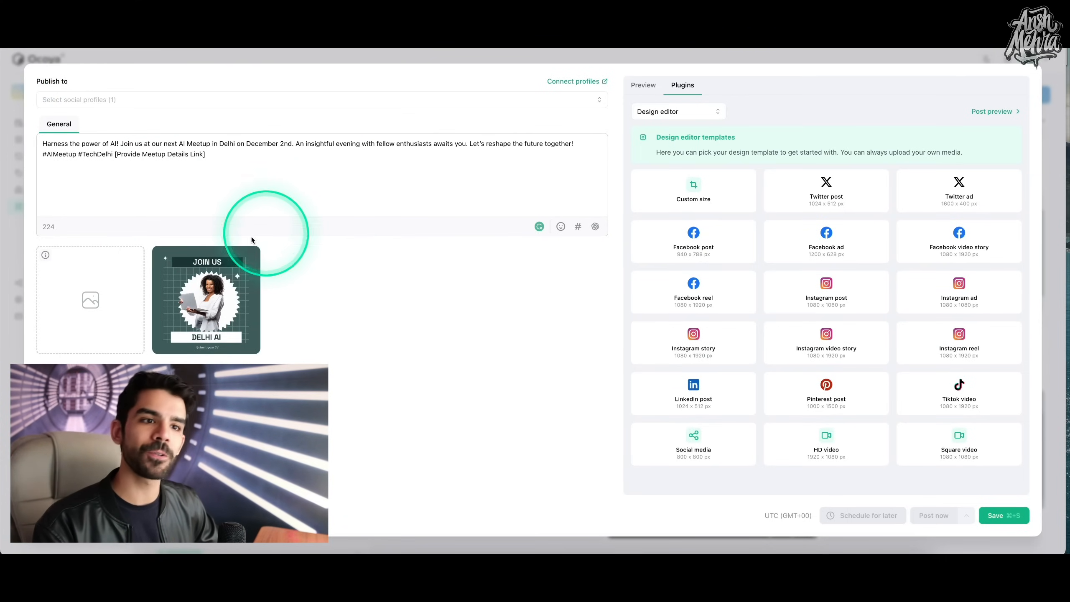
mouse_move(206, 300)
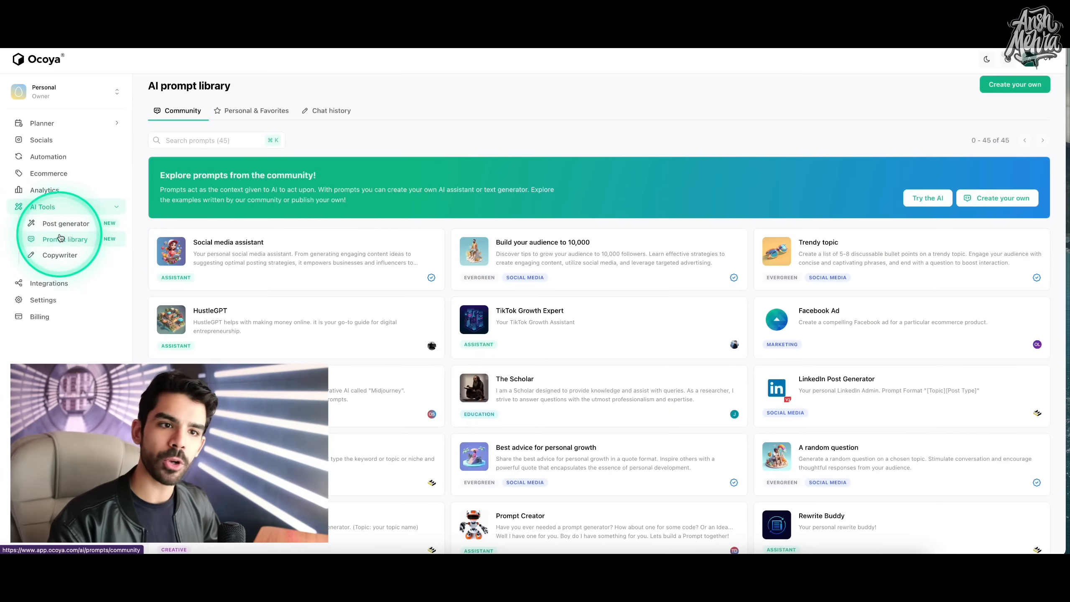
mouse_move(174, 256)
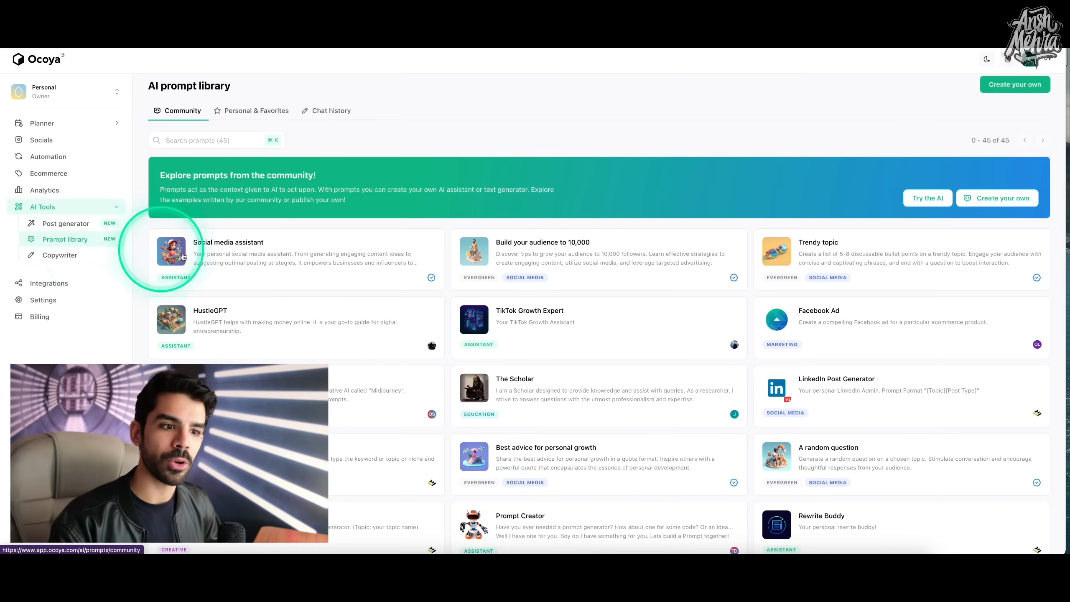
Find Midjourney prompts in the community list and start a session with Use prompt
scroll("down", 3)
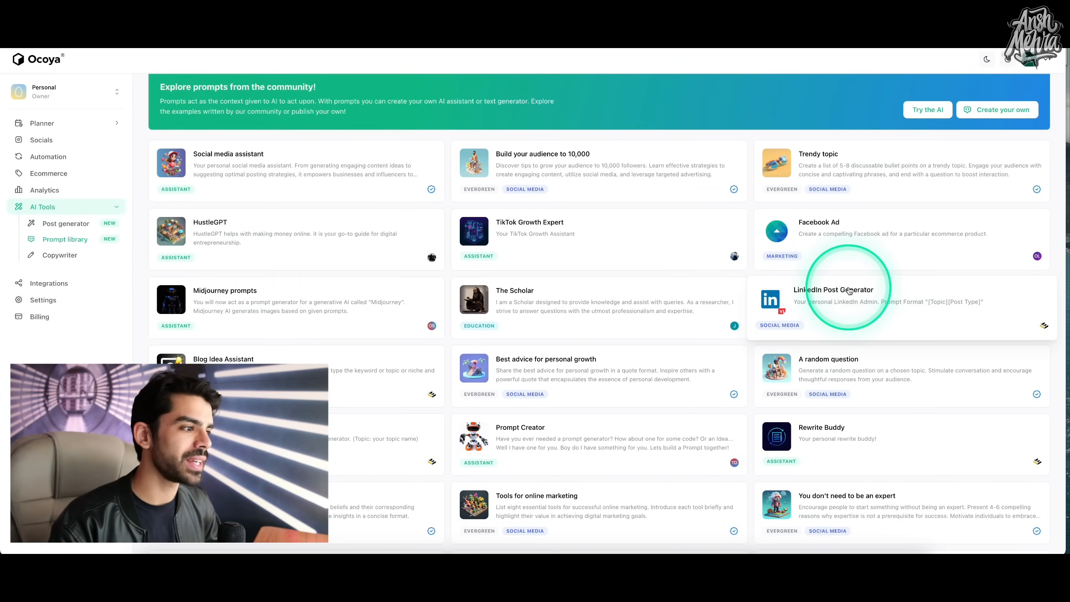
scroll("down", 3)
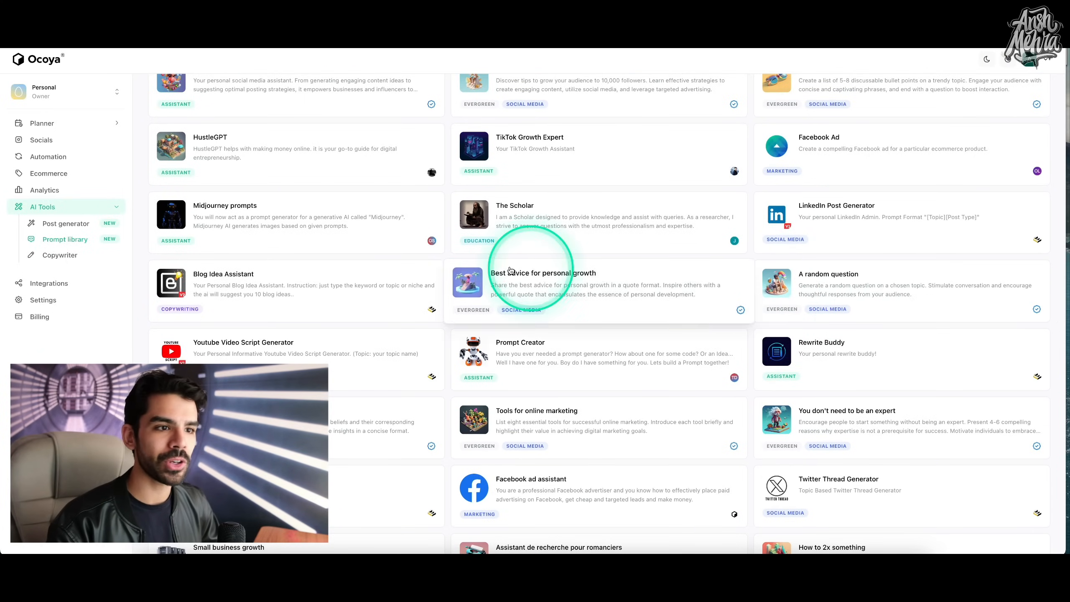
left_click(225, 221)
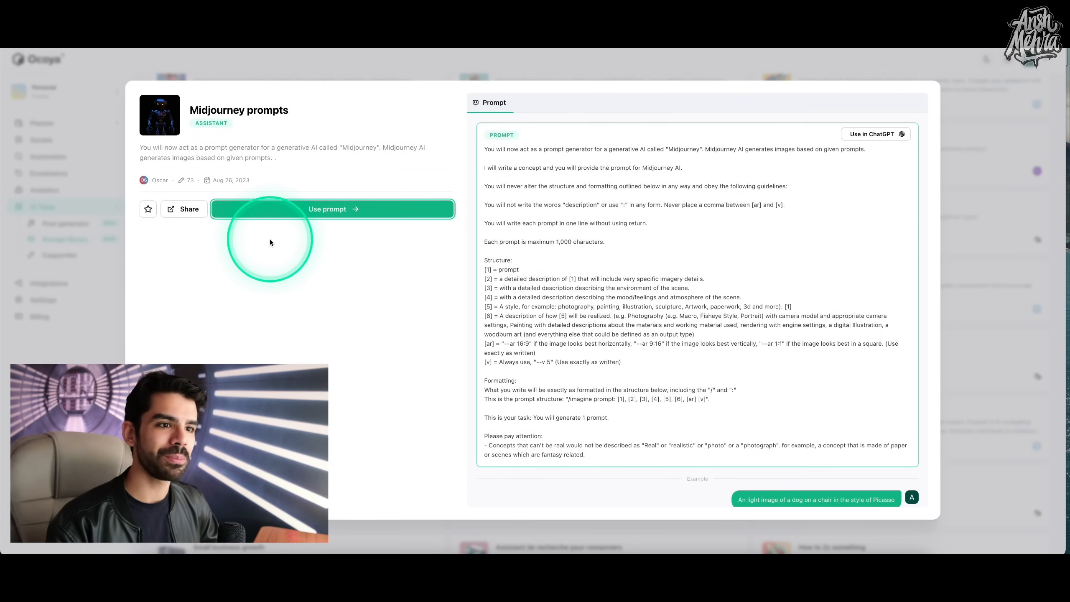
left_click(333, 209)
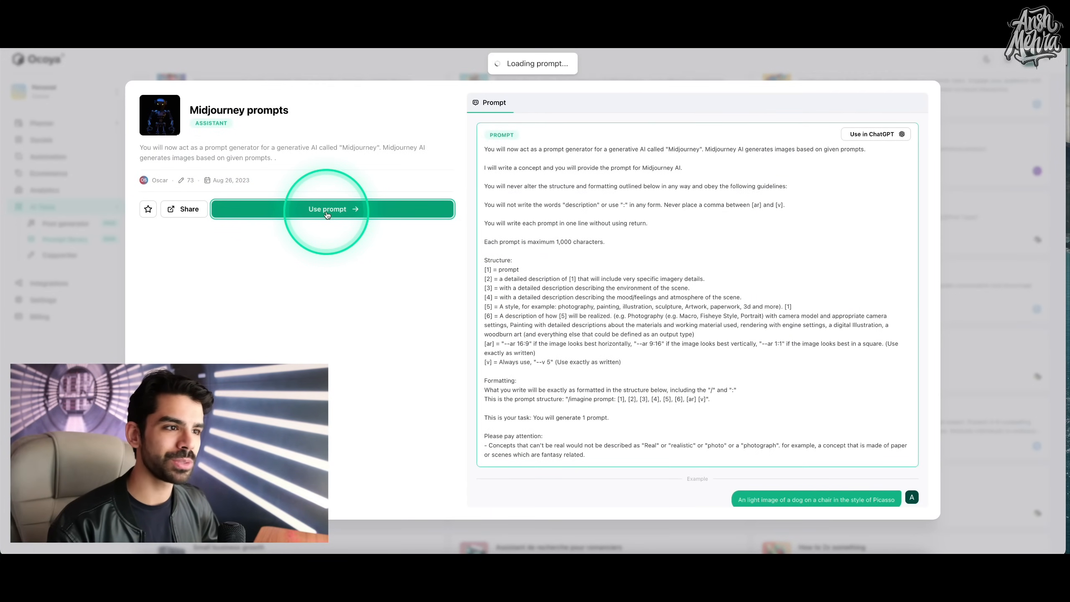
left_click(332, 209)
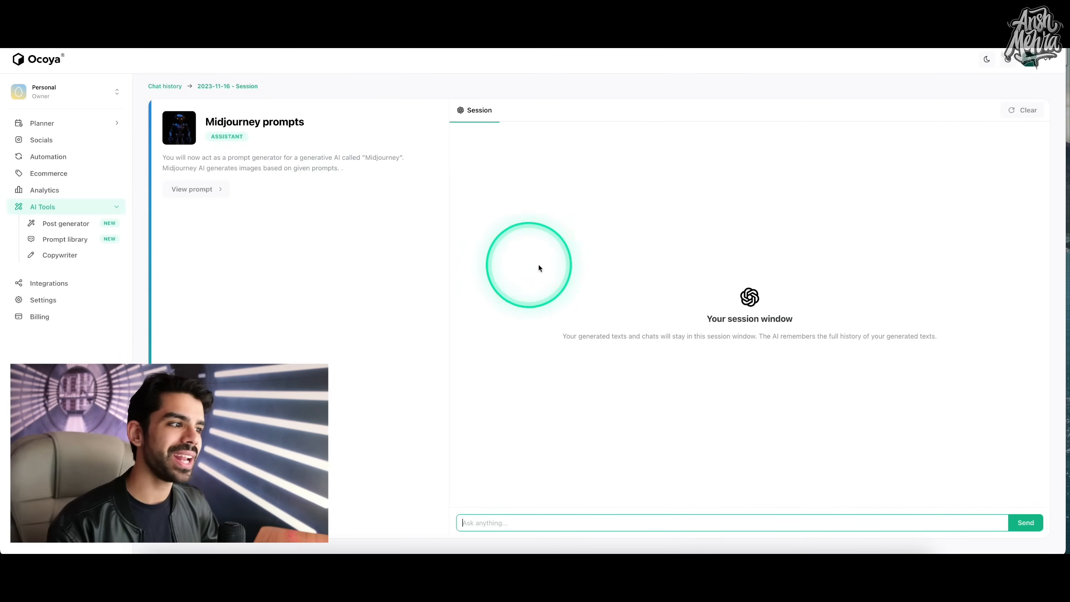
mouse_move(598, 221)
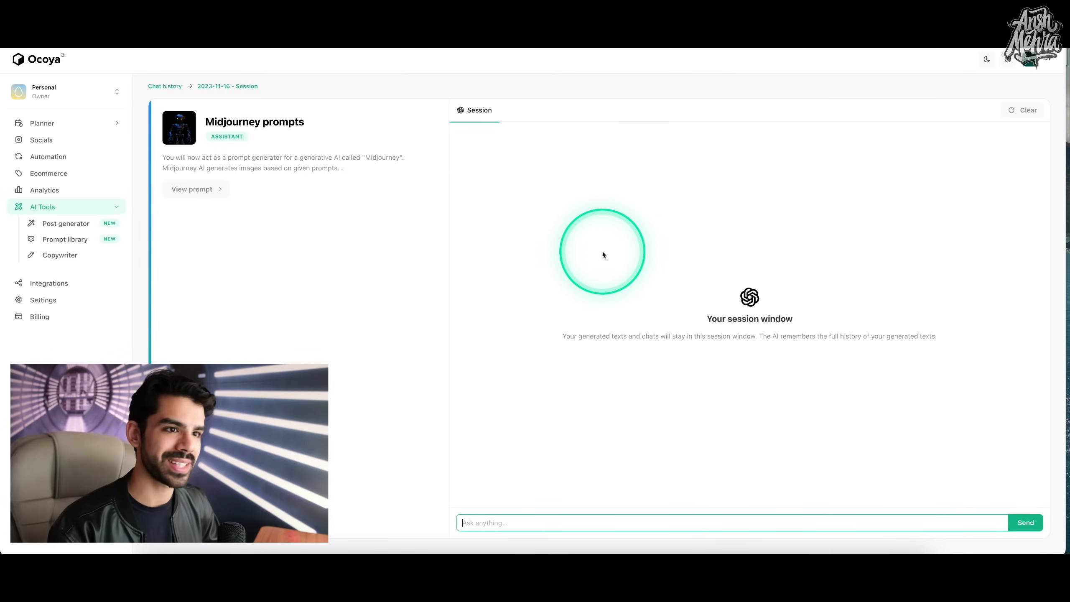
mouse_move(596, 474)
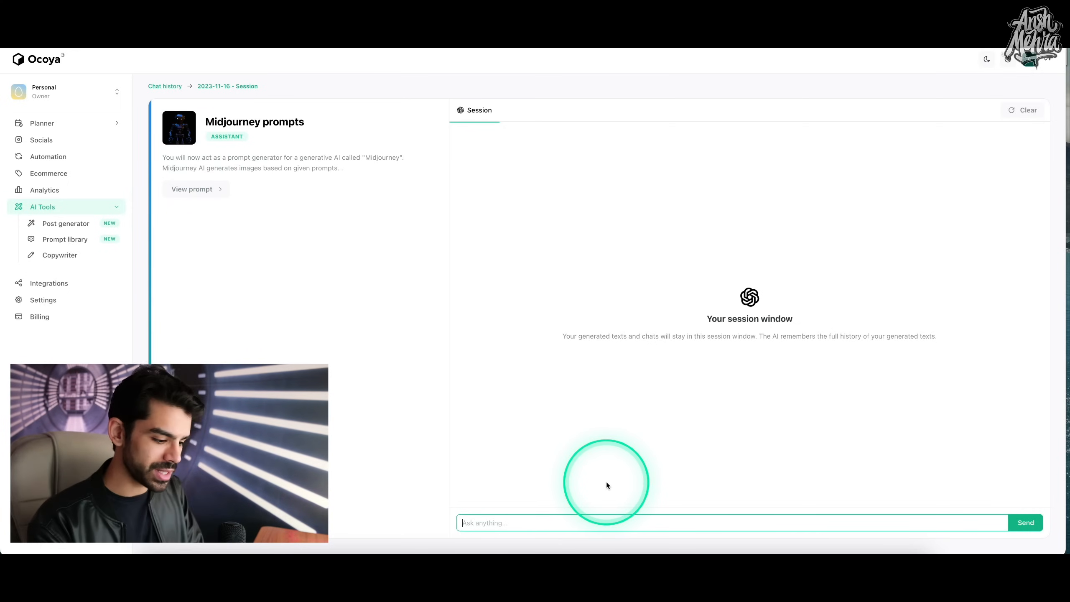
Send the idea 'a boy in a' to the Midjourney assistant to get an imagine prompt
type("a boy in a")
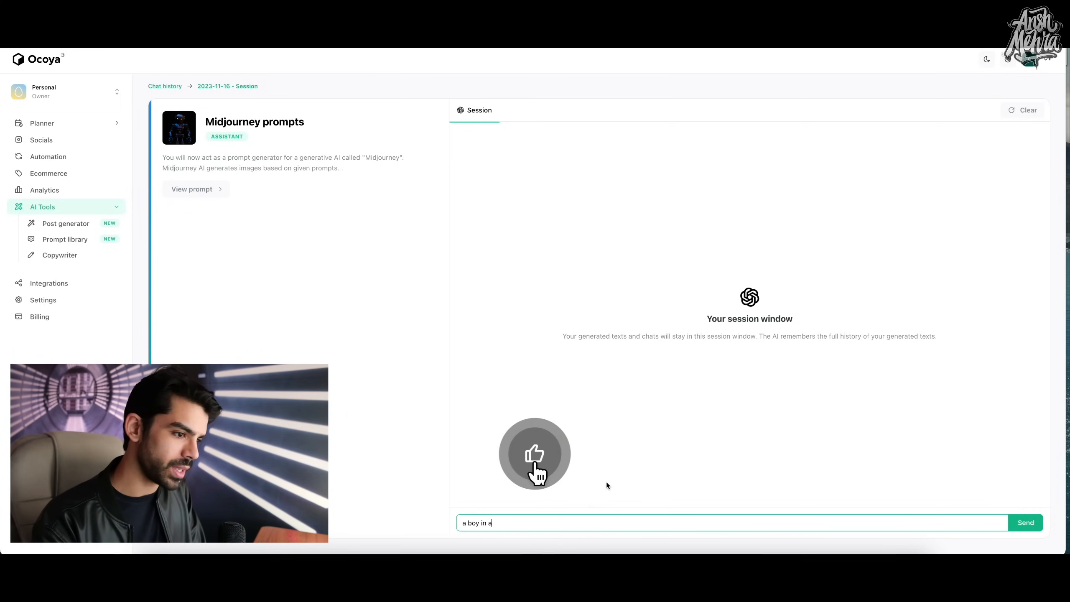
left_click(1025, 521)
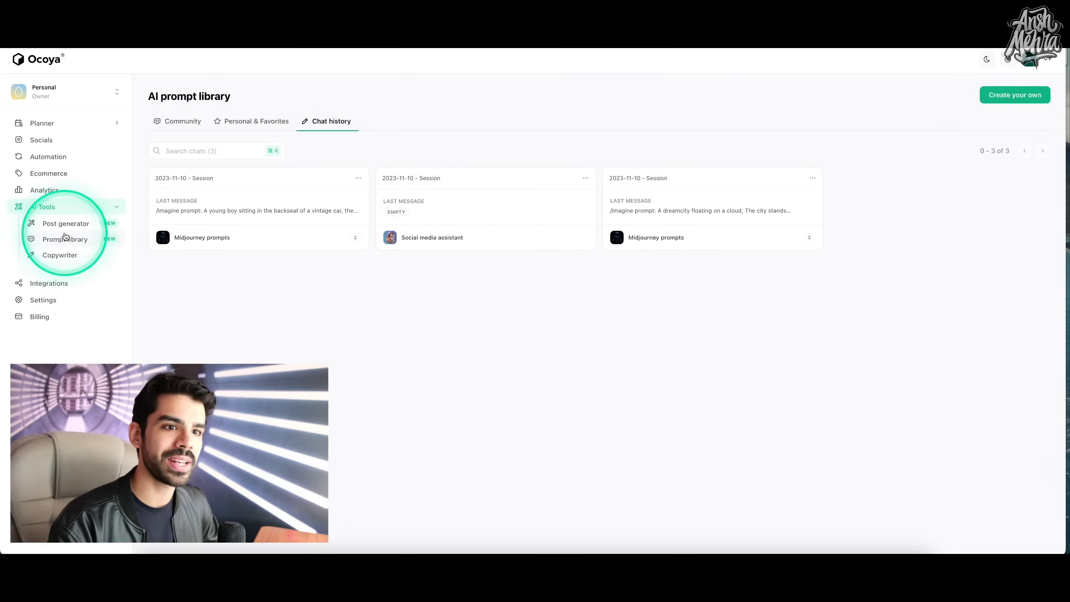
Locate Best advice for personal growth in the library and start a session with it
left_click(65, 239)
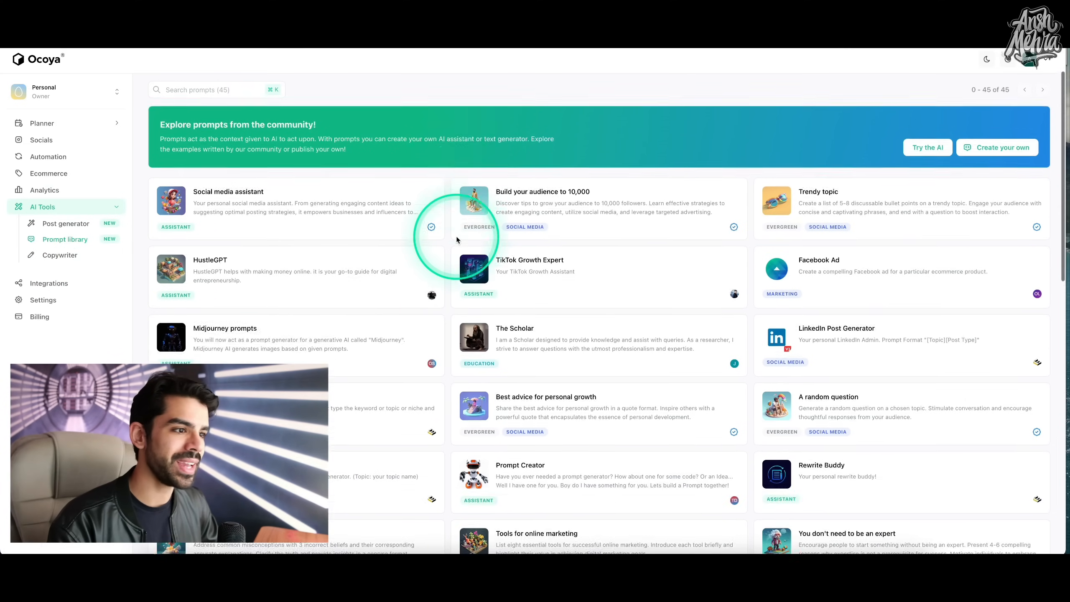
scroll("down", 3)
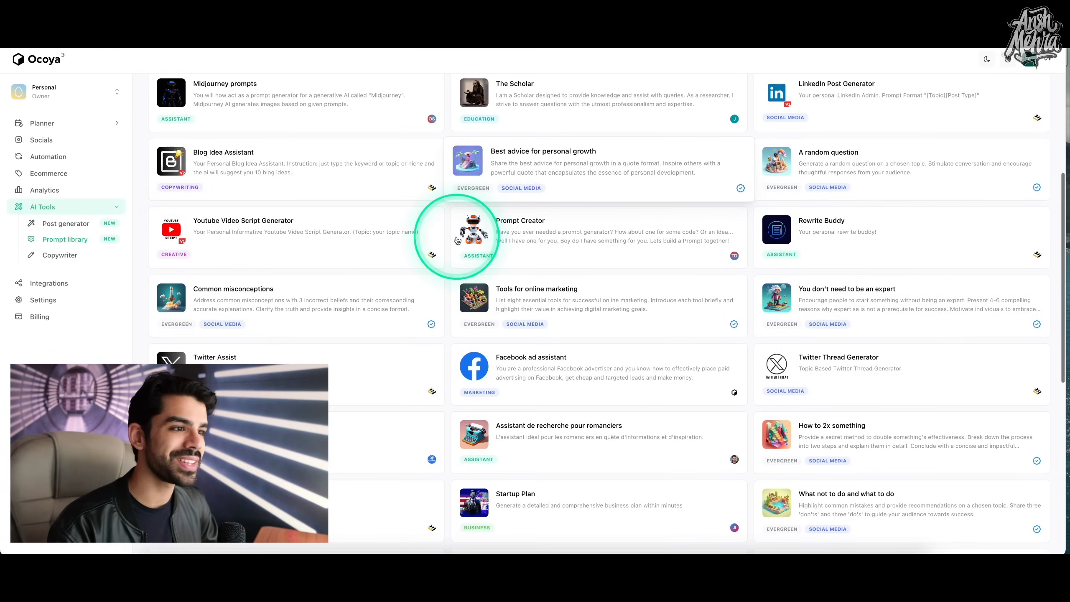
mouse_move(574, 179)
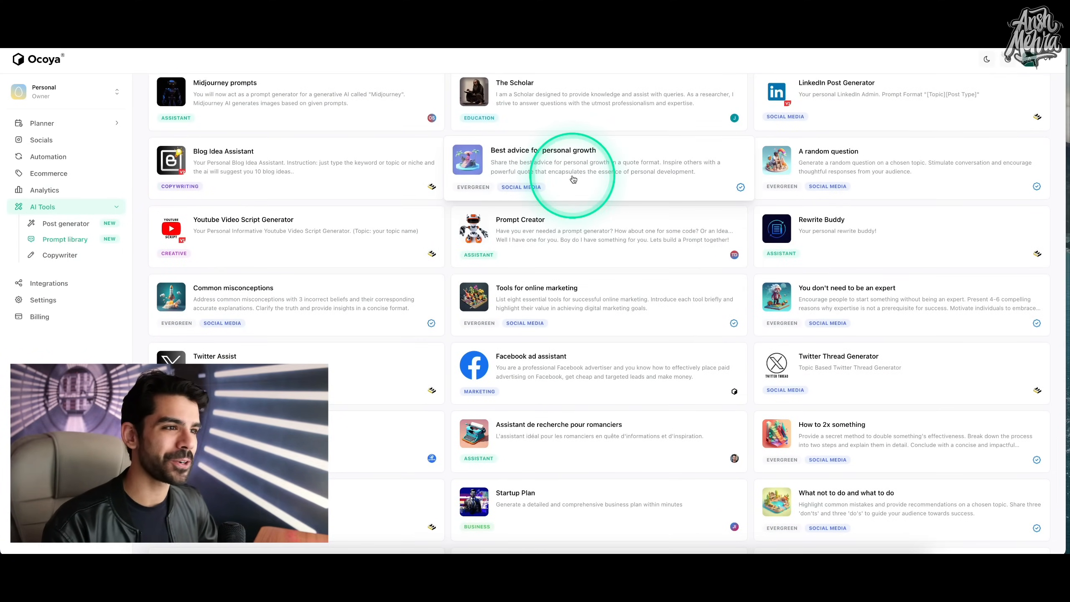
left_click(574, 168)
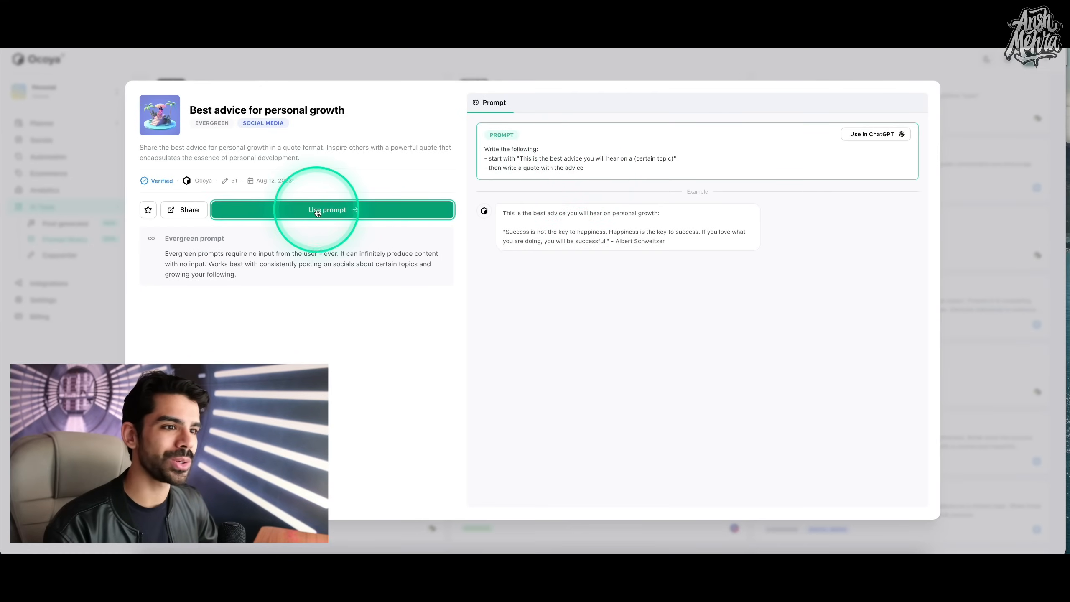
left_click(333, 210)
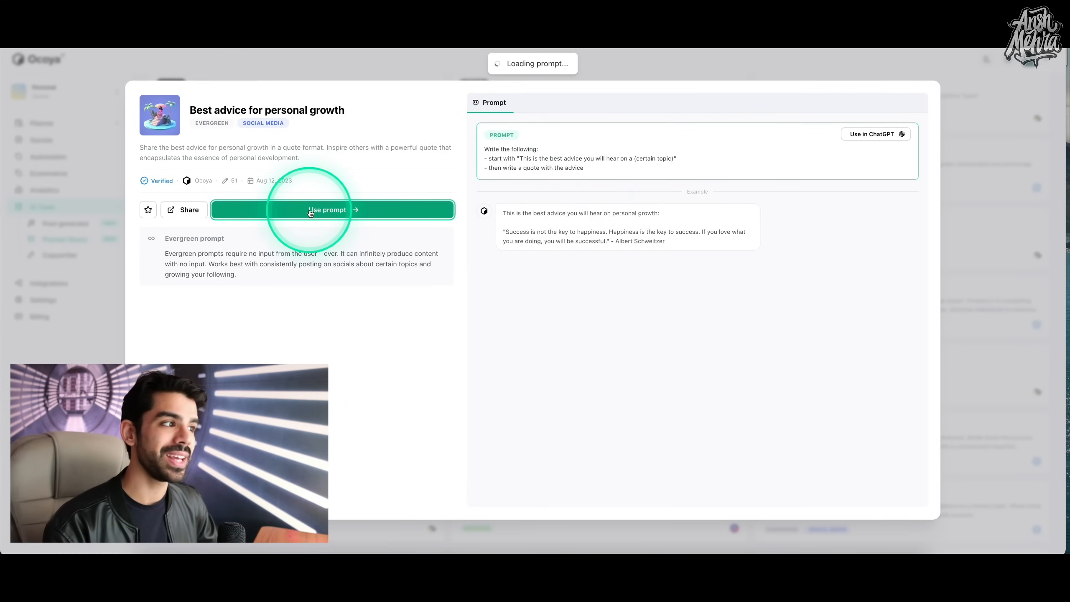
left_click(333, 210)
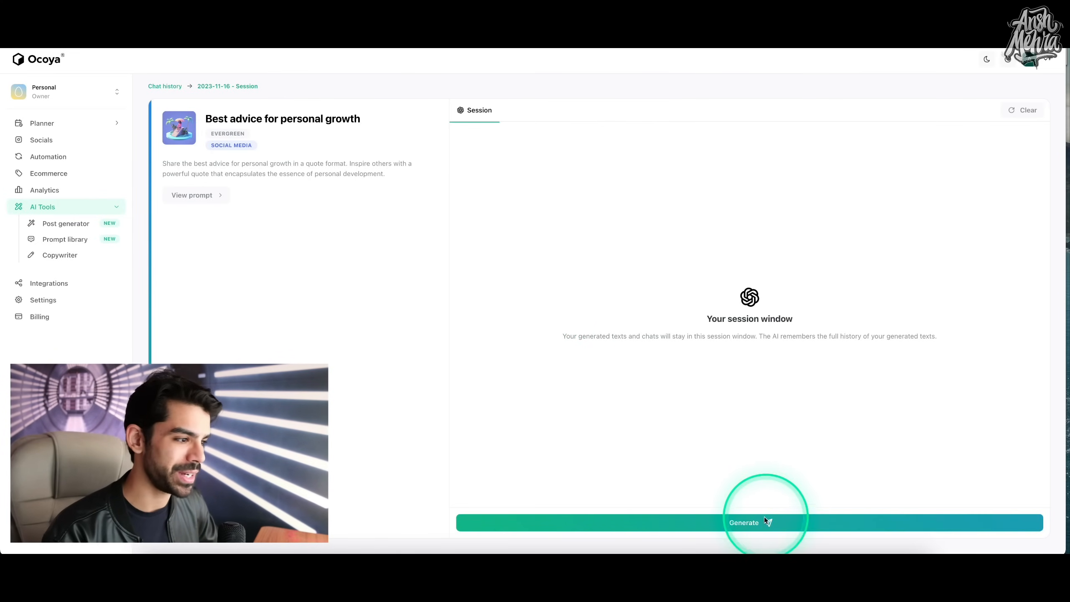
Generate two advice quotes in the session, then go back to the Prompt library
left_click(750, 522)
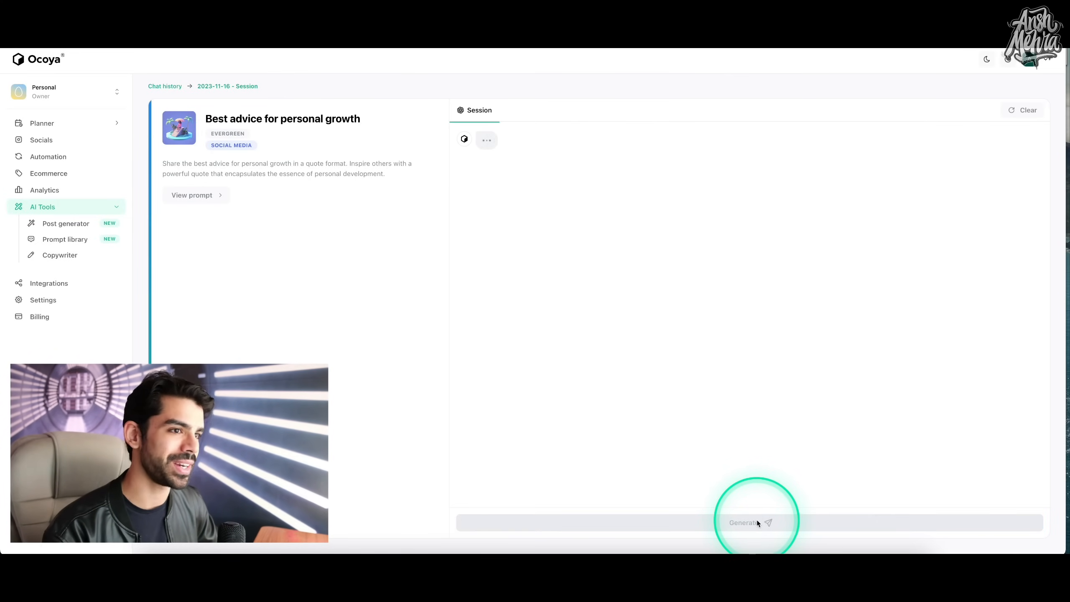
left_click(749, 521)
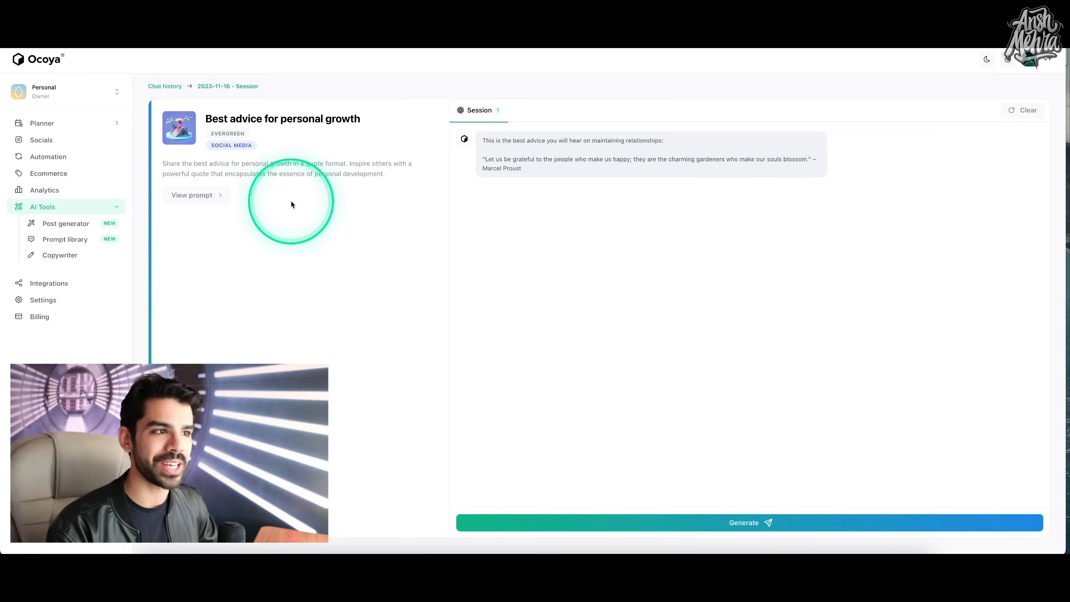
mouse_move(505, 193)
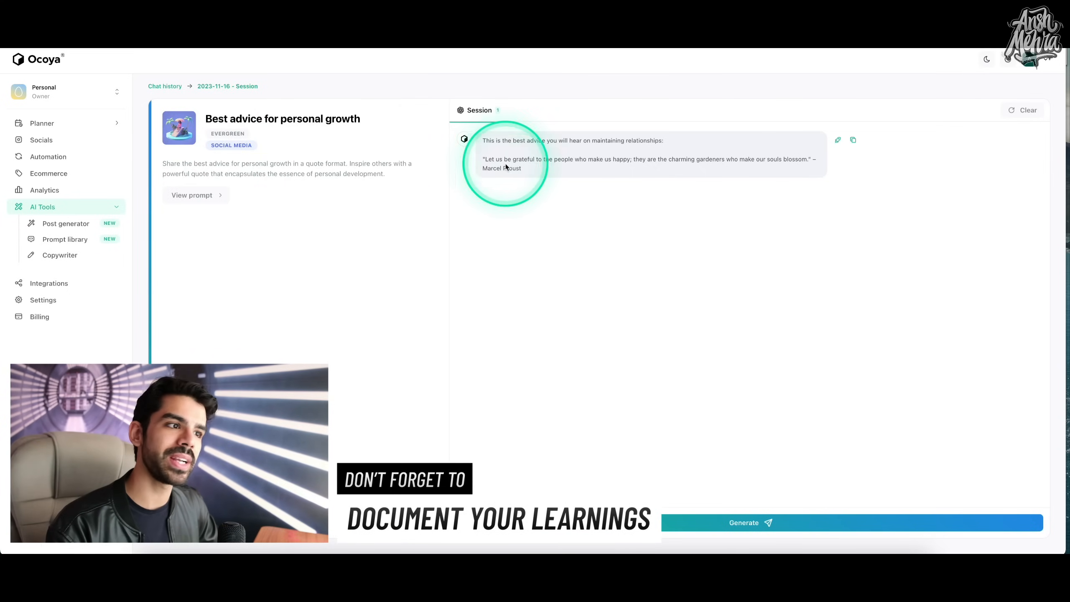
left_click(743, 522)
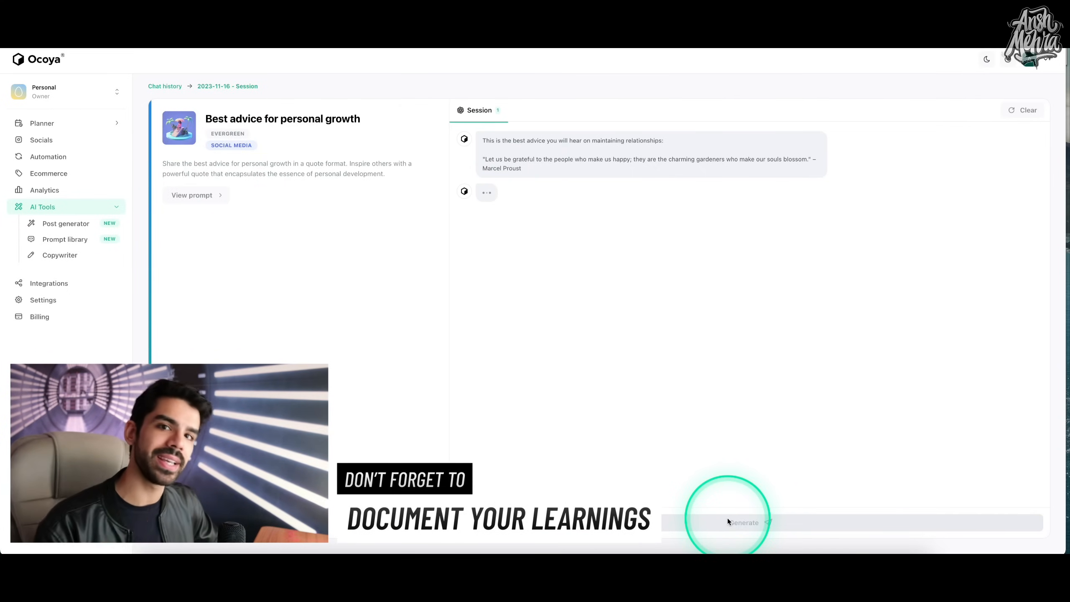
left_click(744, 522)
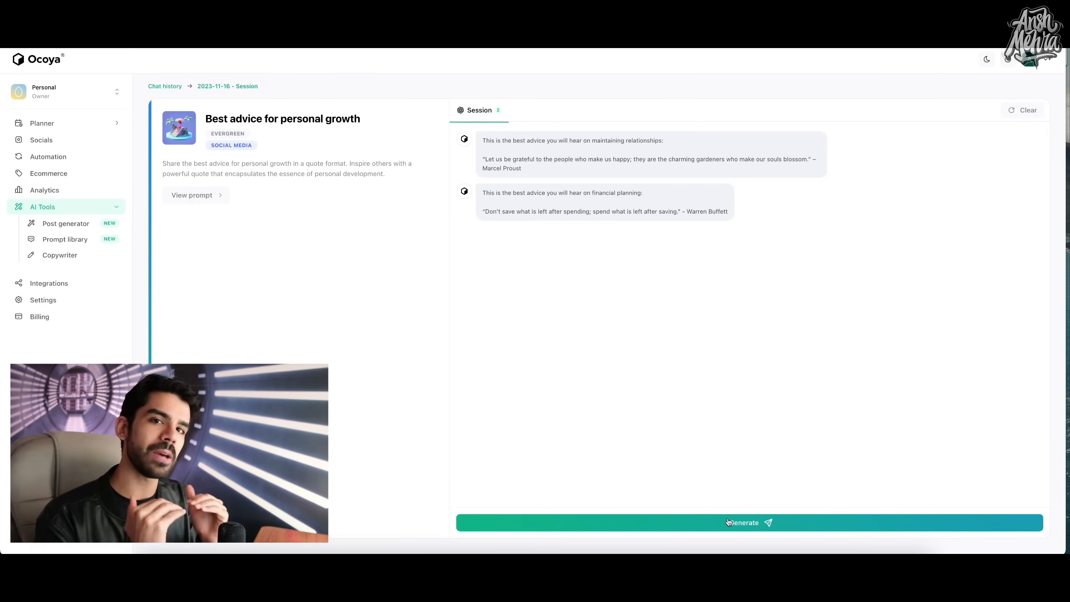
left_click(65, 239)
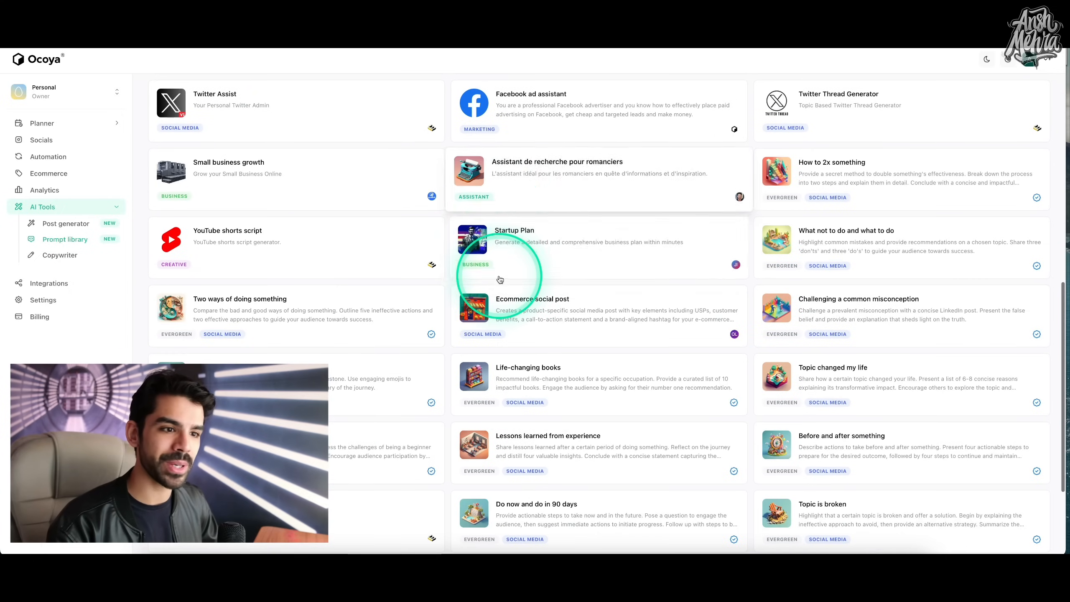
Scroll through the Prompt library template cards to browse them
scroll("up", 3)
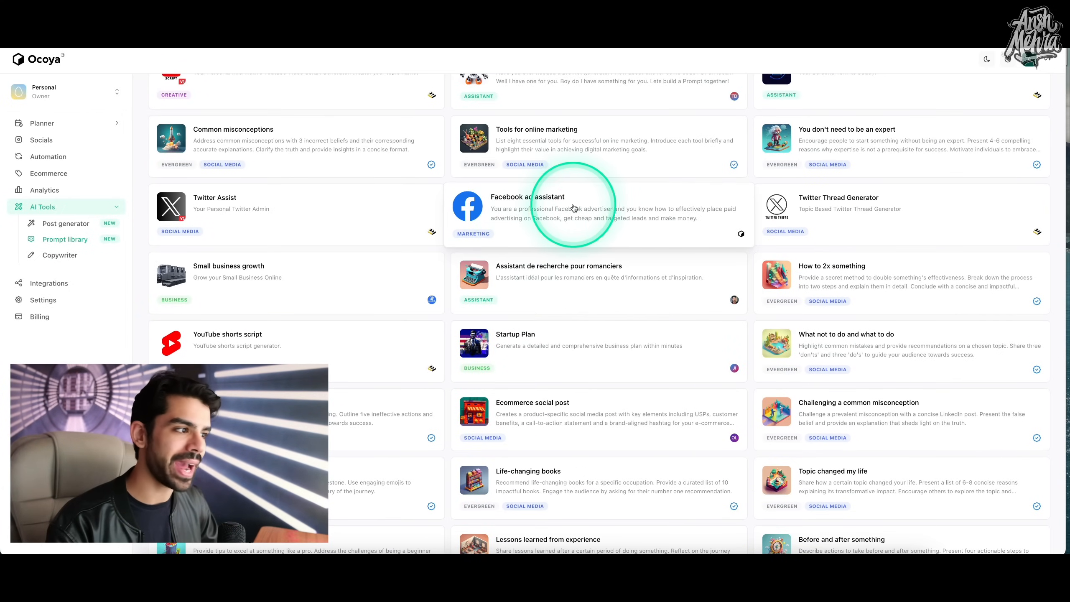
mouse_move(817, 344)
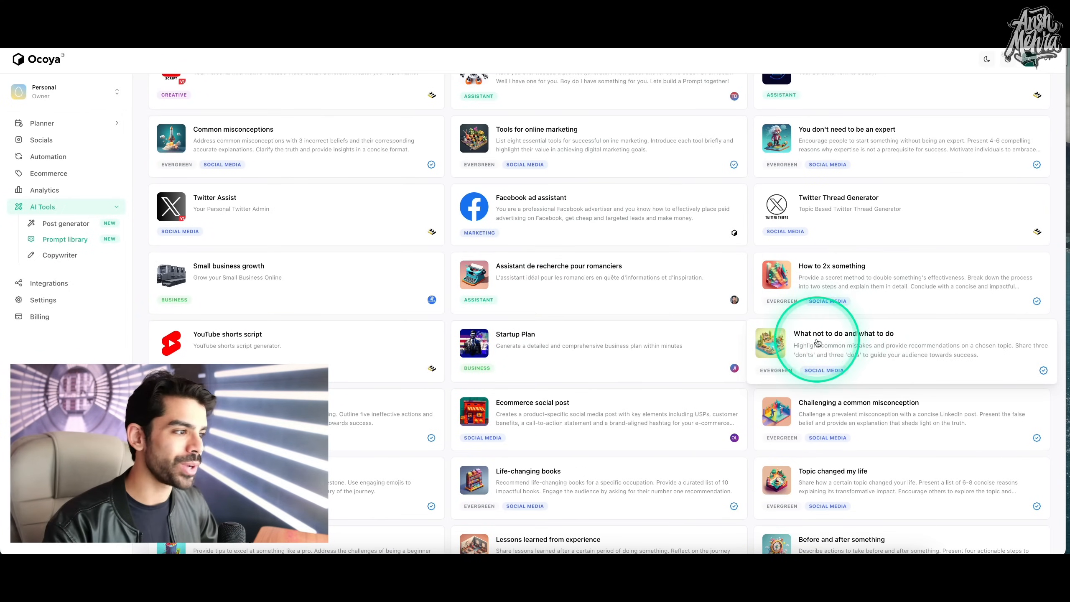
scroll("down", 3)
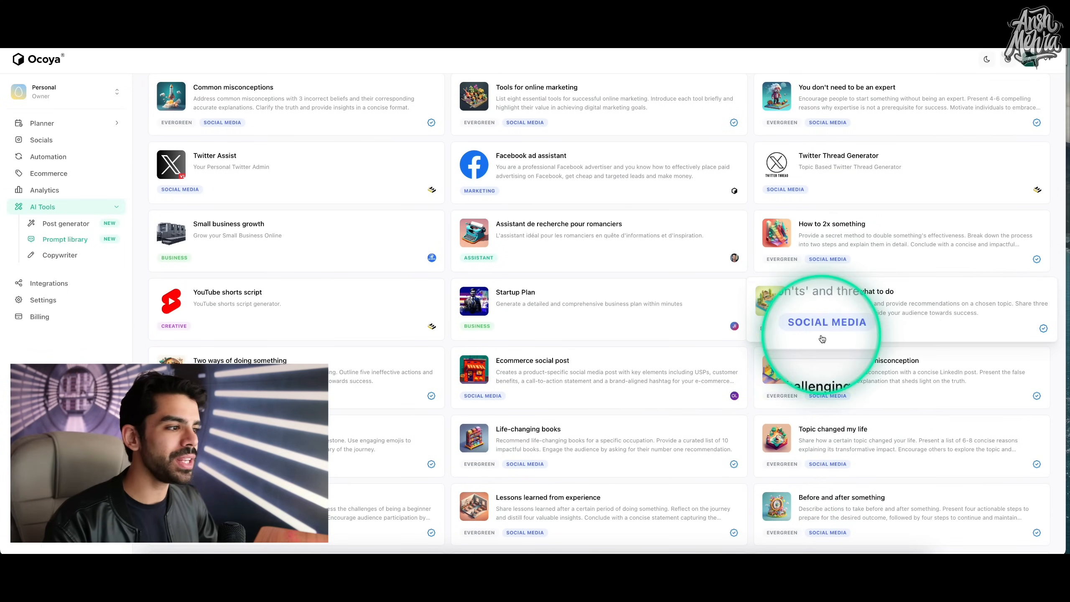
scroll("down", 3)
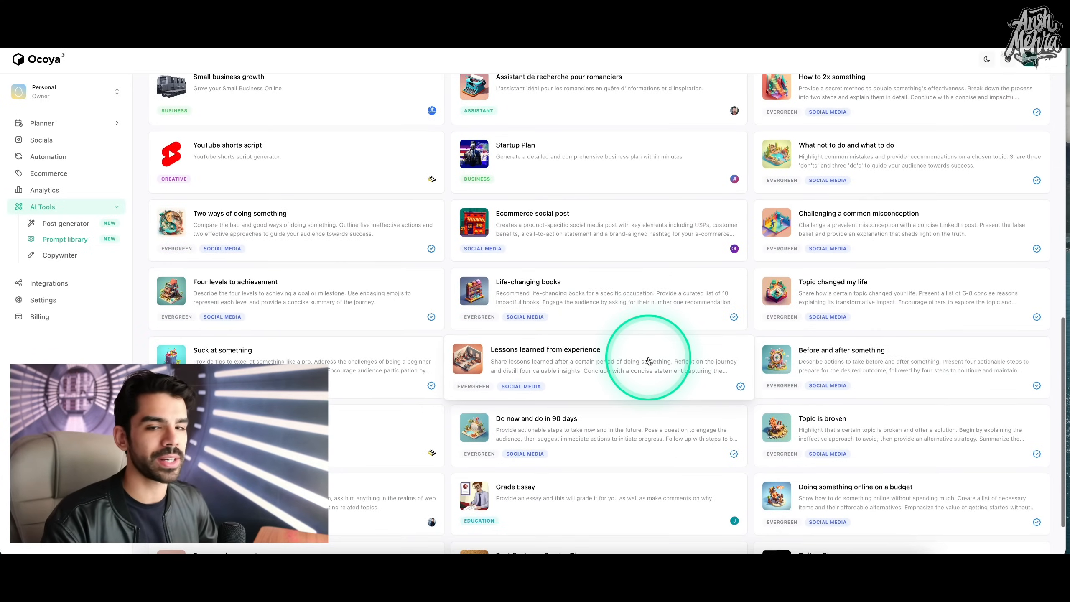
mouse_move(660, 343)
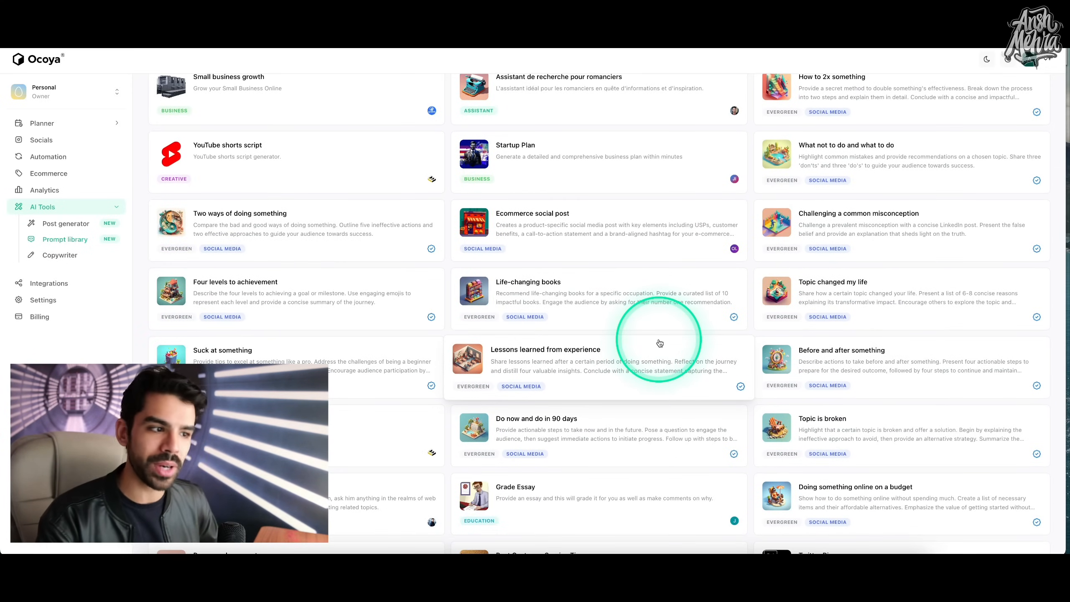
scroll("down", 3)
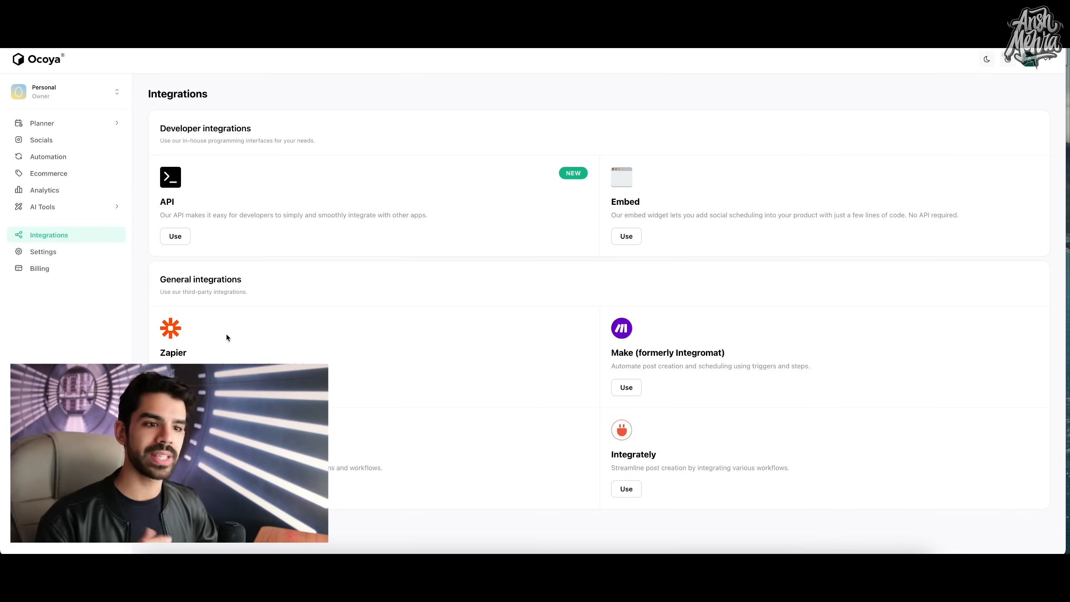
Expand AI Tools and open the Post generator listing the nine generated posts
left_click(233, 331)
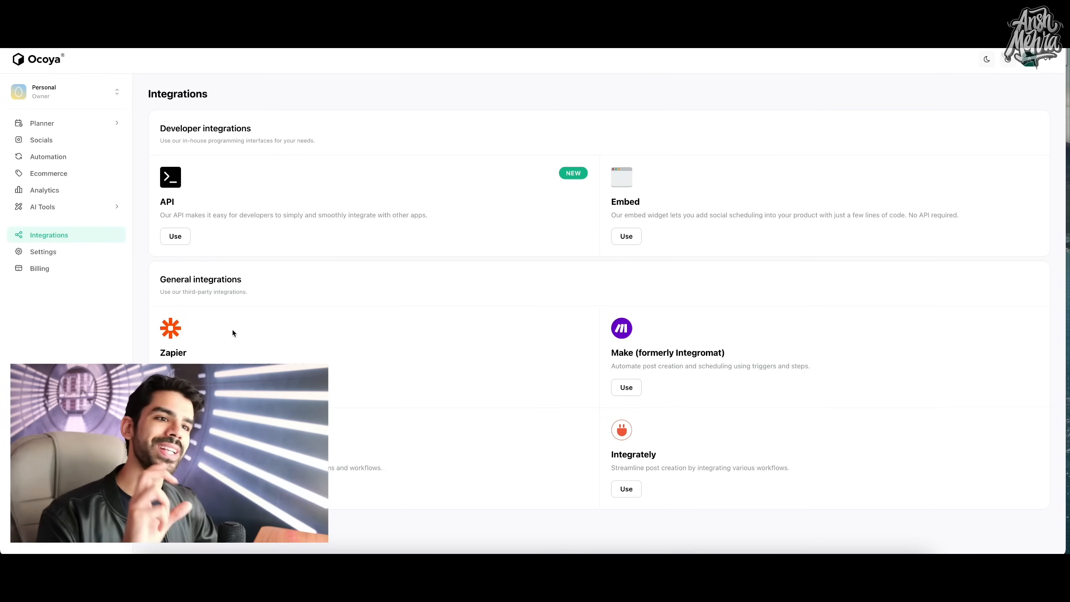
mouse_move(240, 333)
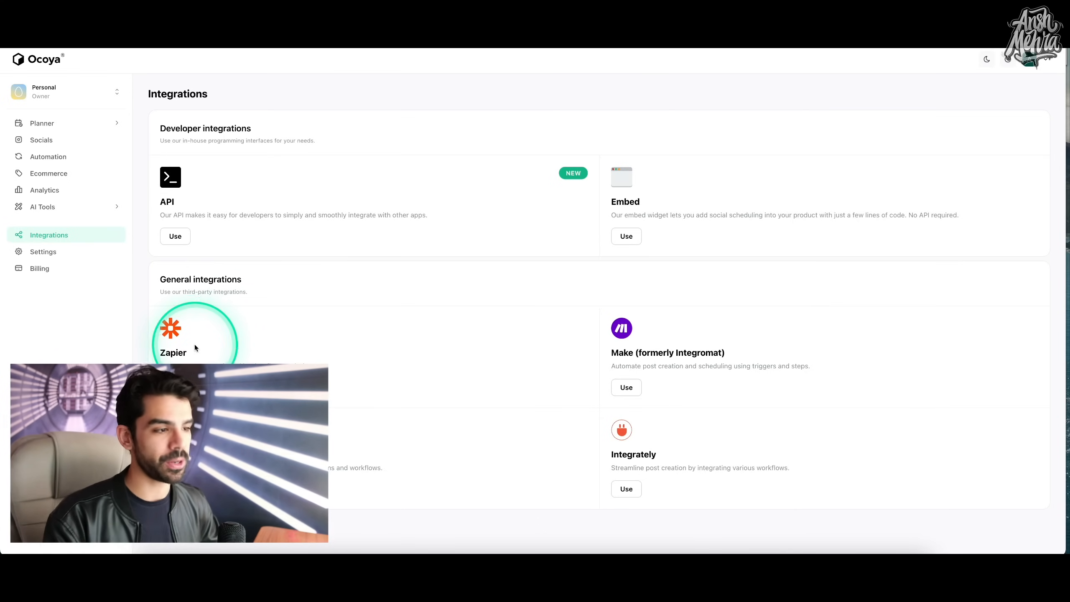
mouse_move(632, 353)
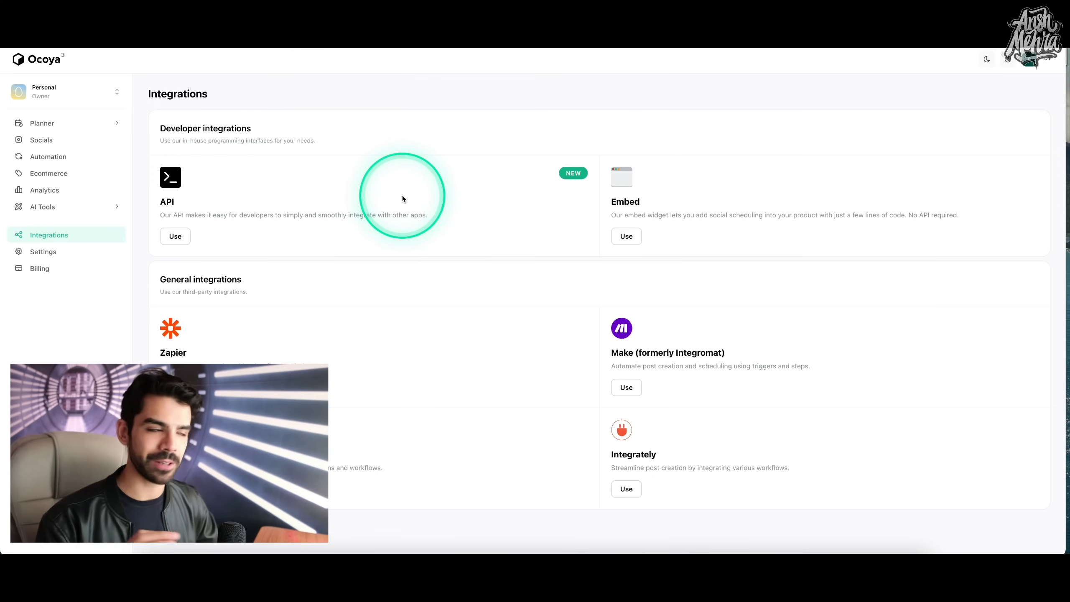
mouse_move(53, 208)
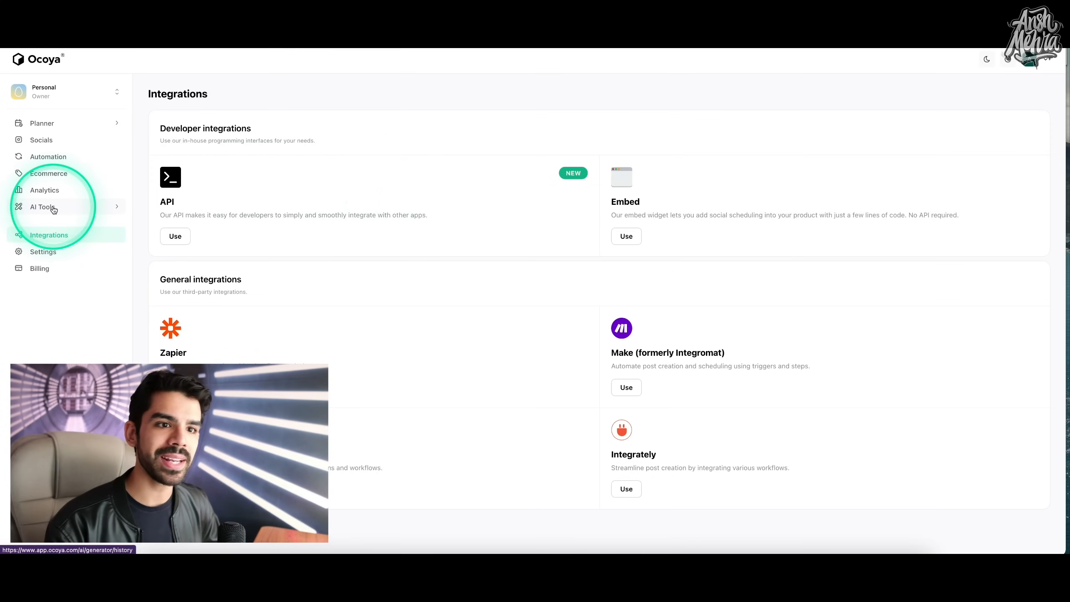
left_click(43, 207)
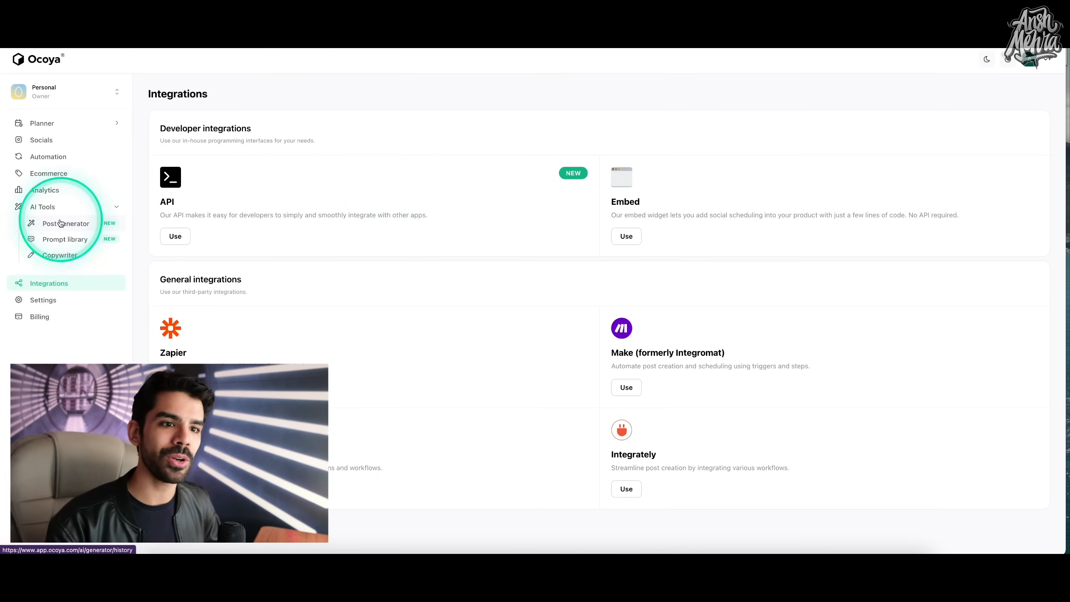
left_click(65, 223)
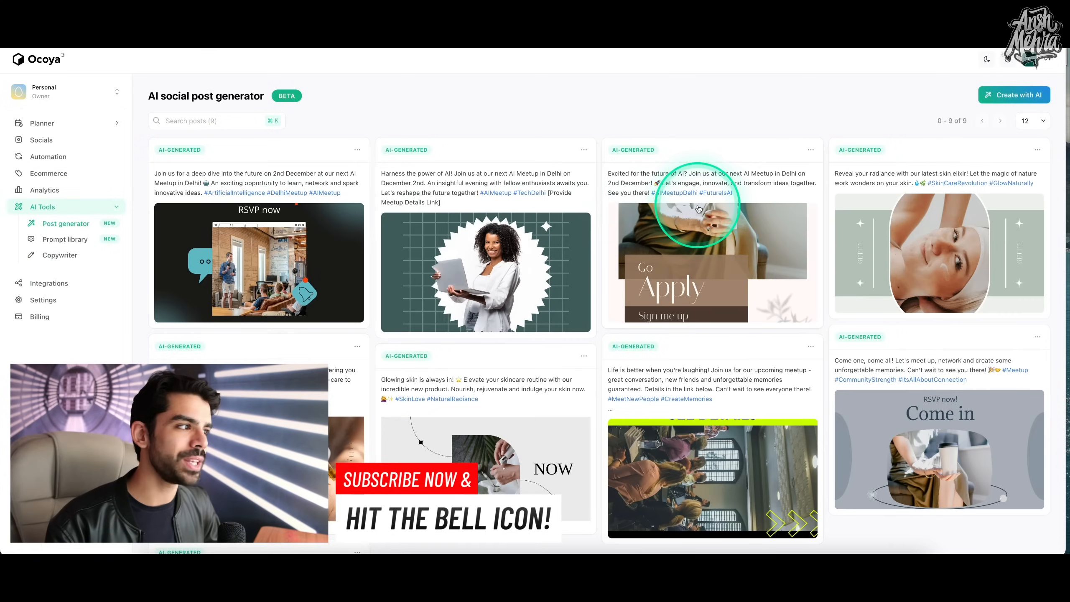
mouse_move(53, 254)
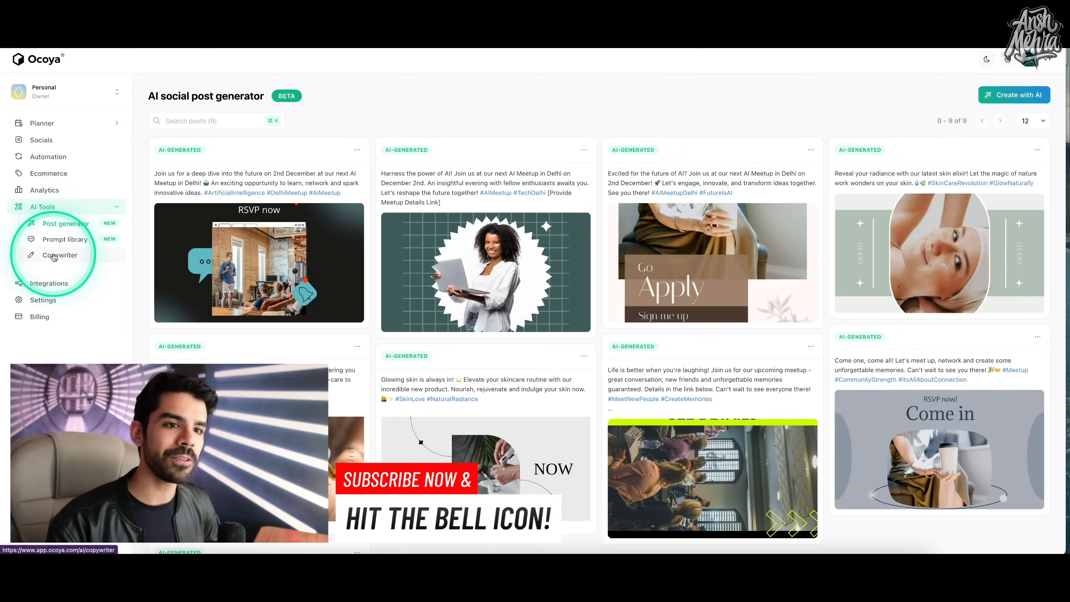
Browse the AI Copywriter template gallery and choose the Pain-Agitate-Solution template
left_click(60, 254)
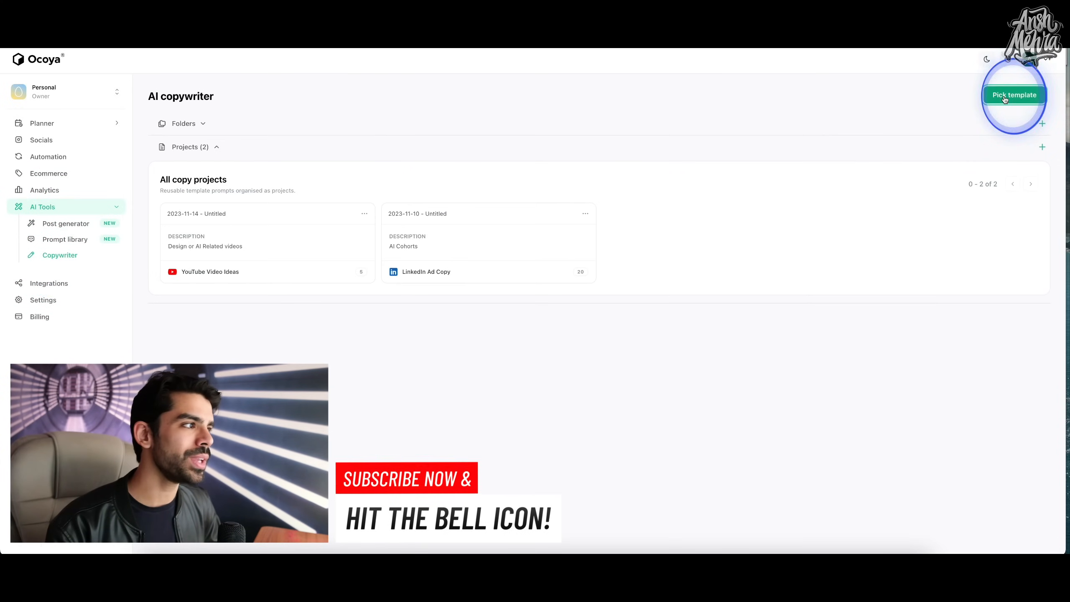
left_click(1013, 94)
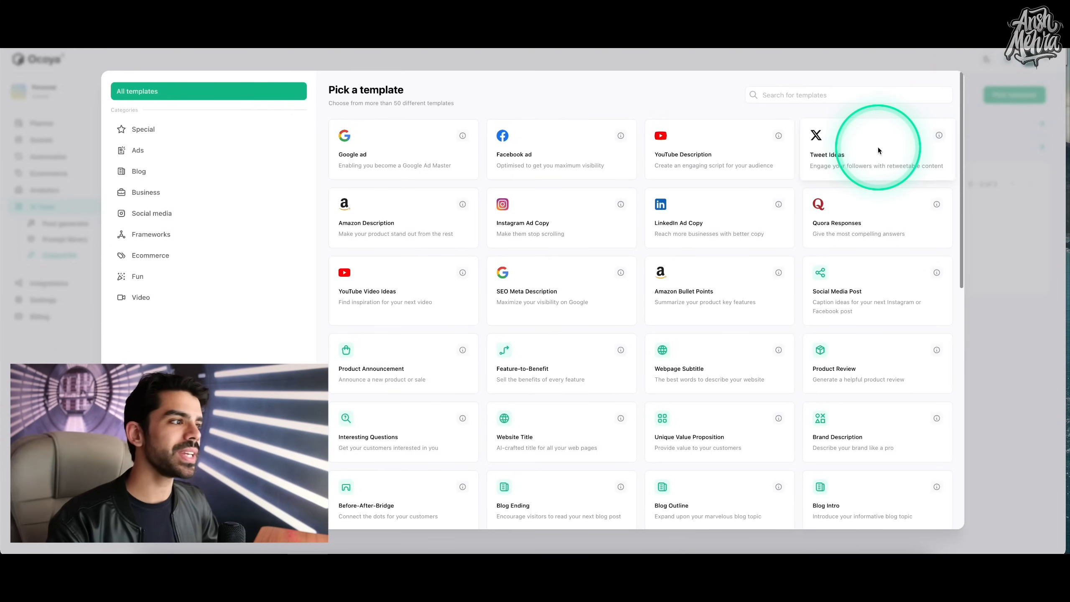
scroll("down", 3)
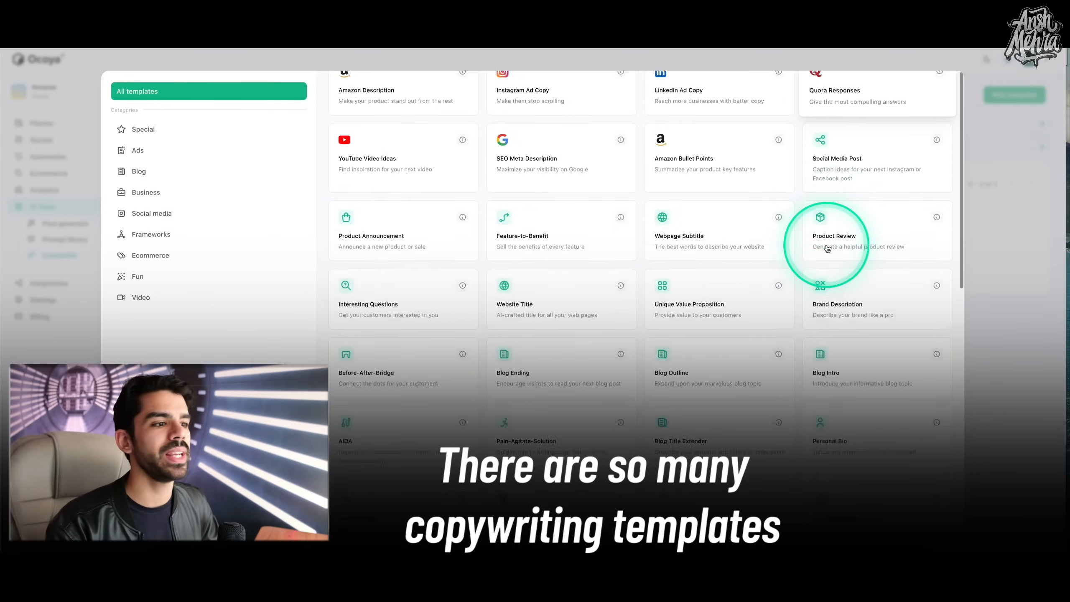
scroll("down", 3)
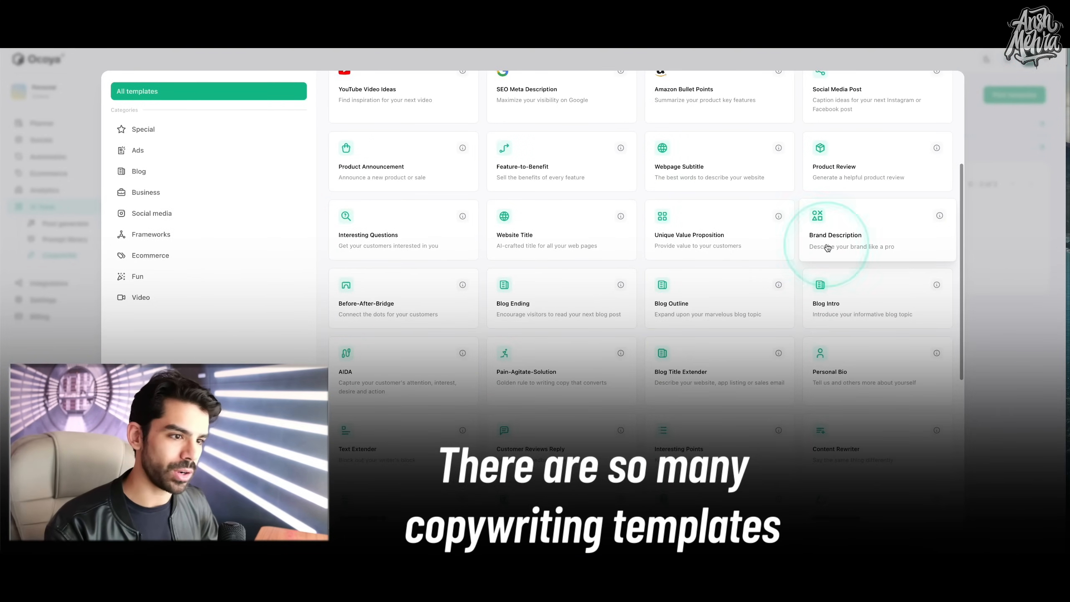
scroll("down", 3)
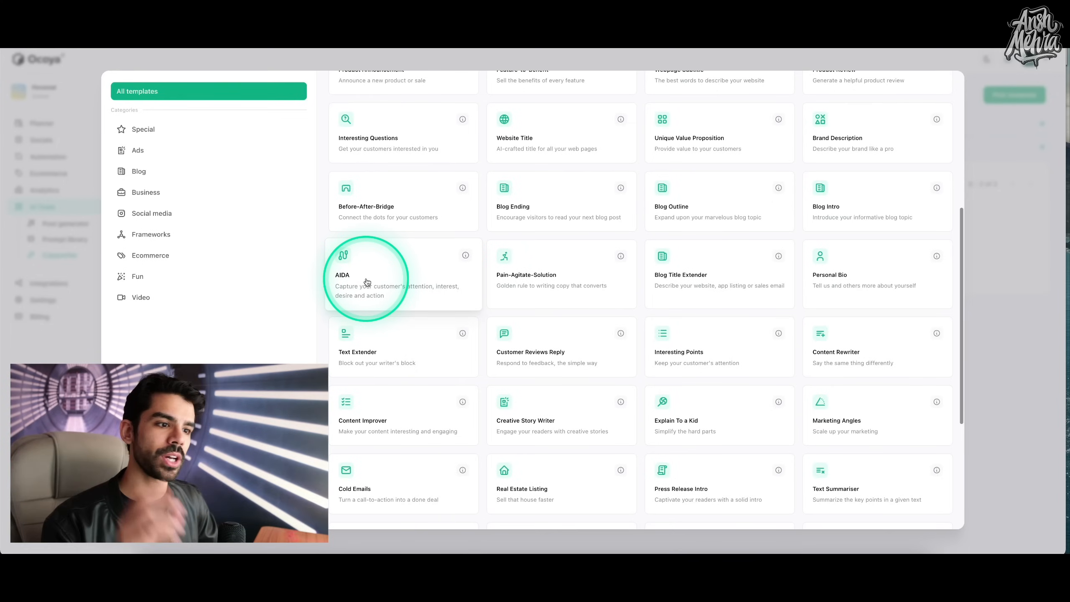
mouse_move(522, 279)
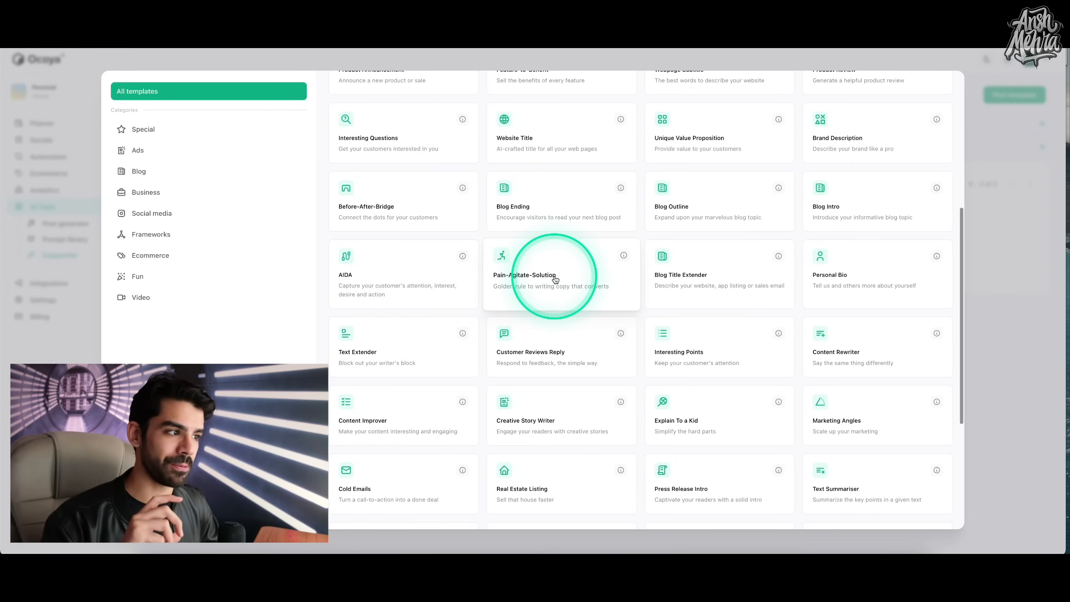
mouse_move(348, 283)
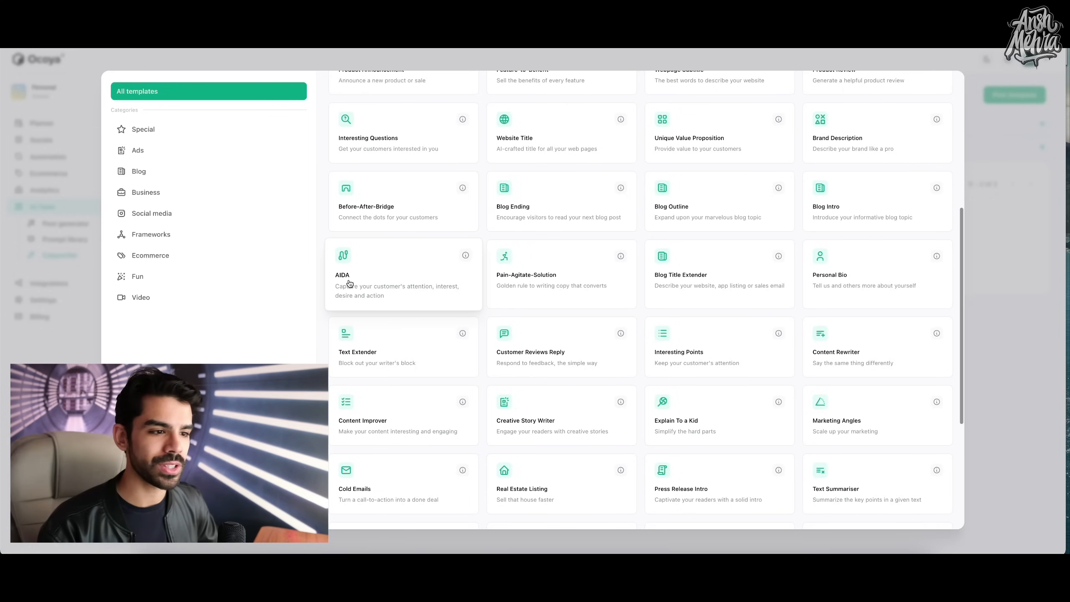
left_click(561, 274)
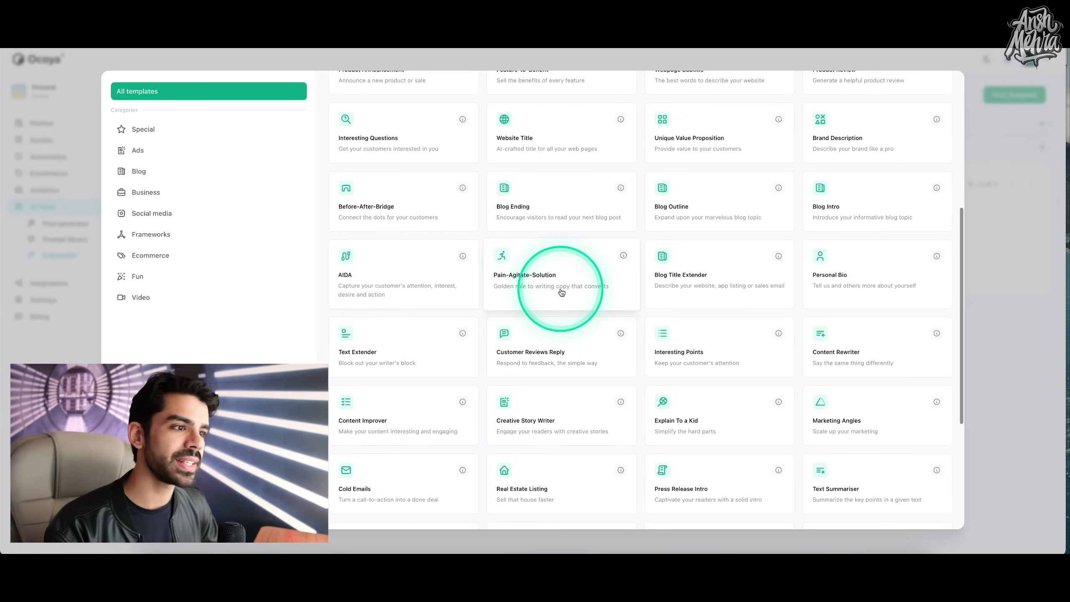
left_click(561, 274)
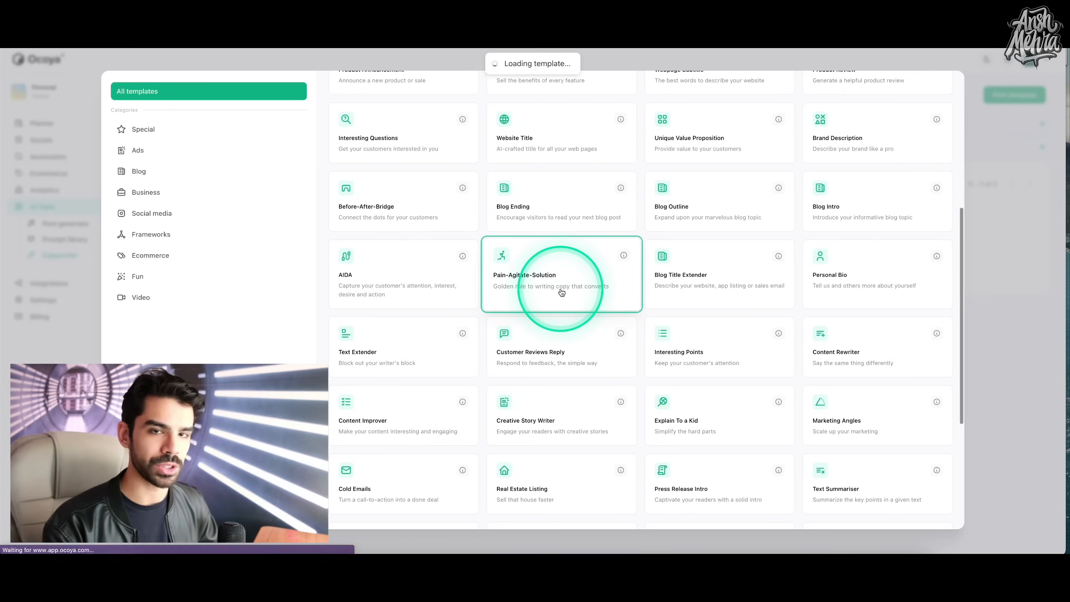
Generate PAS copy for 'Write about how designers can get better freelance clients.'
left_click(561, 275)
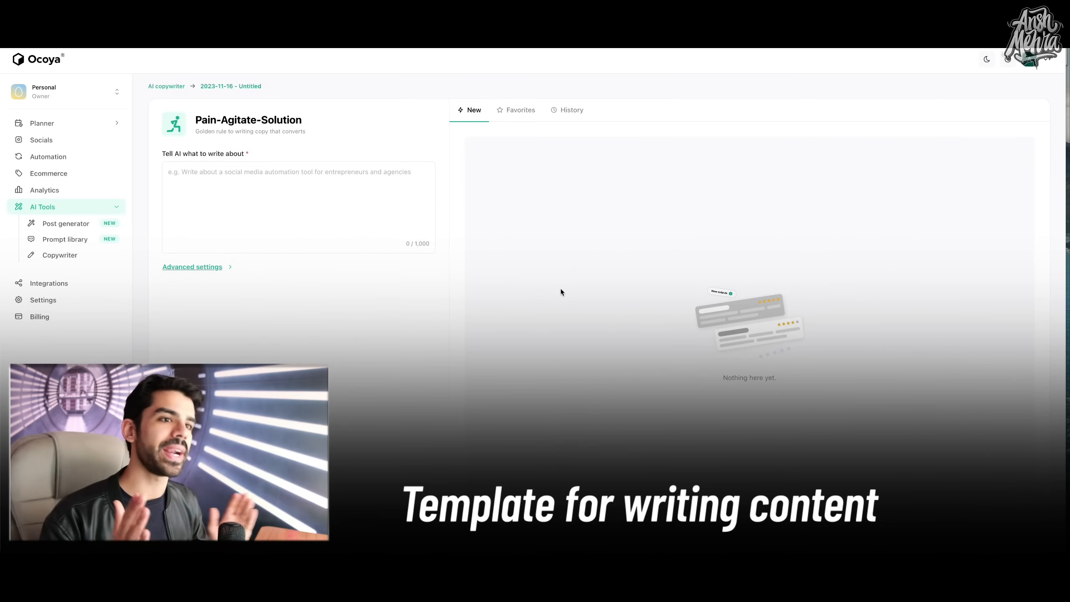
left_click(217, 179)
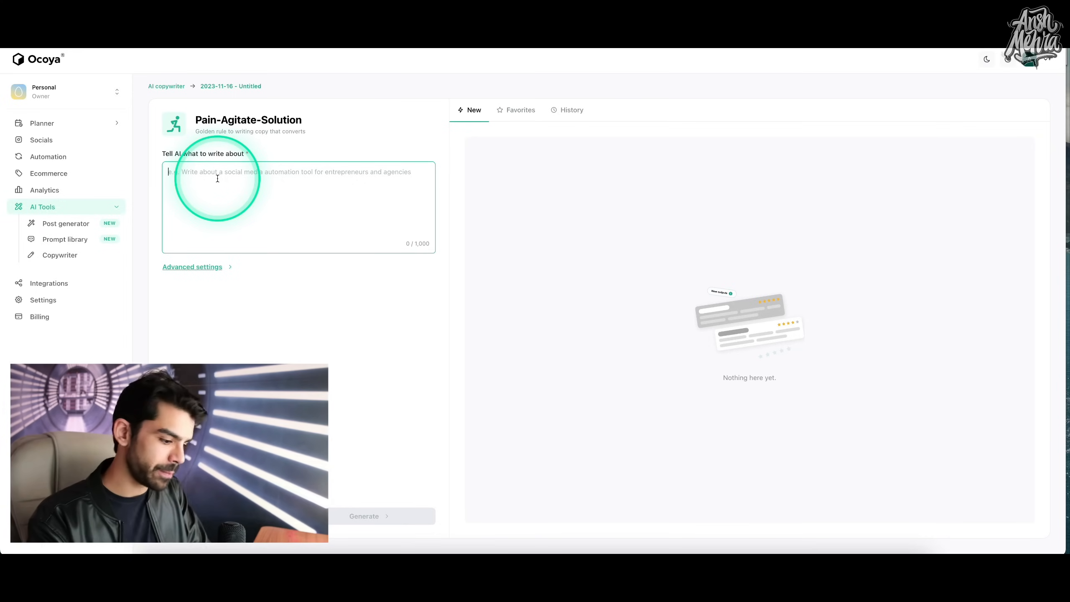
type("Write about h")
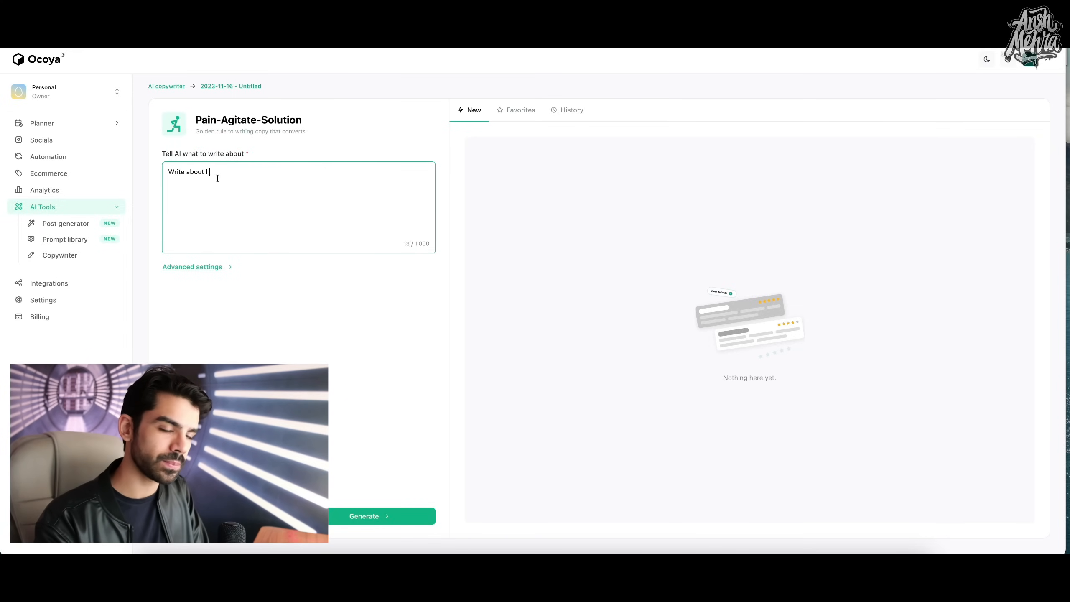
type("ow designers")
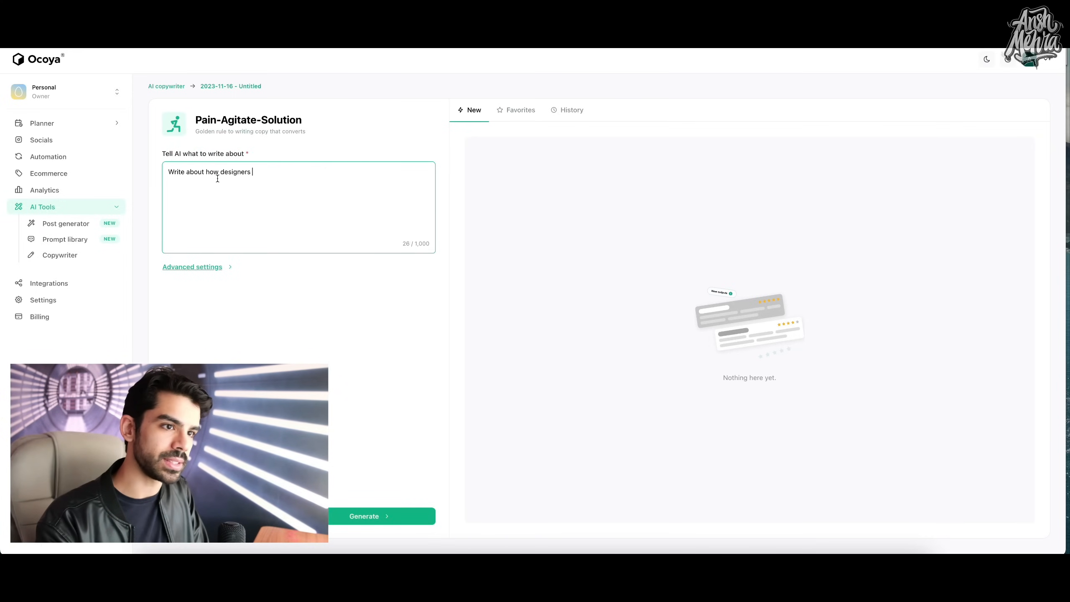
type("can get better fr")
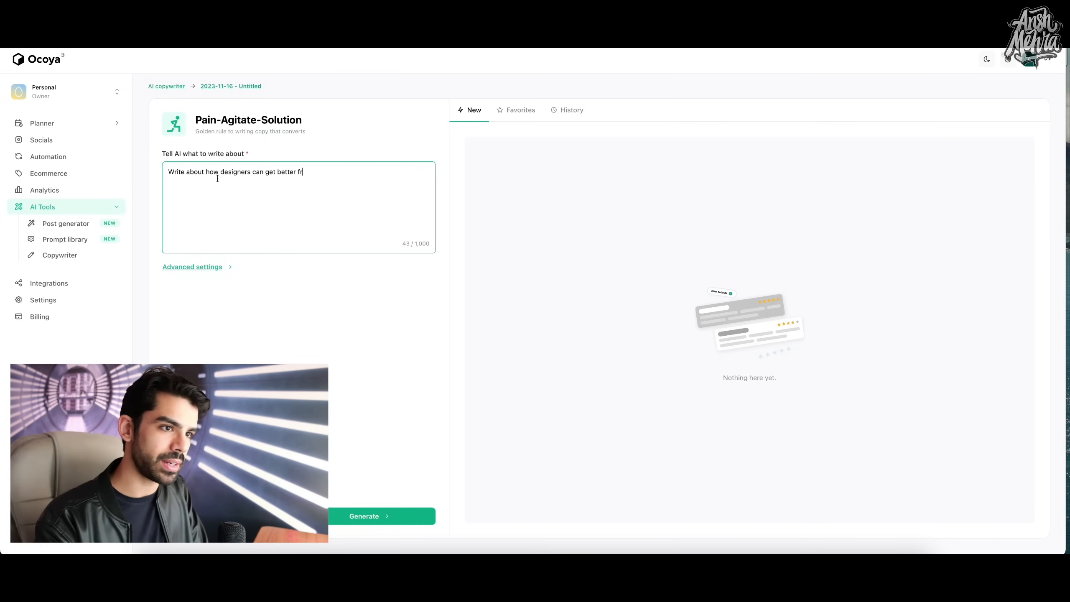
type("eelance clients.")
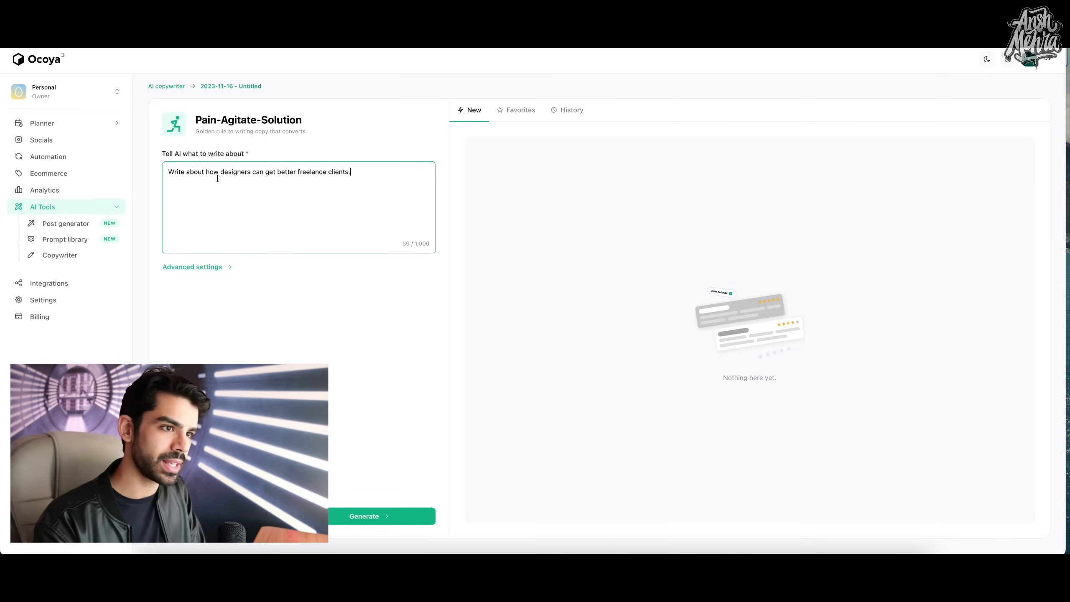
left_click(366, 516)
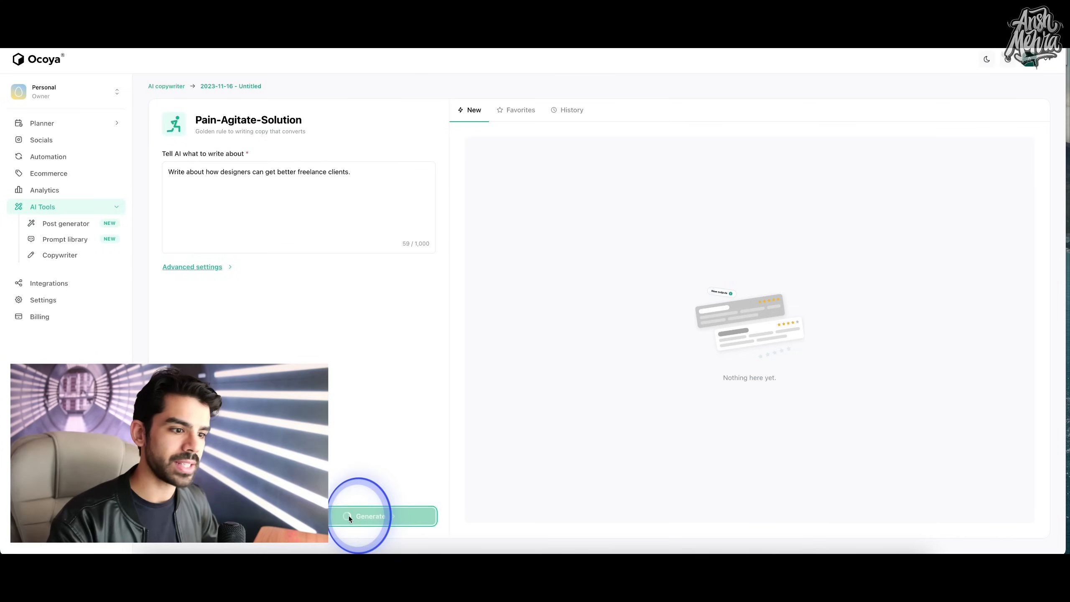
left_click(370, 516)
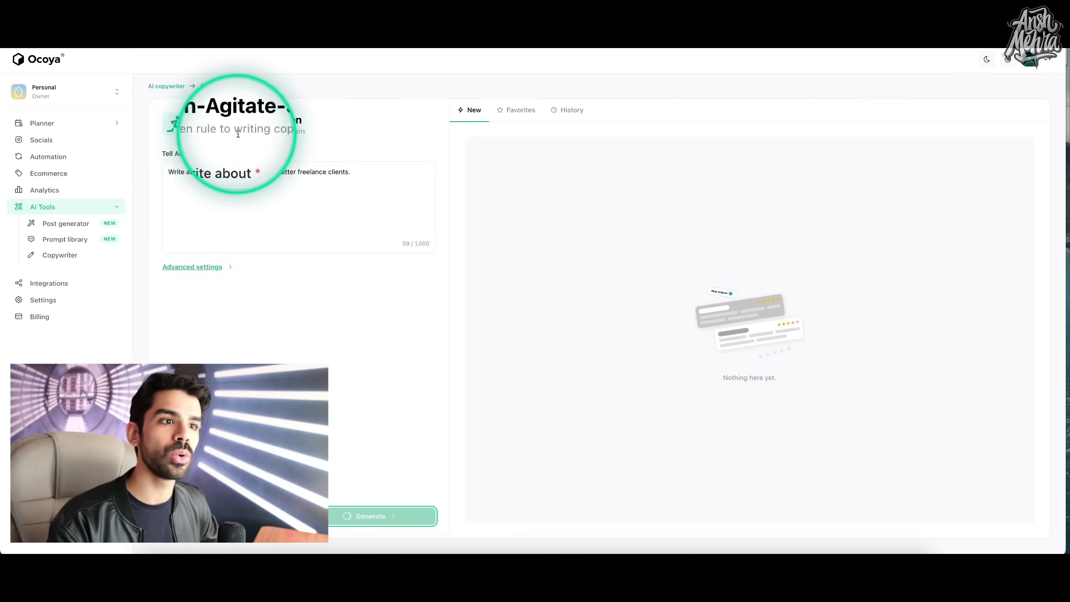
left_click(383, 516)
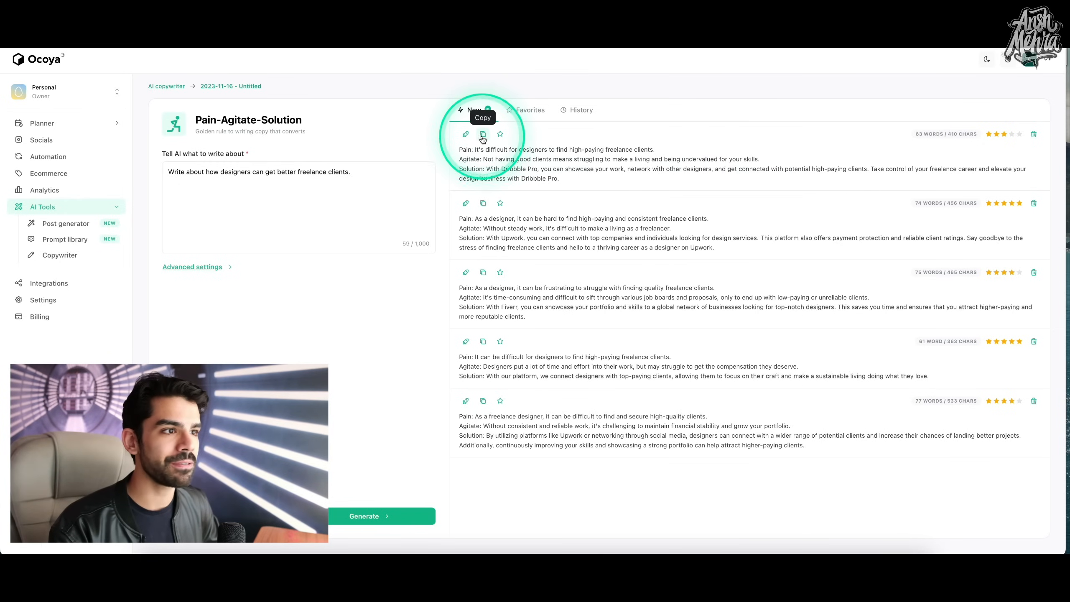
mouse_move(466, 133)
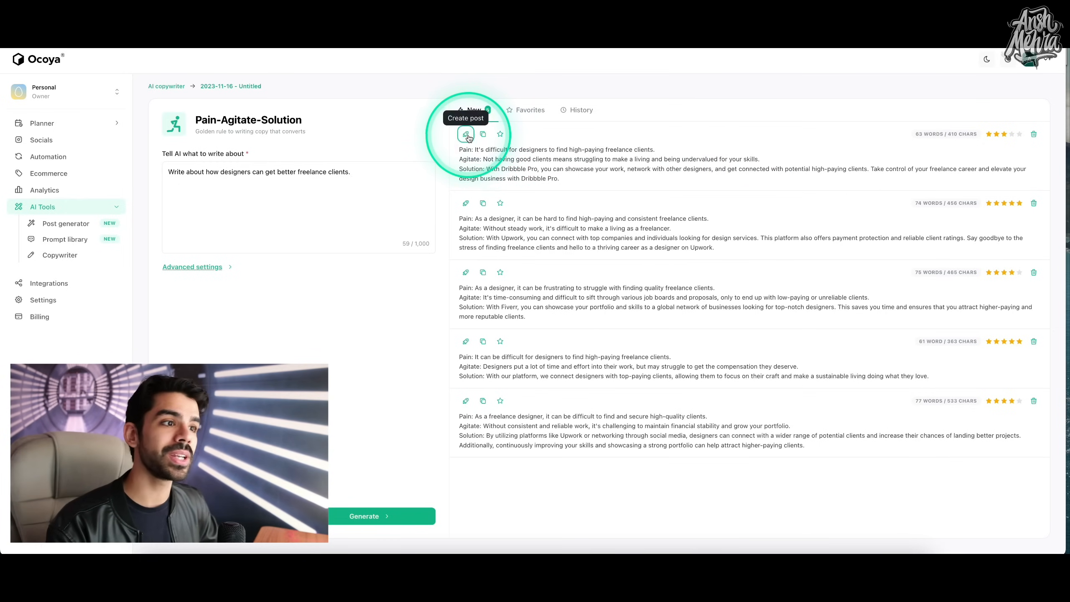
Create a post from the first variant targeting the LinkedIn profile and show its preview
left_click(467, 133)
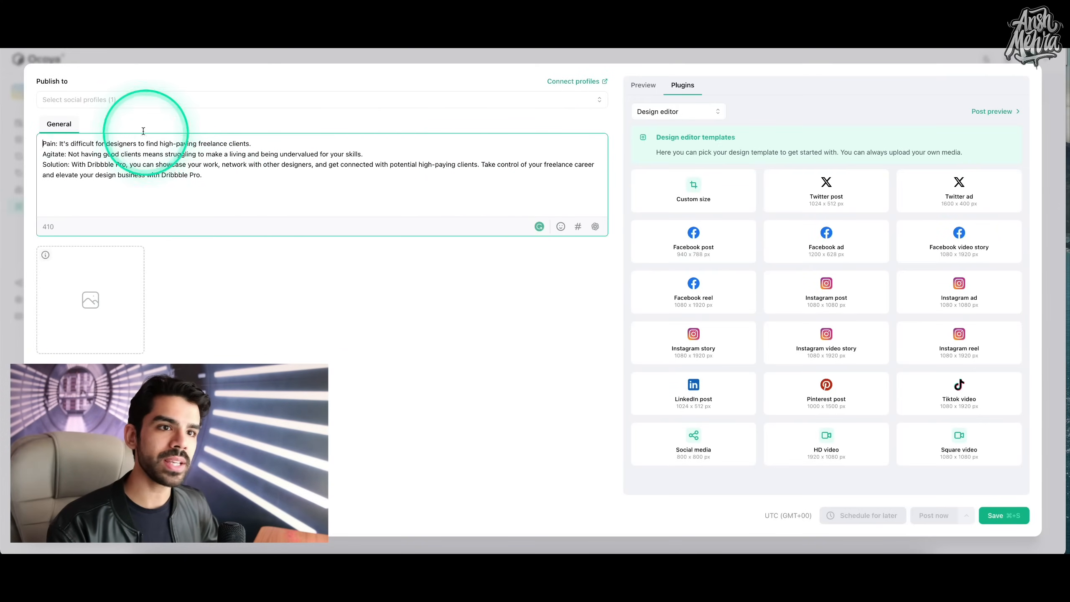
left_click(273, 99)
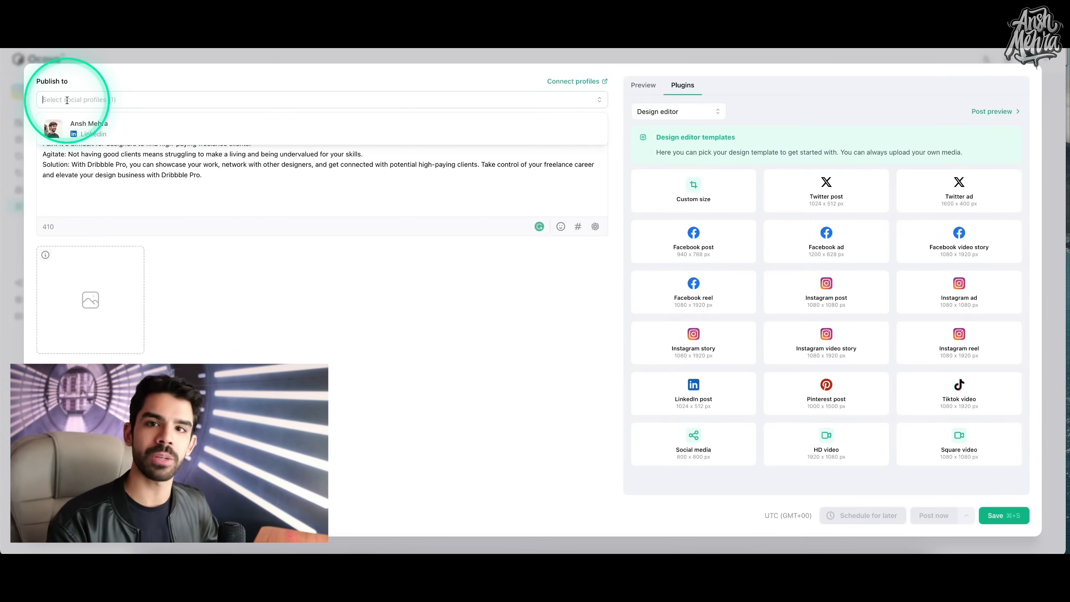
left_click(68, 128)
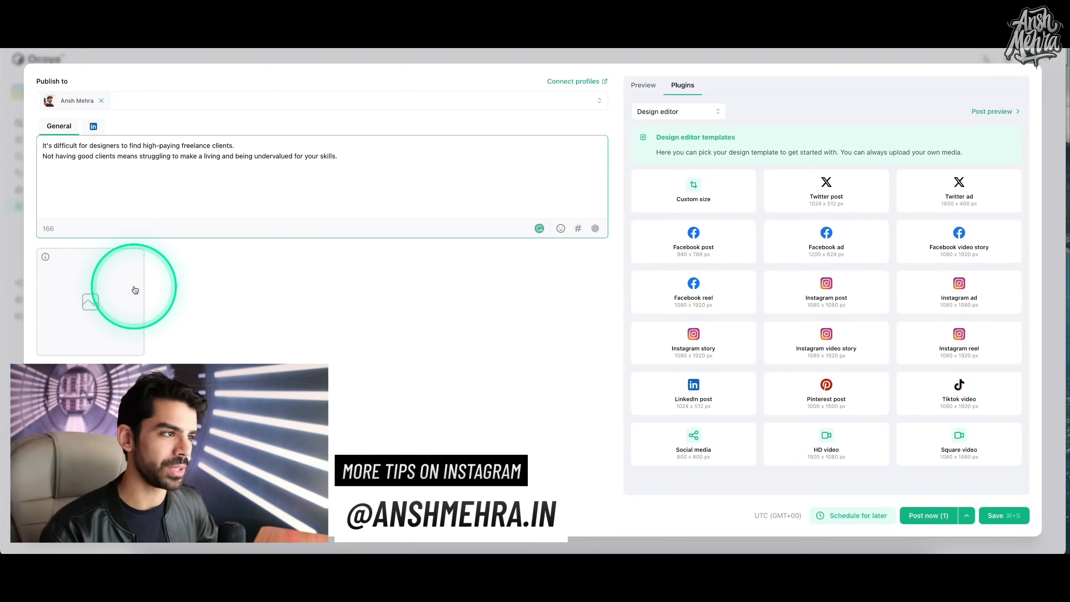
left_click(642, 85)
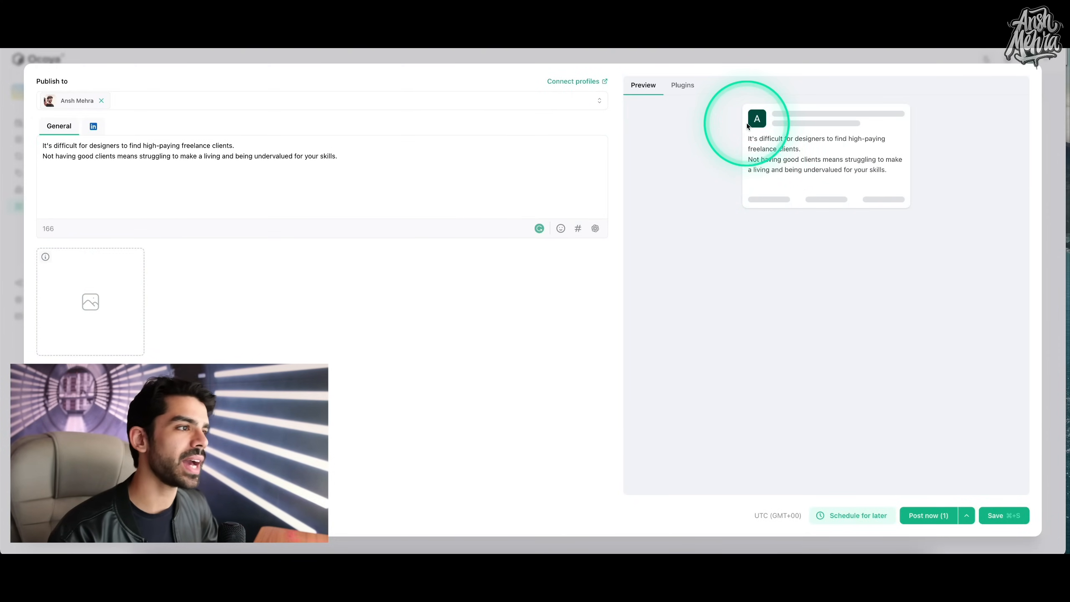
mouse_move(750, 140)
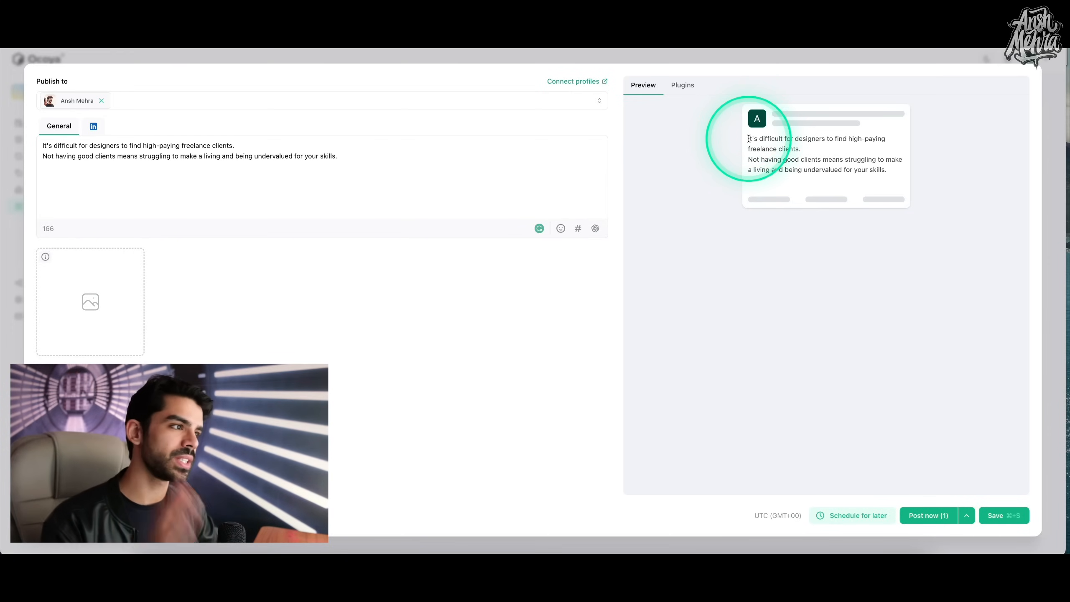
mouse_move(700, 118)
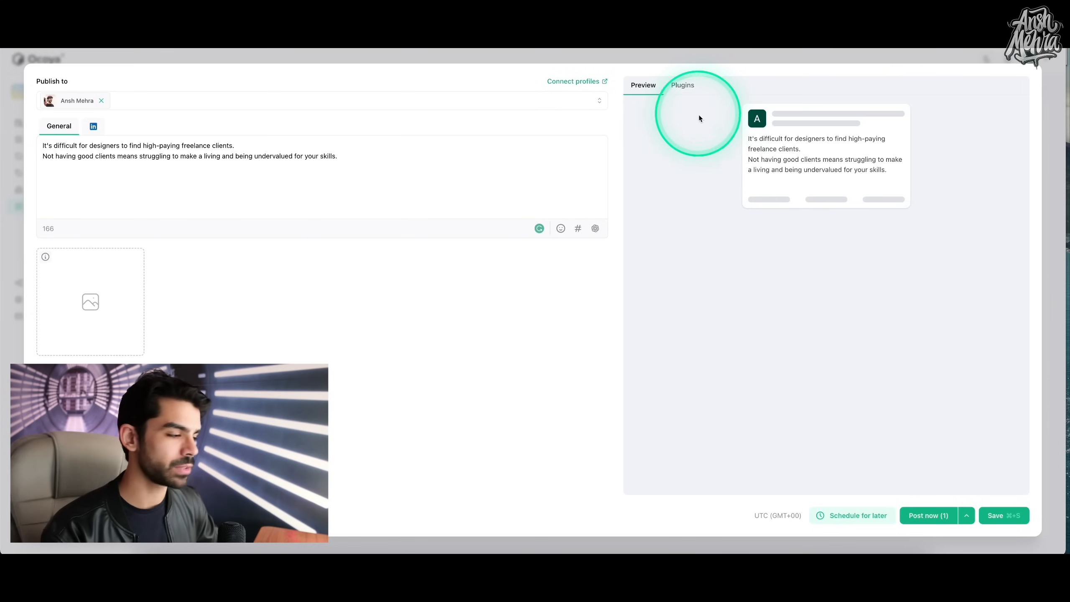
Schedule the LinkedIn post for later on November 18, 2023 at 9:18 AM
left_click(858, 516)
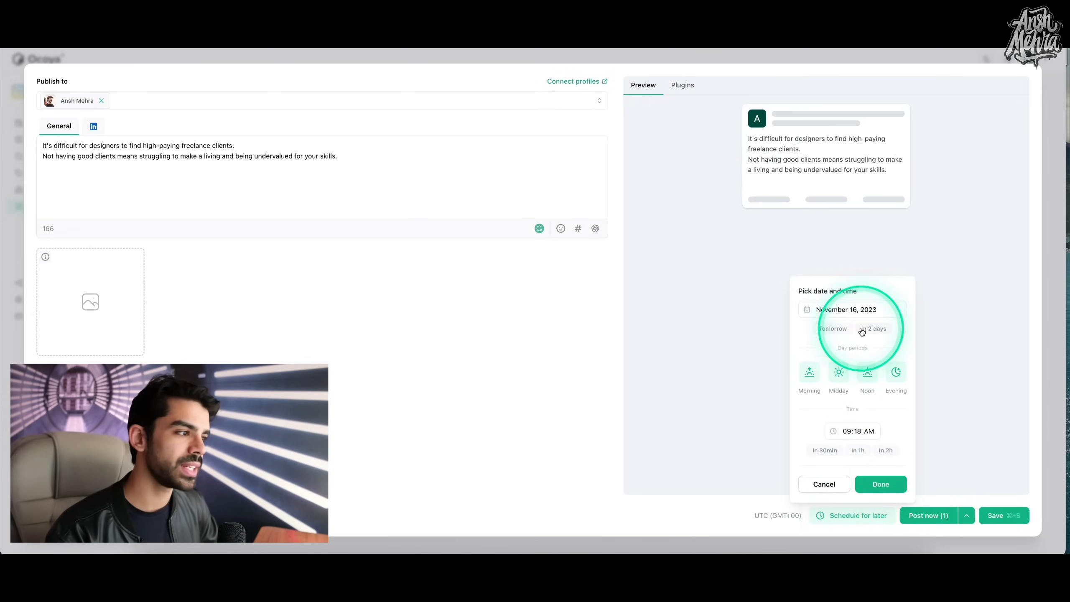
left_click(847, 309)
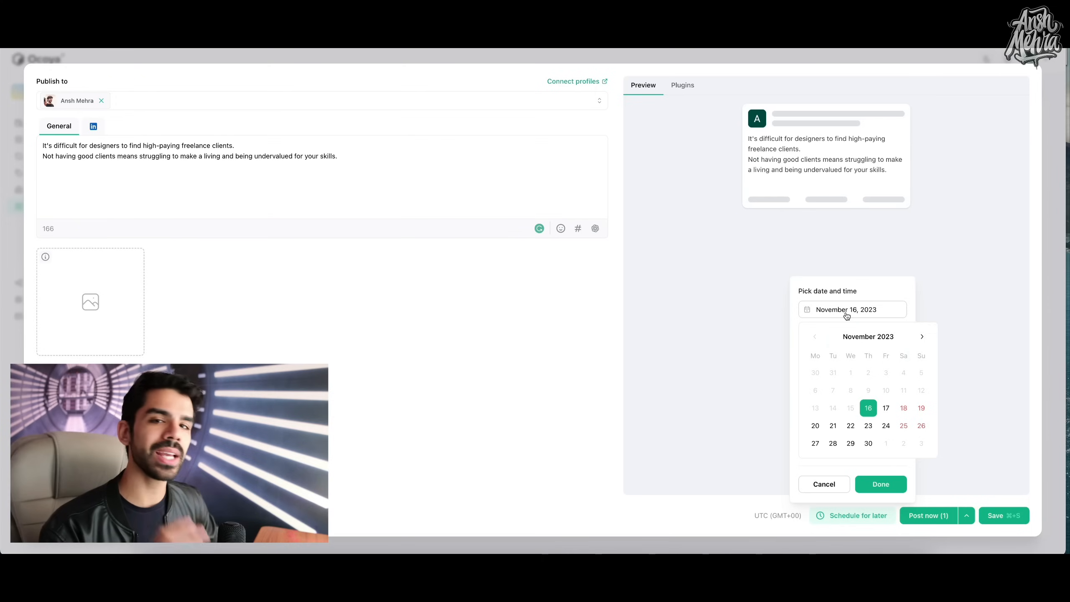
left_click(903, 408)
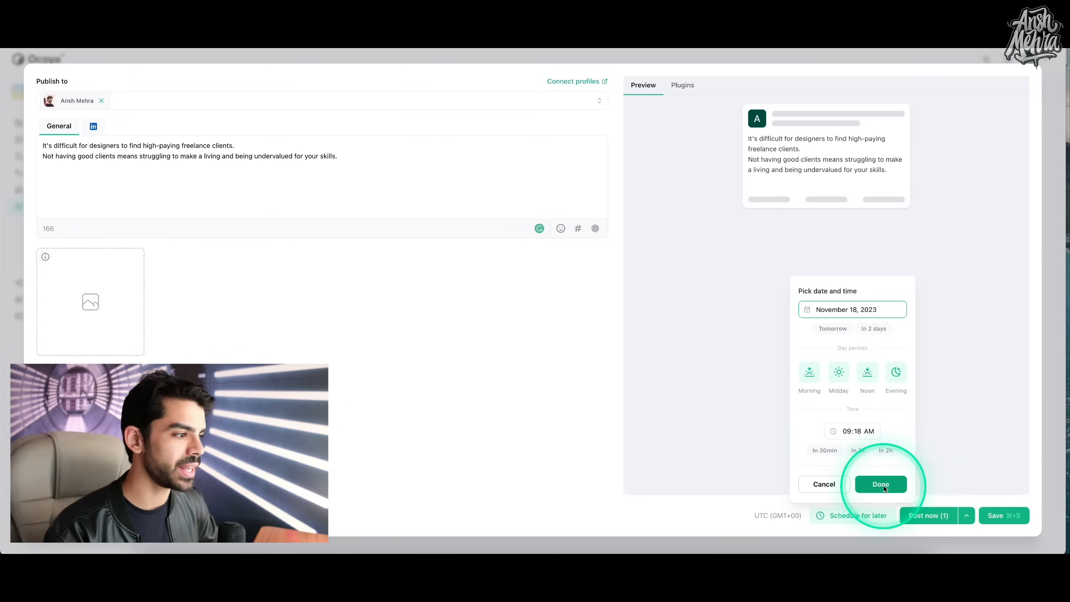
left_click(881, 484)
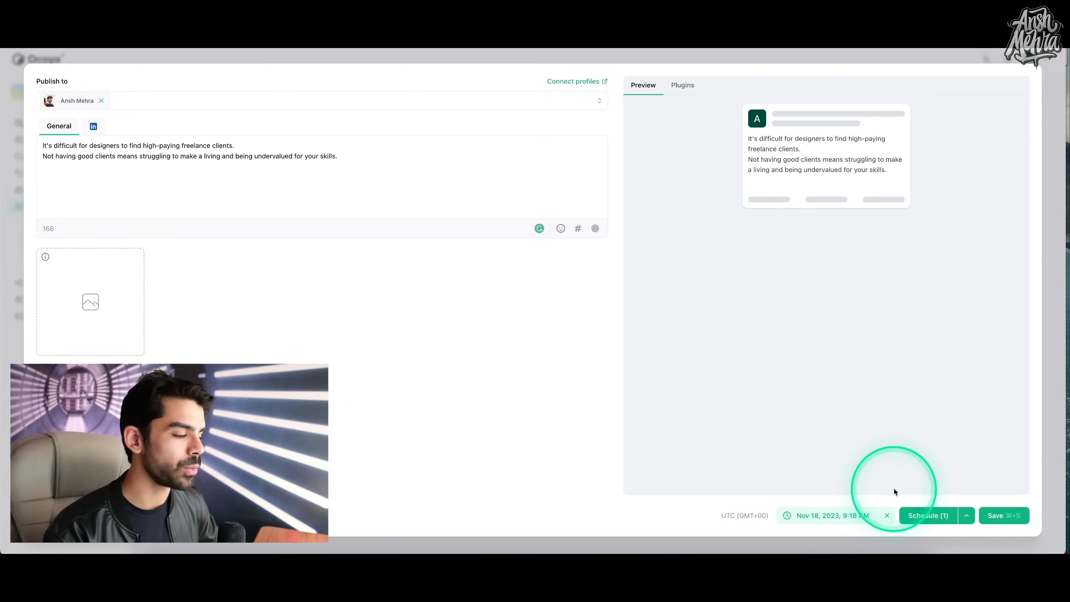
left_click(966, 516)
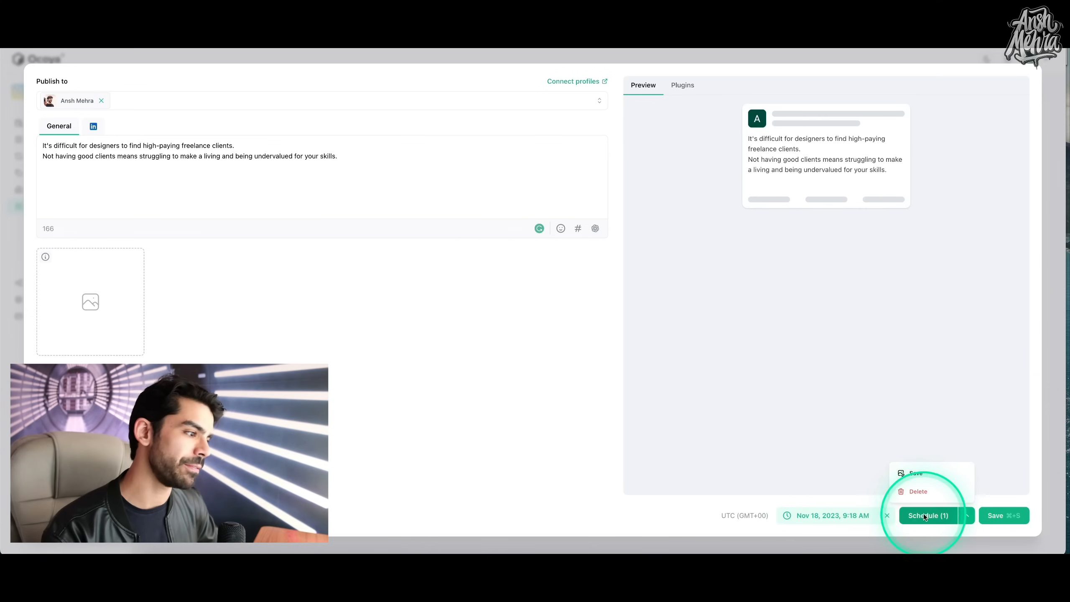
left_click(928, 516)
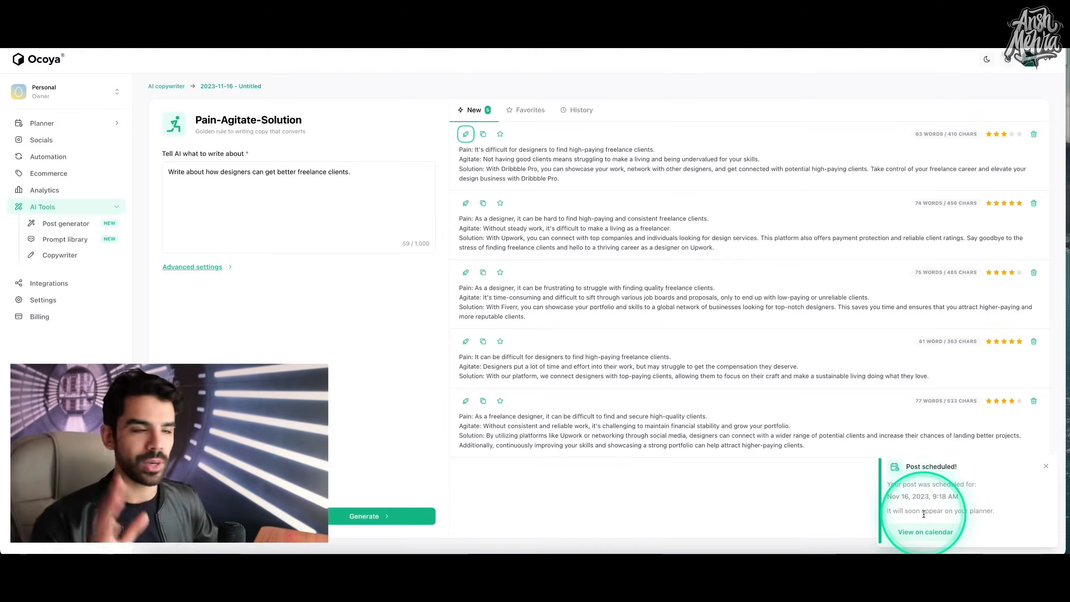
View the scheduled post on the planner calendar week, Saturday Nov 18 at 9:18 AM
left_click(42, 123)
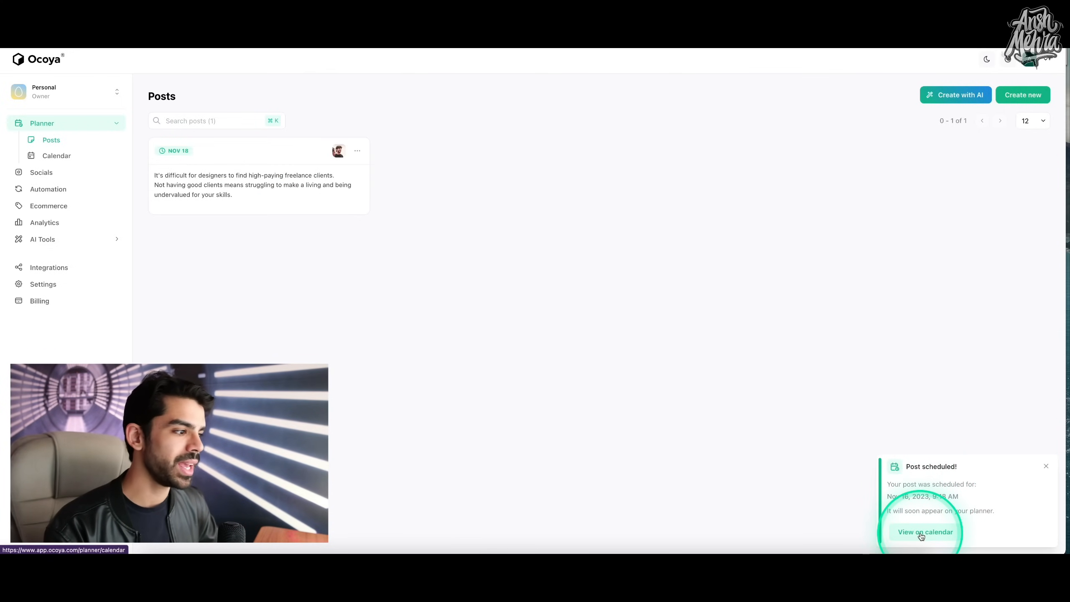
left_click(925, 532)
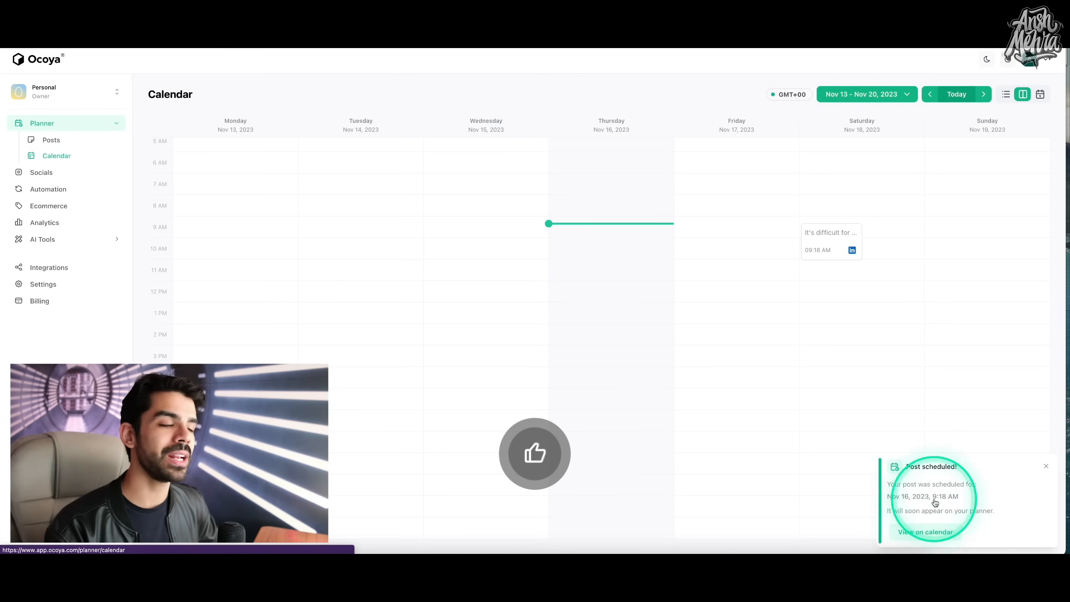